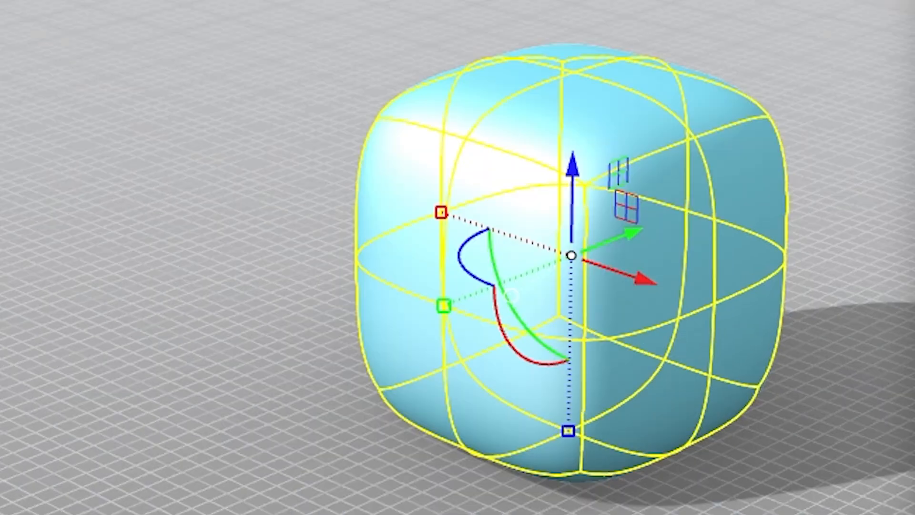
Step: Sort the channel's videos by Popular, led by the 21K-view Lingo transportation tutorial
{"action": "left_click", "coordinate": [414, 10]}
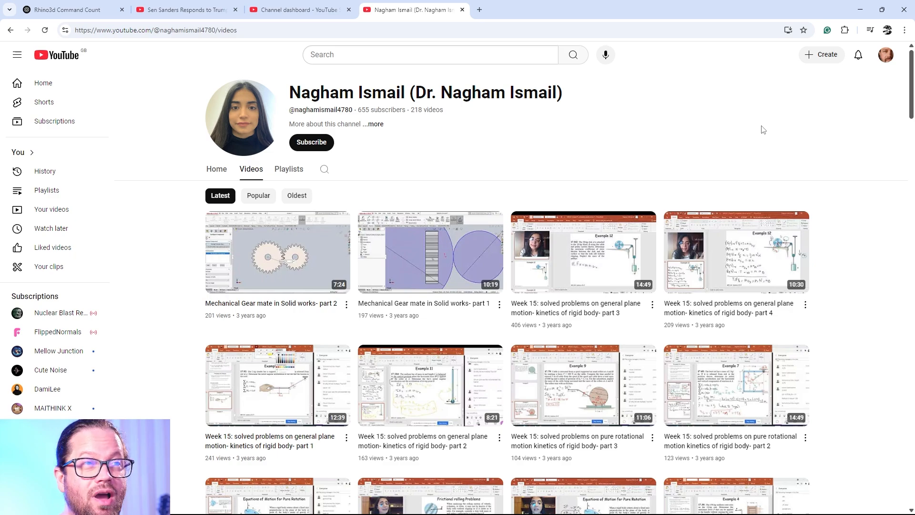
{"action": "scroll", "scroll_direction": "down", "scroll_amount": 3}
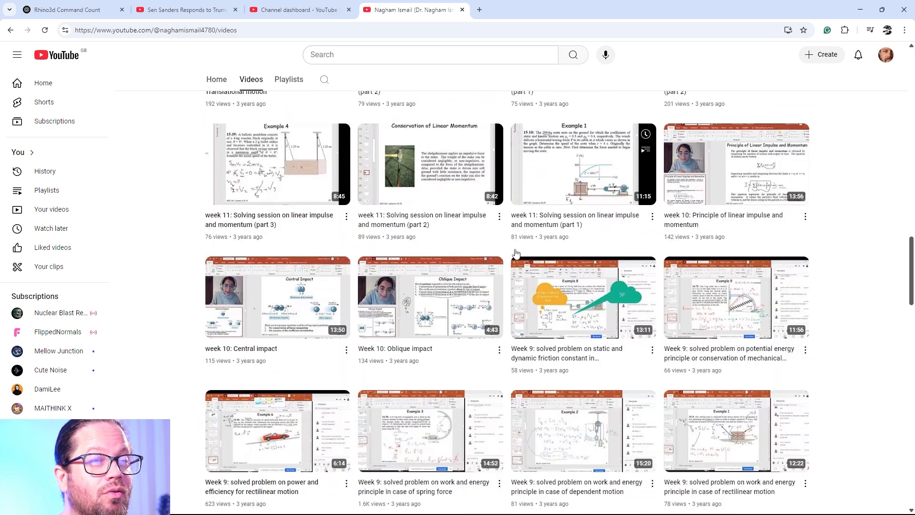
{"action": "scroll", "scroll_direction": "down", "scroll_amount": 3}
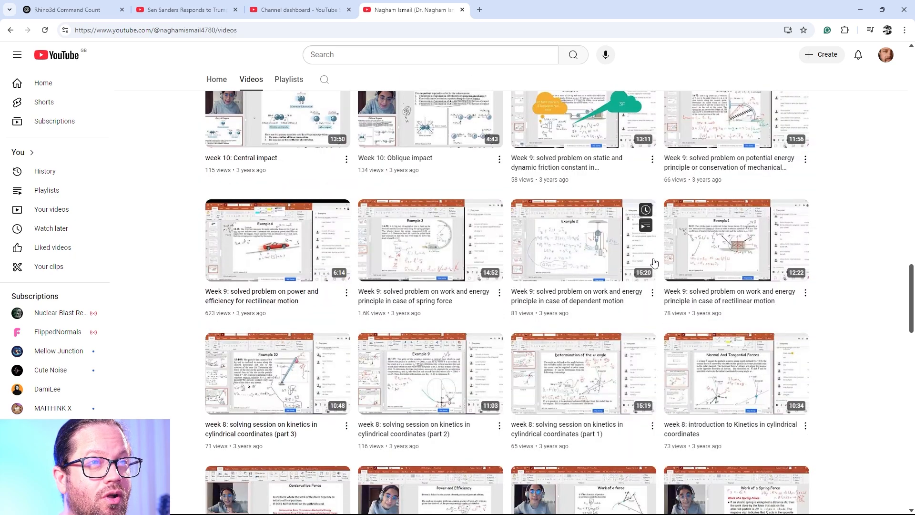
{"action": "scroll", "scroll_direction": "down", "scroll_amount": 3}
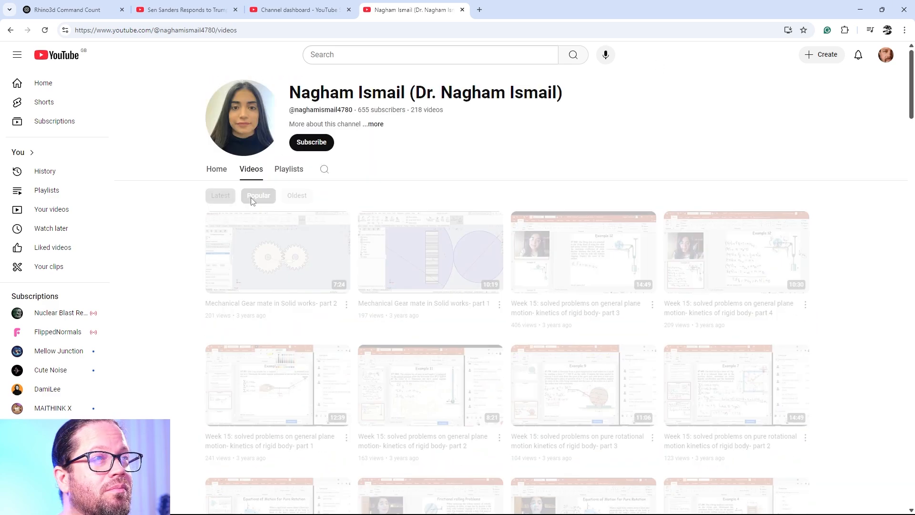
{"action": "left_click", "coordinate": [258, 195]}
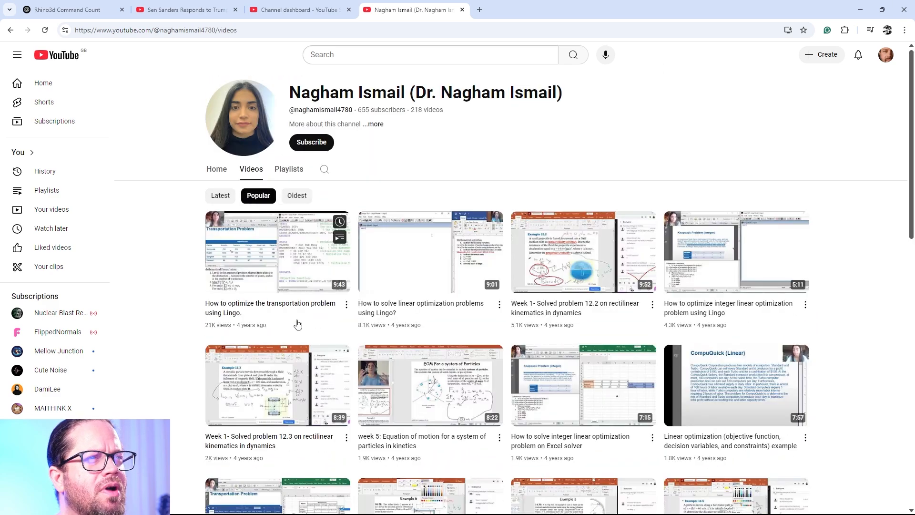
{"action": "mouse_move", "coordinate": [318, 319]}
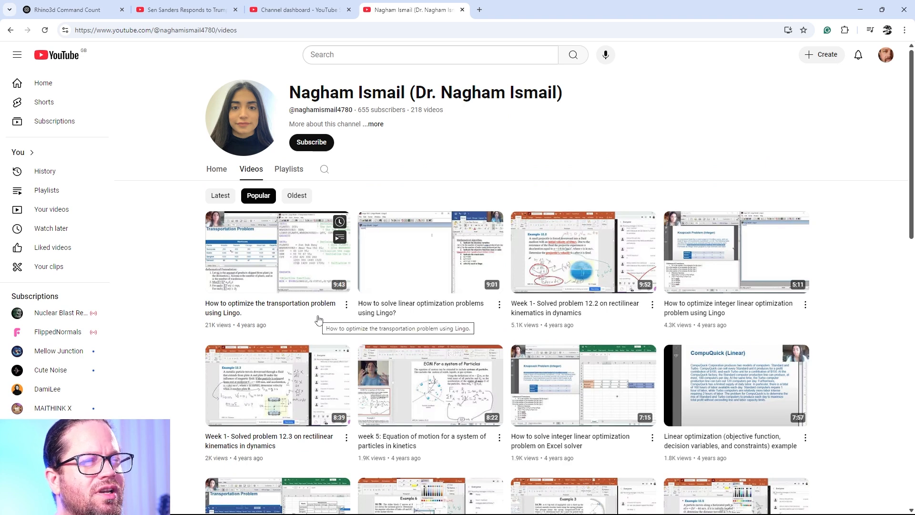
{"action": "mouse_move", "coordinate": [314, 321]}
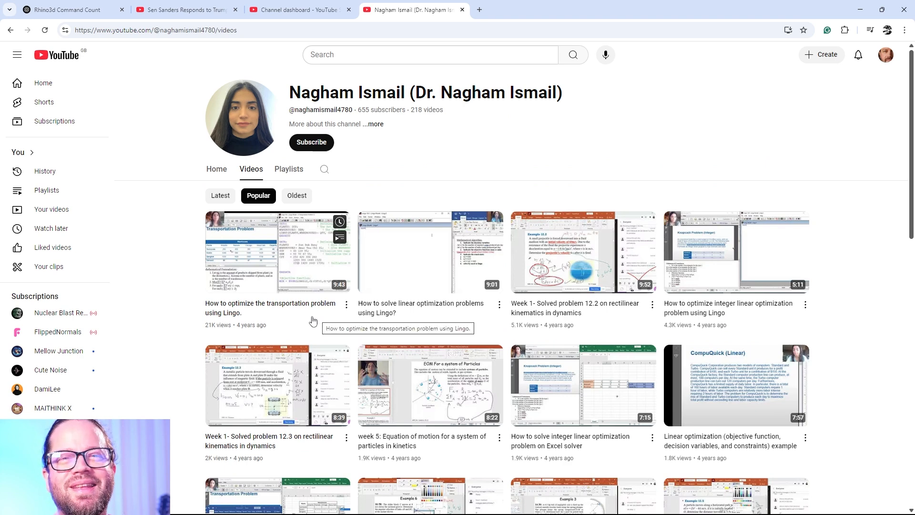
{"action": "mouse_move", "coordinate": [355, 317]}
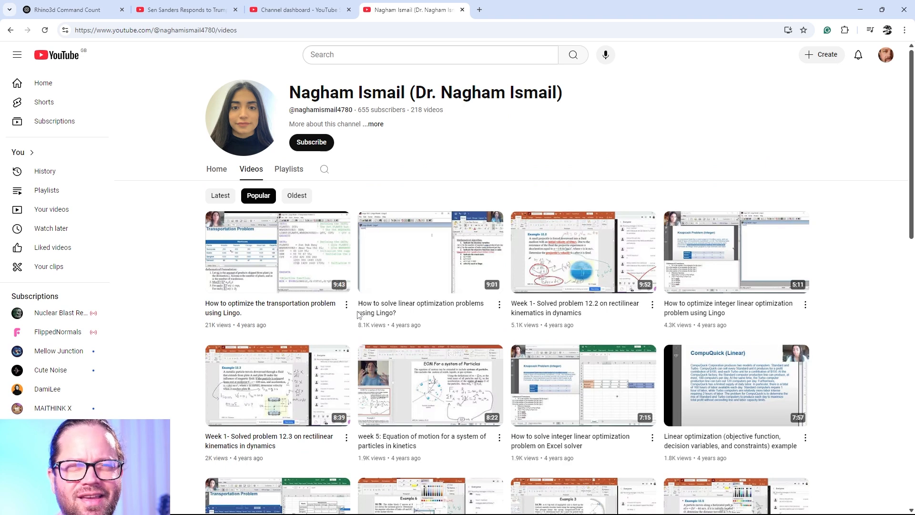
{"action": "scroll", "scroll_direction": "down", "scroll_amount": 3}
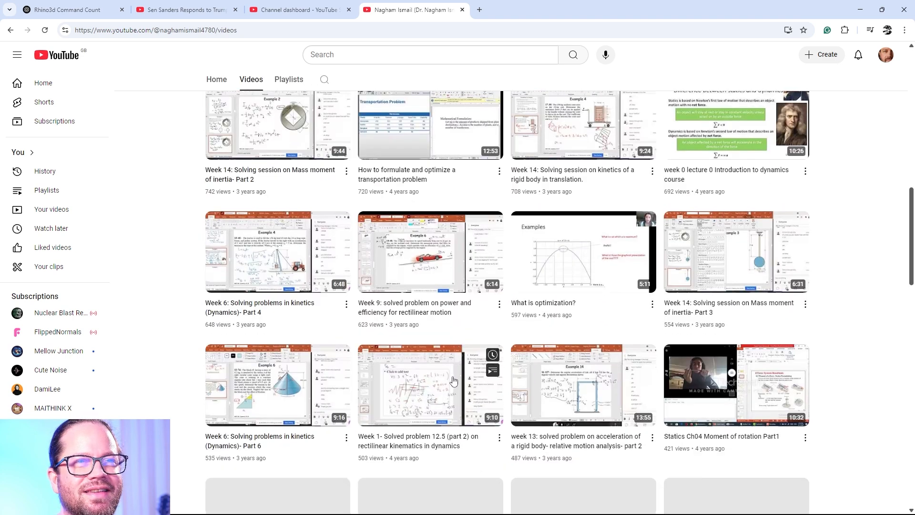
{"action": "left_click", "coordinate": [257, 149]}
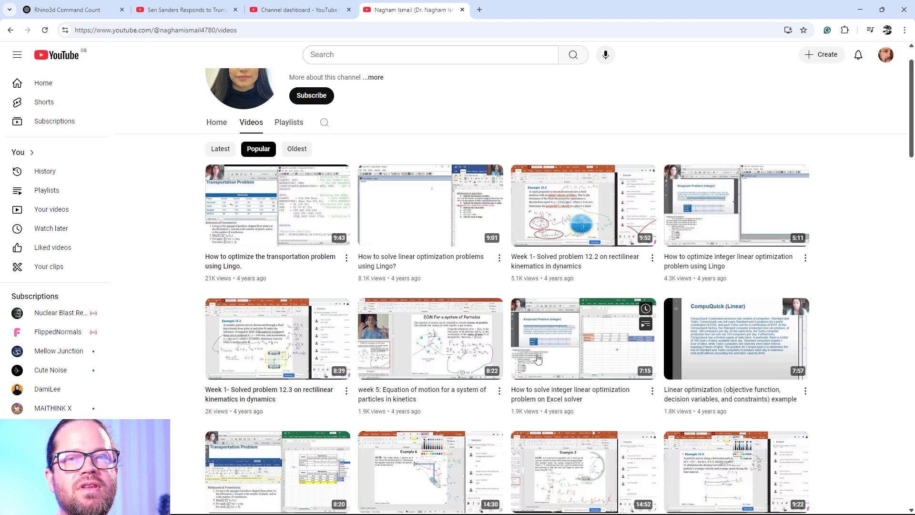
{"action": "mouse_move", "coordinate": [536, 393]}
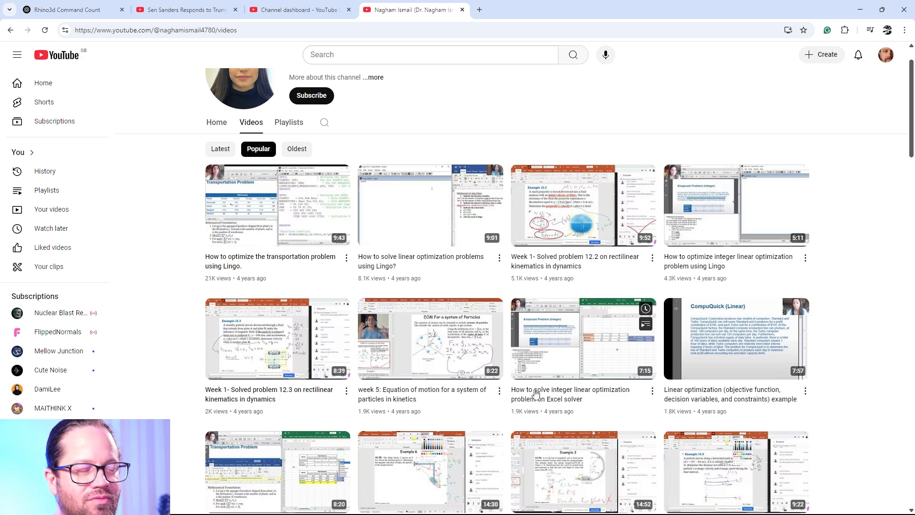
{"action": "mouse_move", "coordinate": [570, 375]}
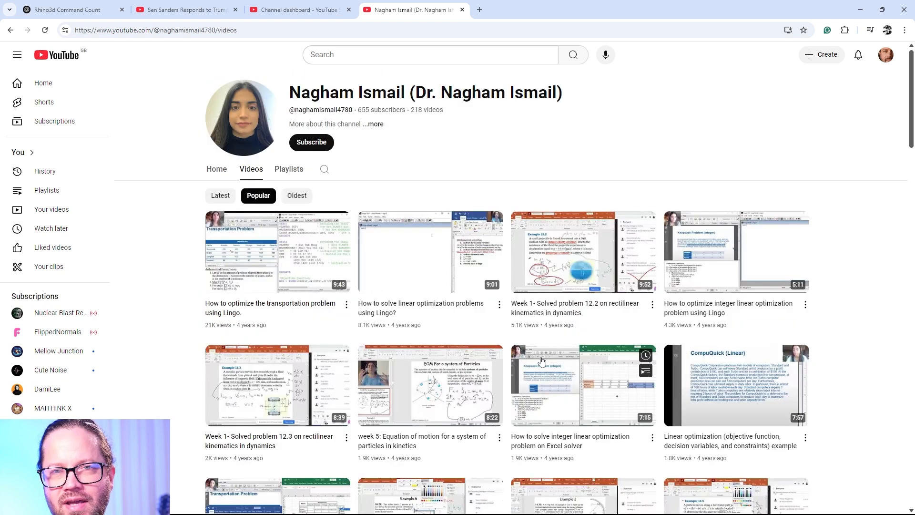
{"action": "mouse_move", "coordinate": [626, 507]}
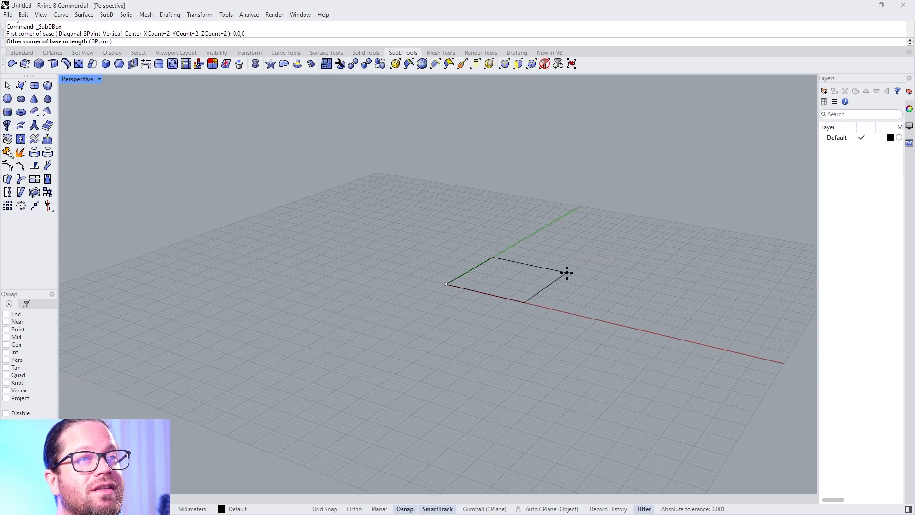
Step: Draw a SubD box from two base corners and a height, shown in Rendered mode
{"action": "left_click", "coordinate": [566, 273]}
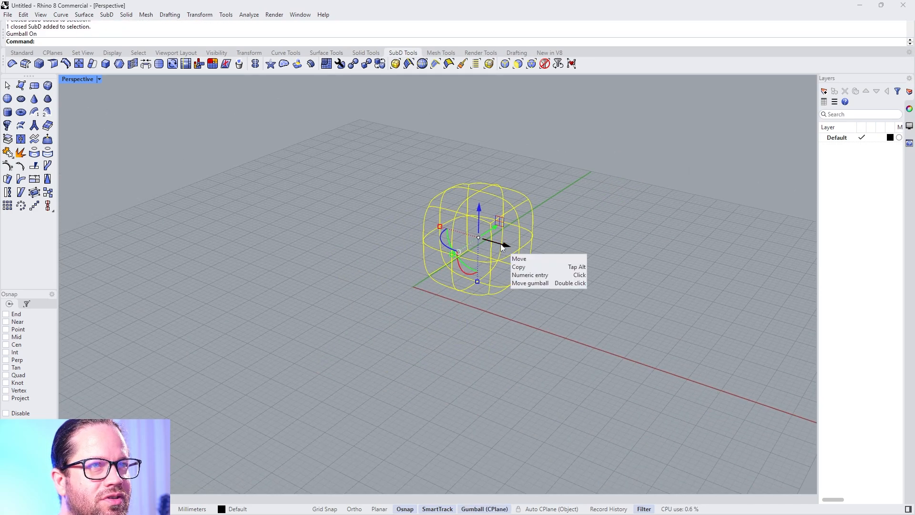
{"action": "left_click", "coordinate": [98, 79]}
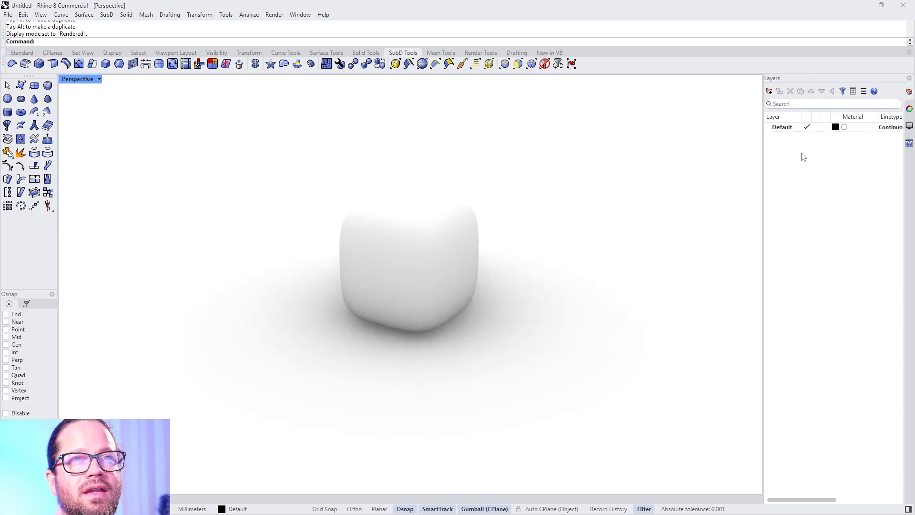
Step: Add a 'test' layer and assign the Default layer a red Plaster material
{"action": "left_click", "coordinate": [770, 91]}
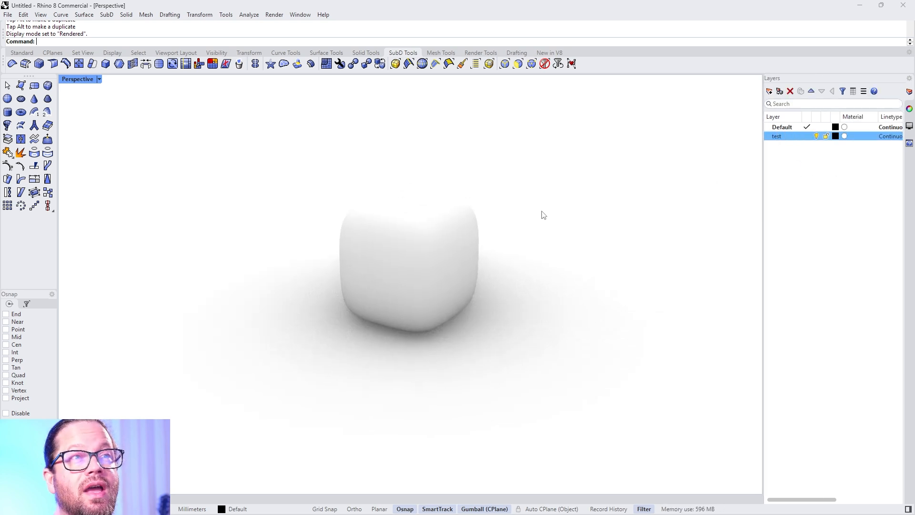
{"action": "left_click", "coordinate": [409, 268]}
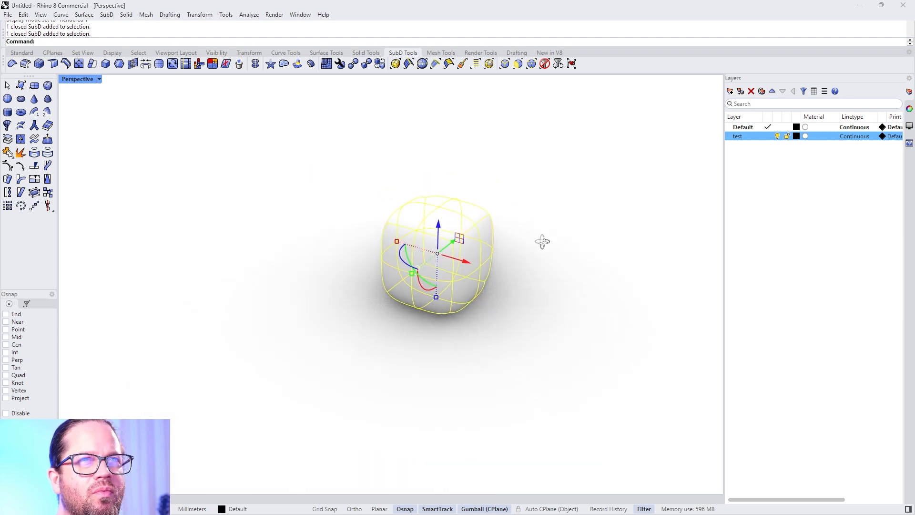
{"action": "left_click", "coordinate": [806, 127]}
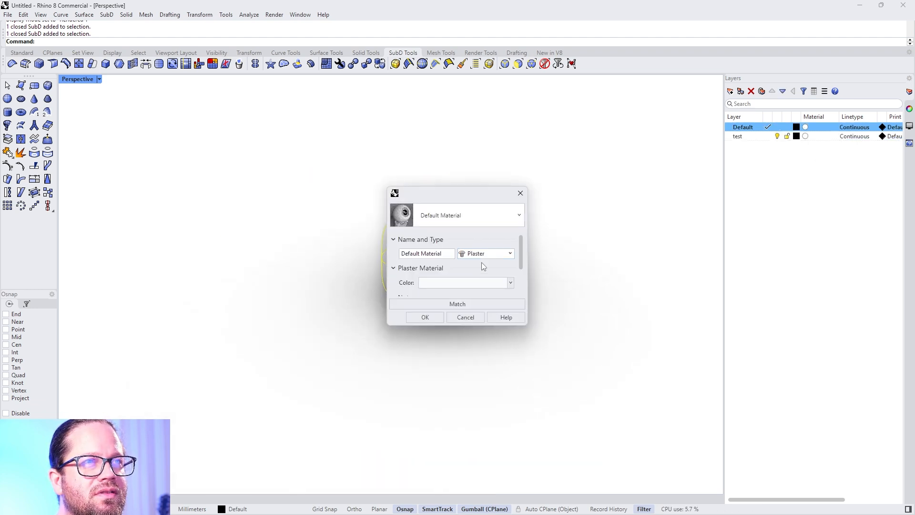
{"action": "left_click", "coordinate": [425, 317]}
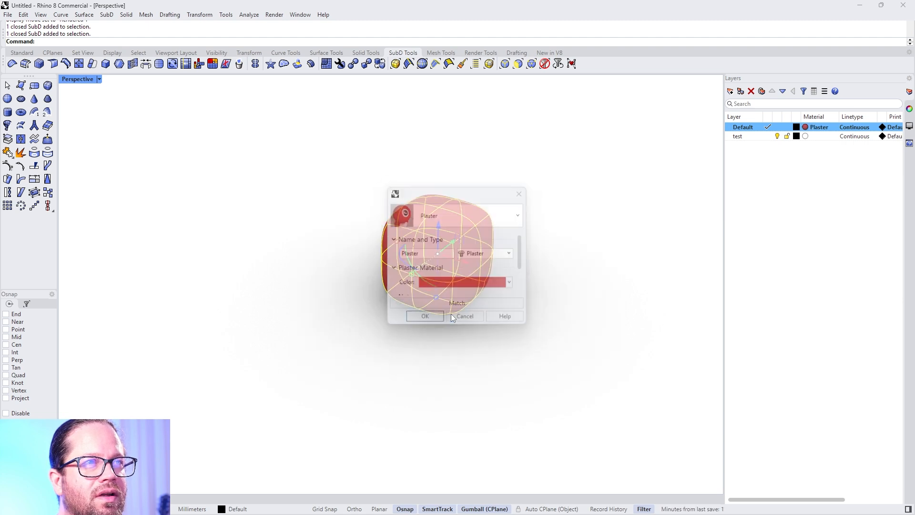
{"action": "left_click", "coordinate": [424, 315]}
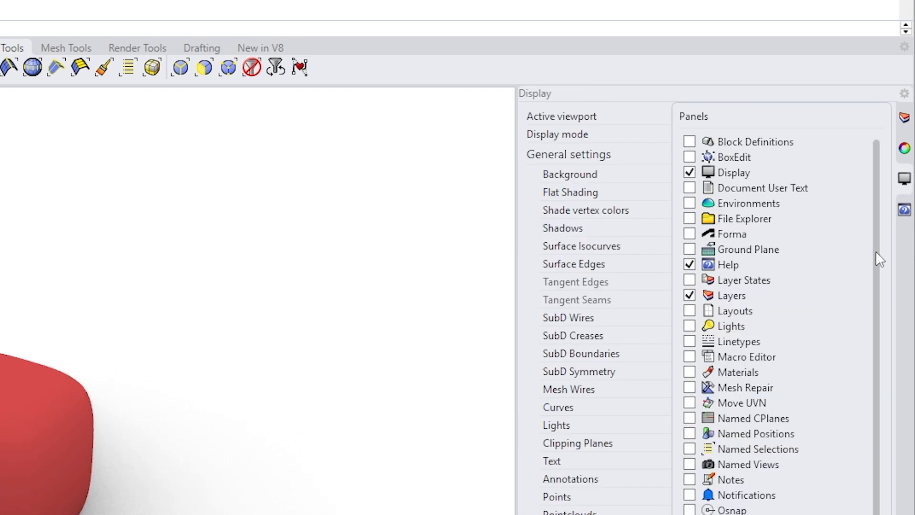
Step: Scroll the panel list to bring up the Display panel's Rendered viewport options
{"action": "scroll", "scroll_direction": "down", "scroll_amount": 3}
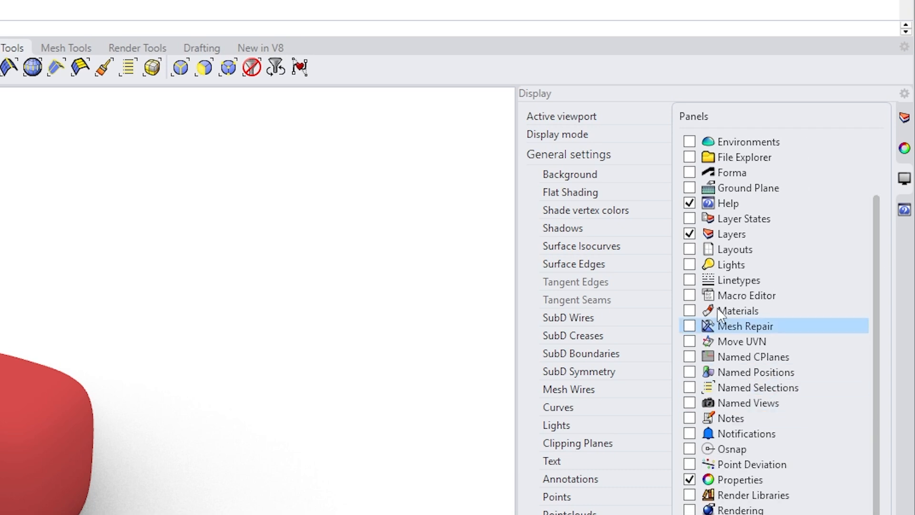
{"action": "mouse_move", "coordinate": [881, 270]}
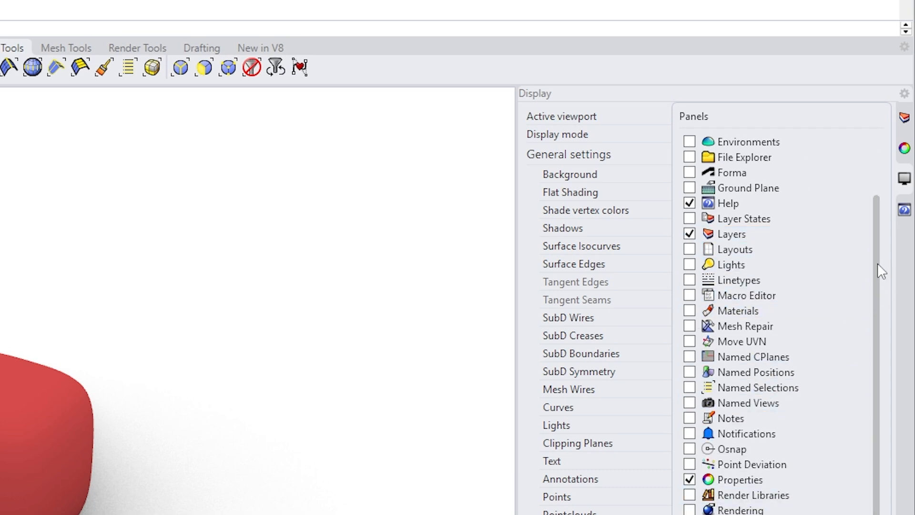
{"action": "scroll", "scroll_direction": "up", "scroll_amount": 3}
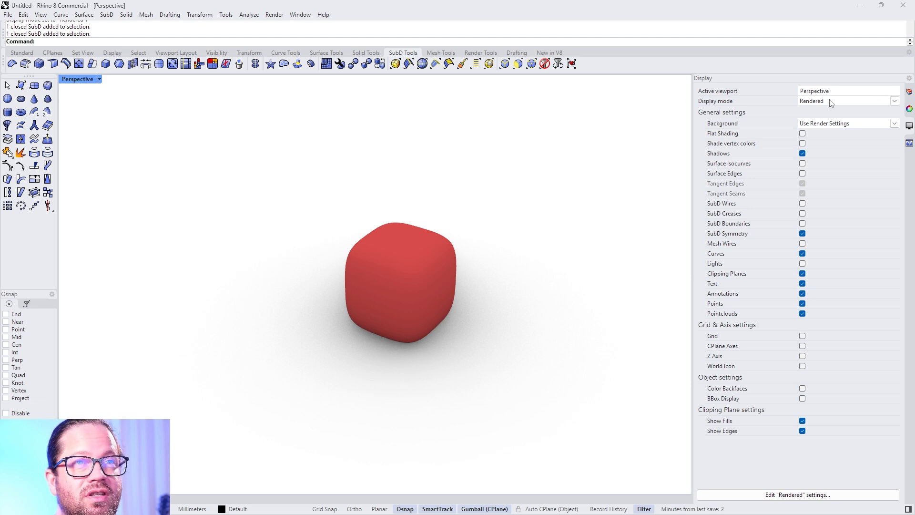
{"action": "left_click", "coordinate": [892, 101]}
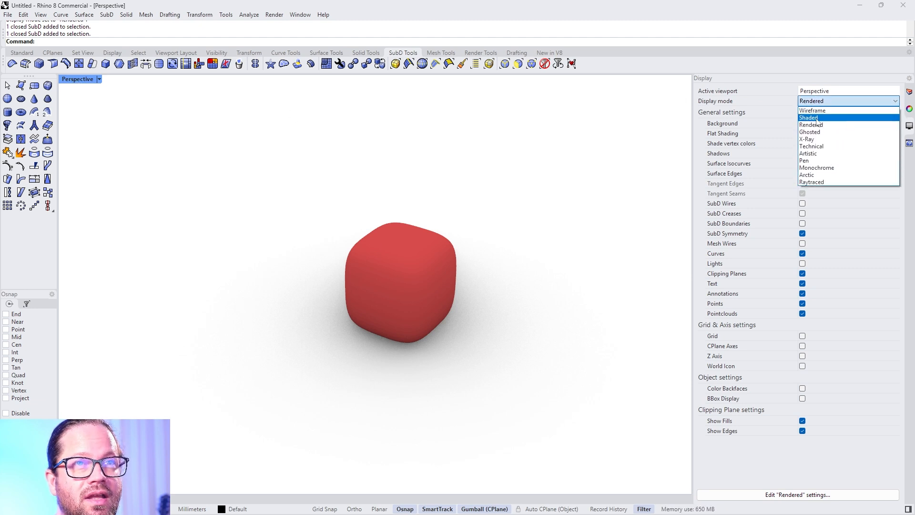
{"action": "left_click", "coordinate": [808, 118]}
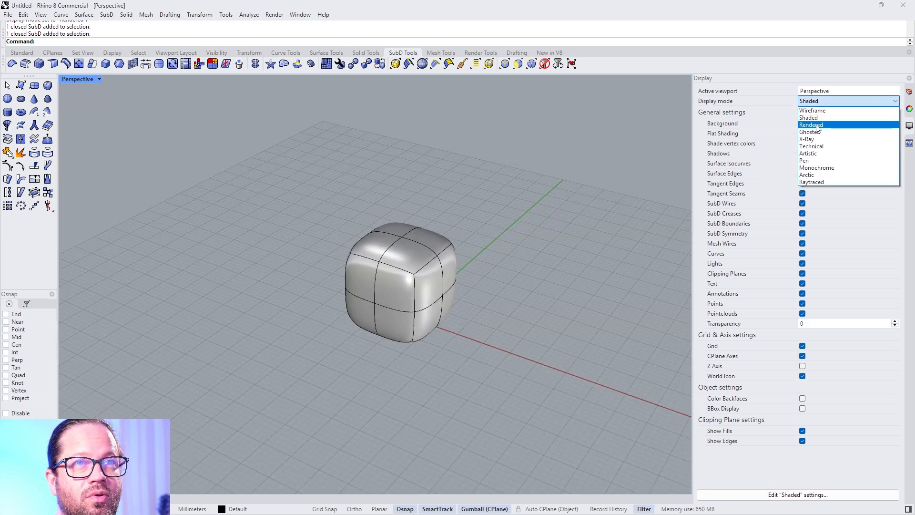
{"action": "left_click", "coordinate": [811, 124]}
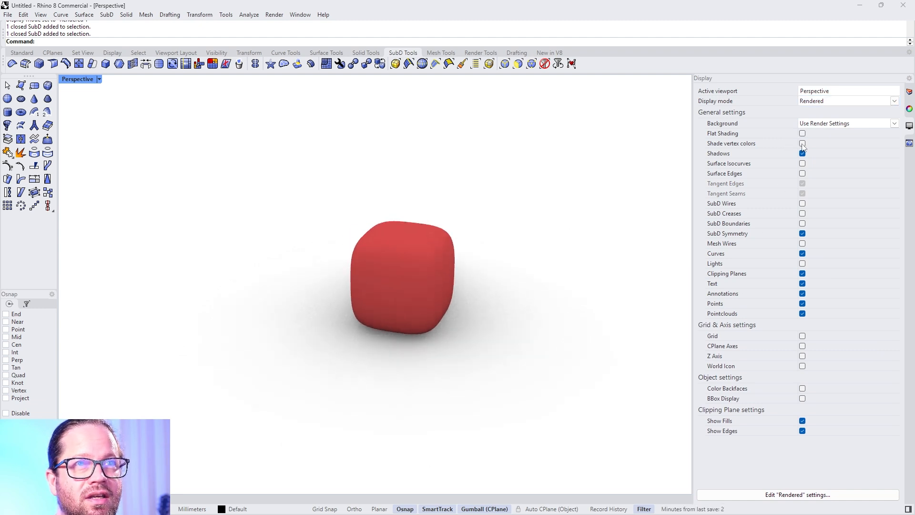
{"action": "left_click", "coordinate": [802, 154]}
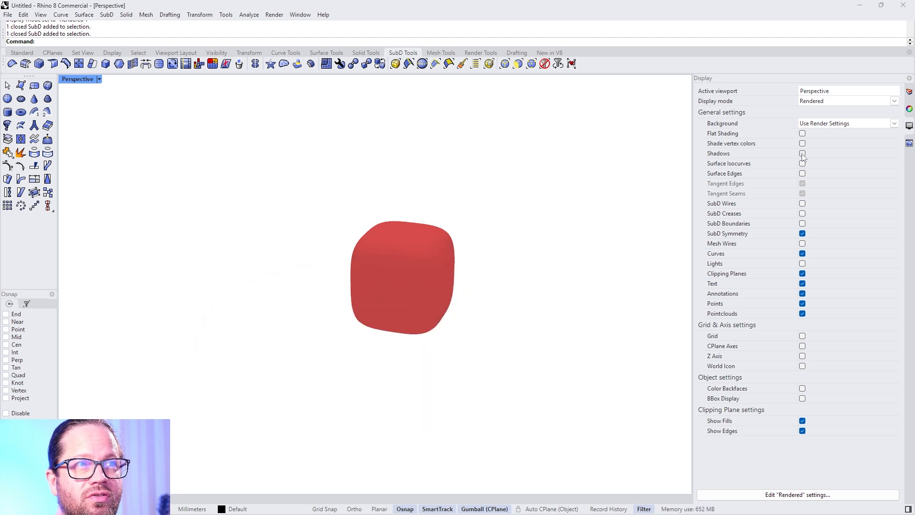
{"action": "left_click", "coordinate": [802, 153]}
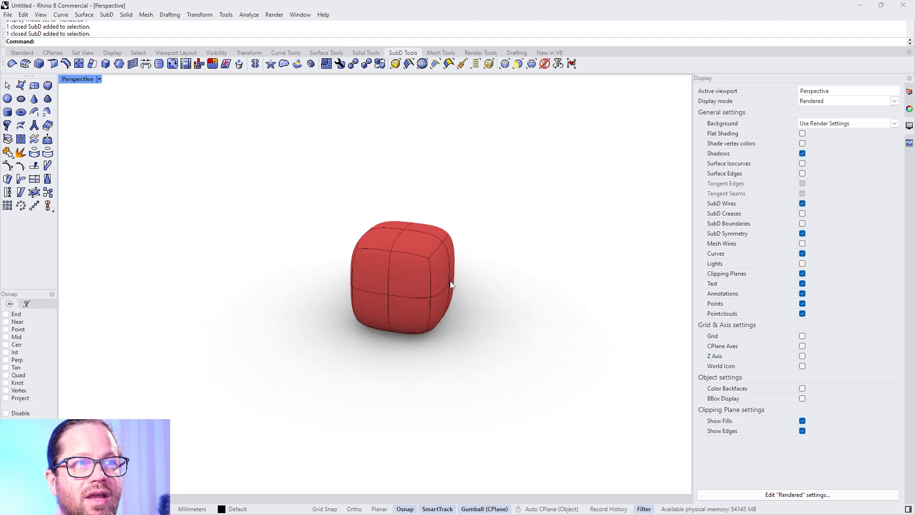
{"action": "scroll", "scroll_direction": "up", "scroll_amount": 3}
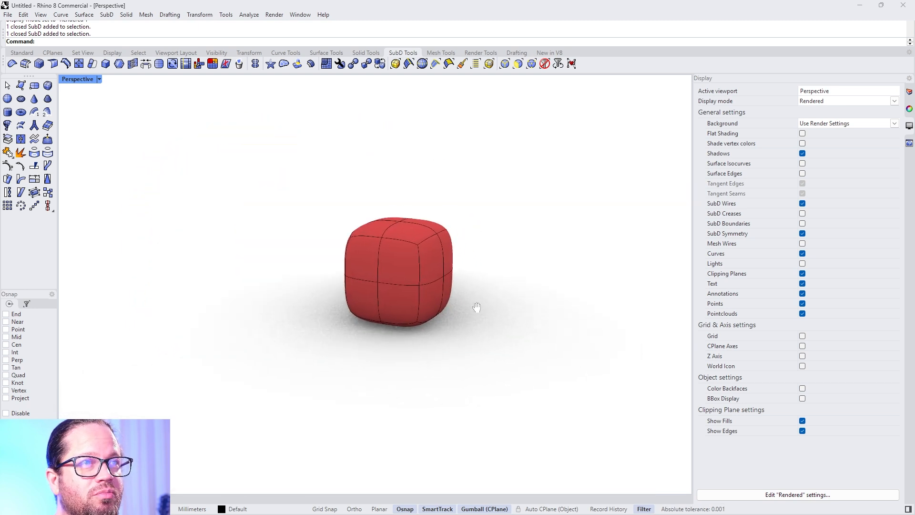
{"action": "left_click", "coordinate": [21, 52]}
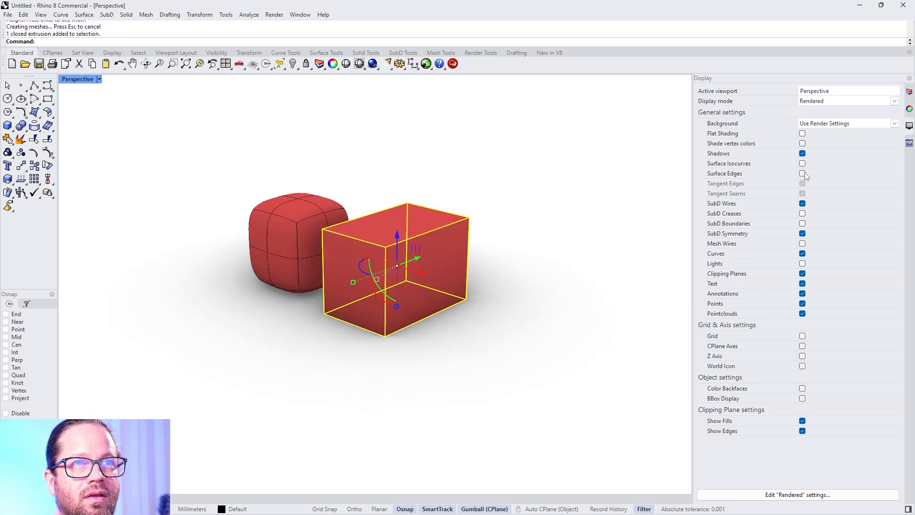
Step: Enable Surface Edges in the Display panel, showing tangent edges and seams
{"action": "left_click", "coordinate": [802, 173]}
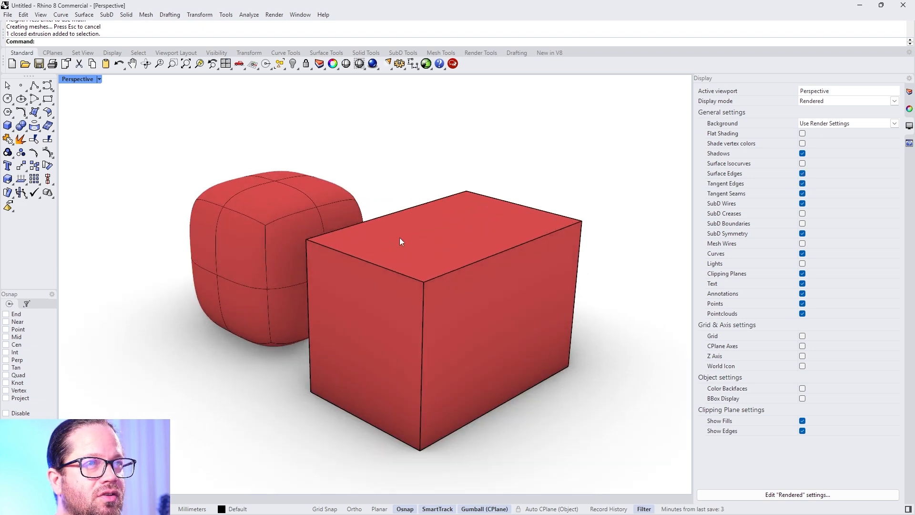
{"action": "scroll", "scroll_direction": "down", "scroll_amount": 3}
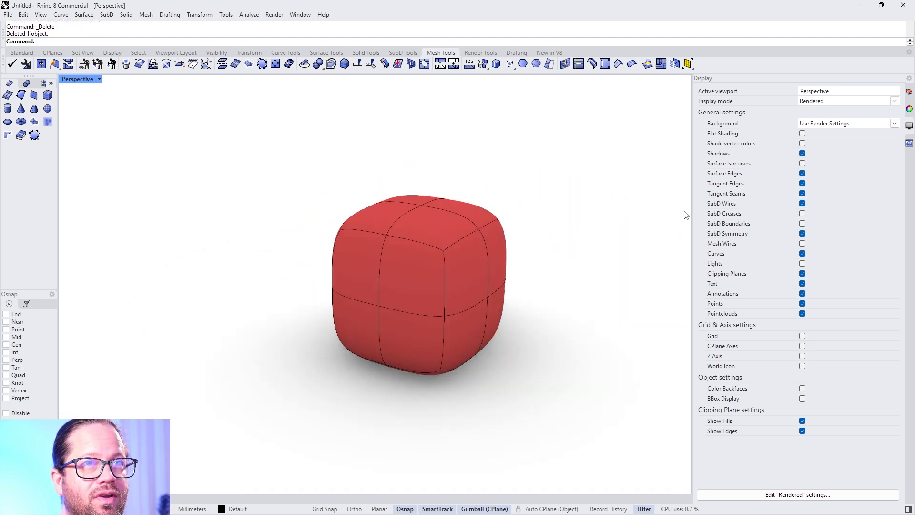
{"action": "mouse_move", "coordinate": [434, 238]}
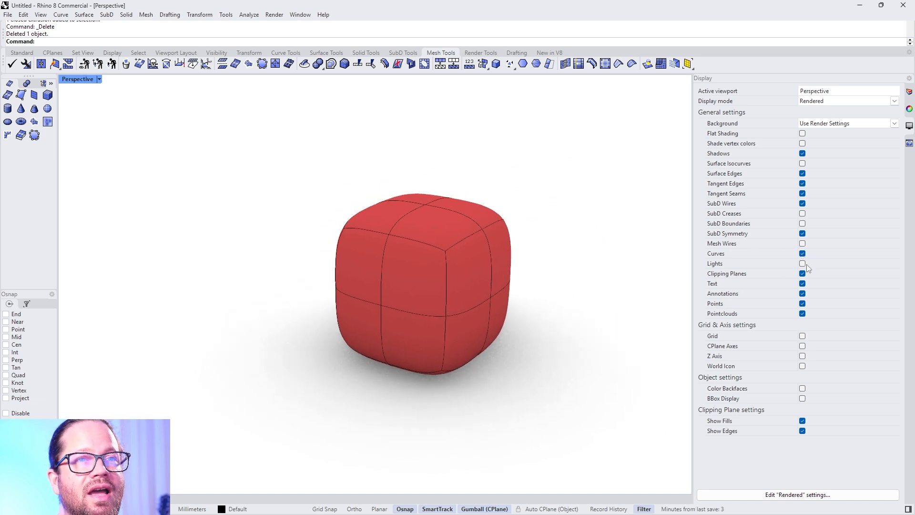
Step: Toggle Lights on and off, show the world axis icon, and choose a gradient background
{"action": "left_click", "coordinate": [803, 263]}
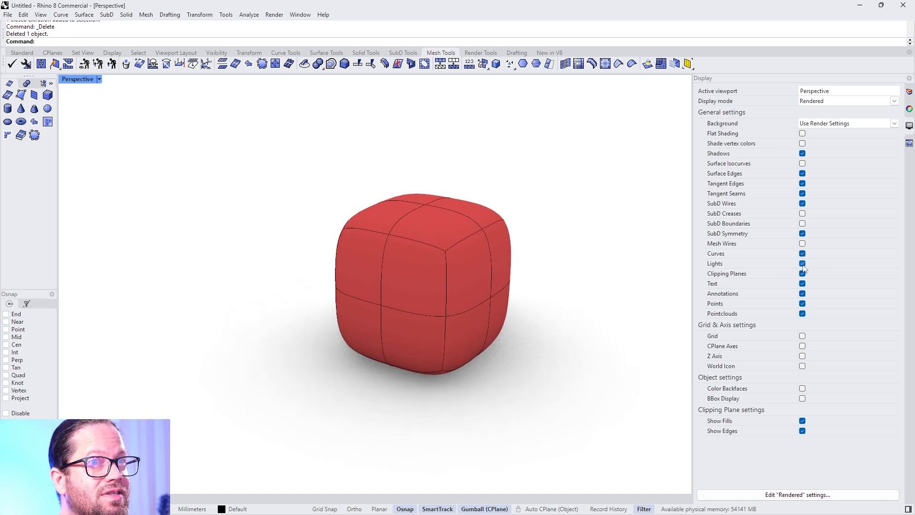
{"action": "left_click", "coordinate": [801, 263]}
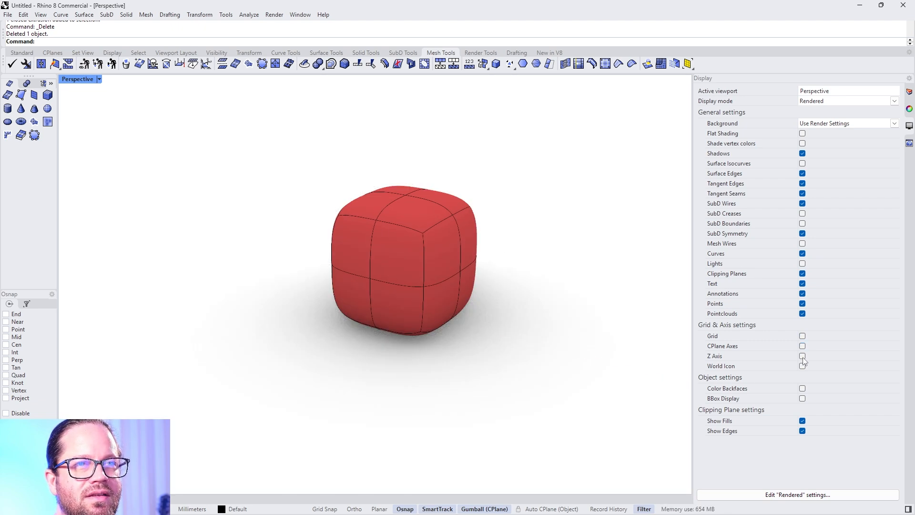
{"action": "left_click", "coordinate": [803, 336]}
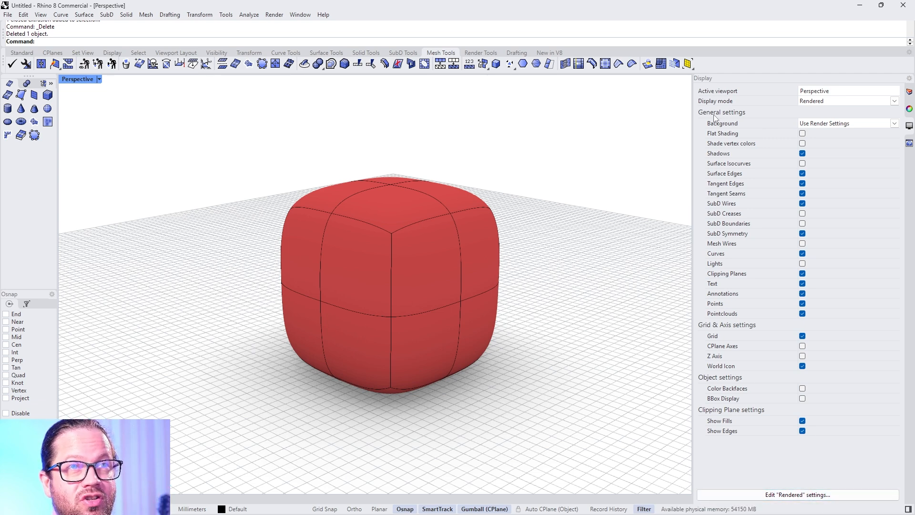
{"action": "mouse_move", "coordinate": [892, 141]}
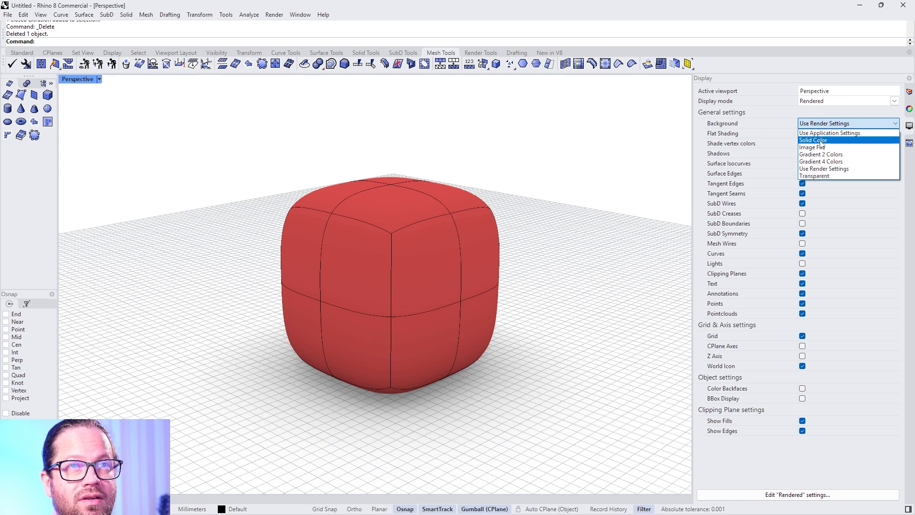
{"action": "mouse_move", "coordinate": [812, 147]}
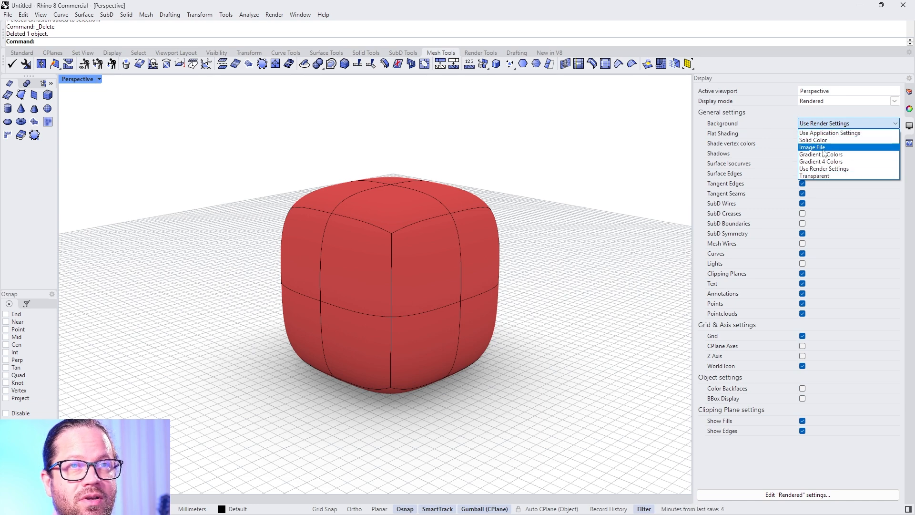
{"action": "left_click", "coordinate": [821, 154]}
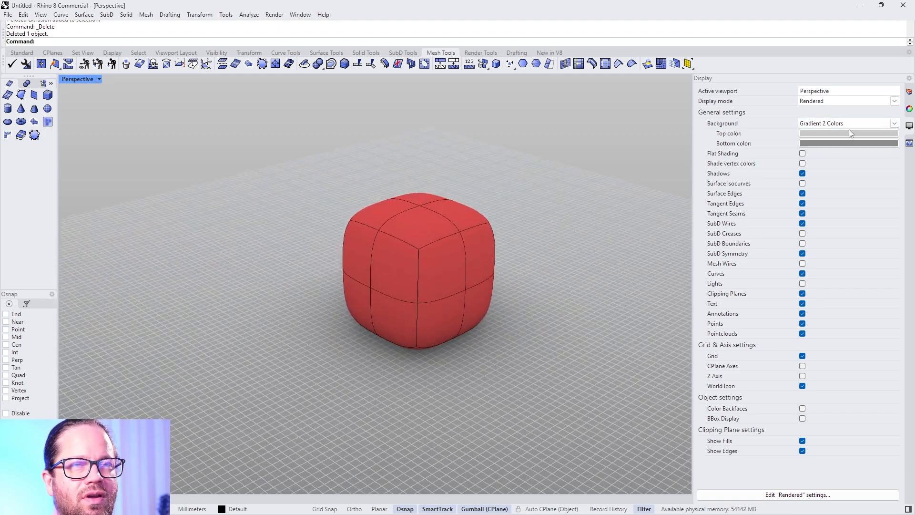
Step: Try a Gradient 4 Colors background, then return to Gradient 2 Colors
{"action": "left_click", "coordinate": [895, 123]}
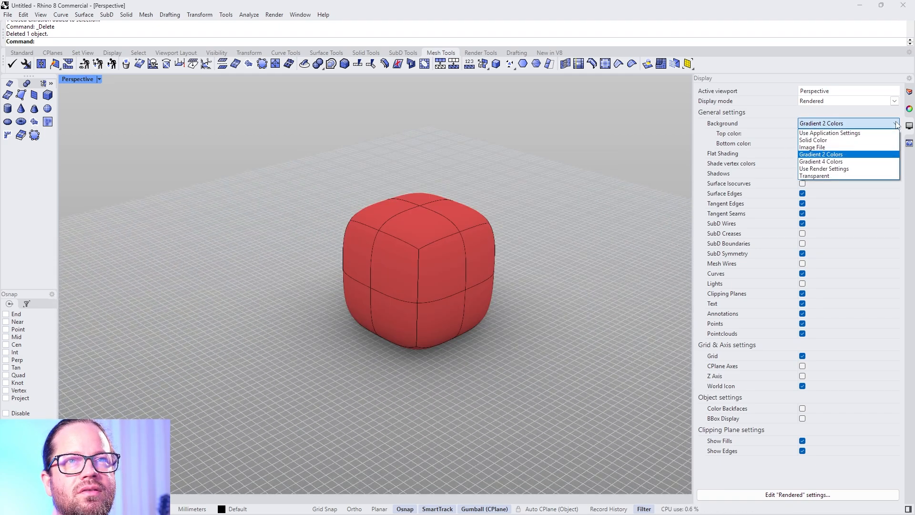
{"action": "left_click", "coordinate": [821, 162]}
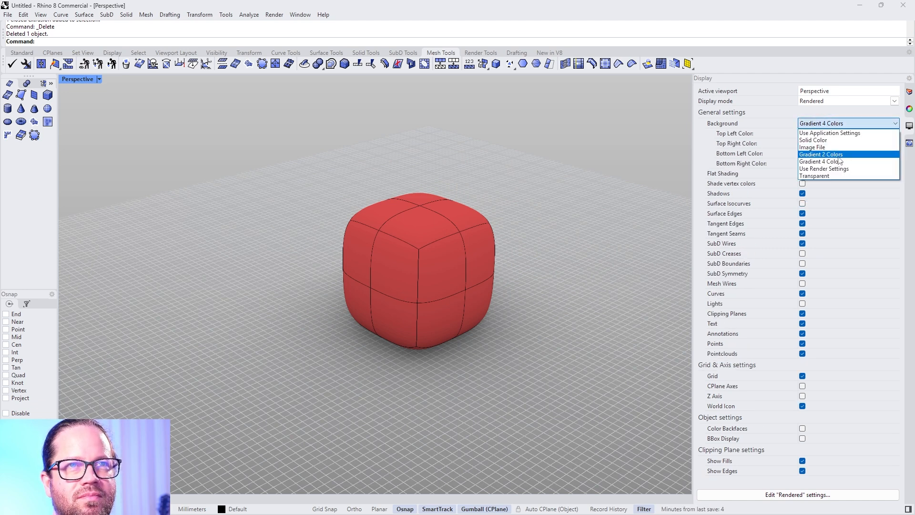
{"action": "left_click", "coordinate": [821, 154]}
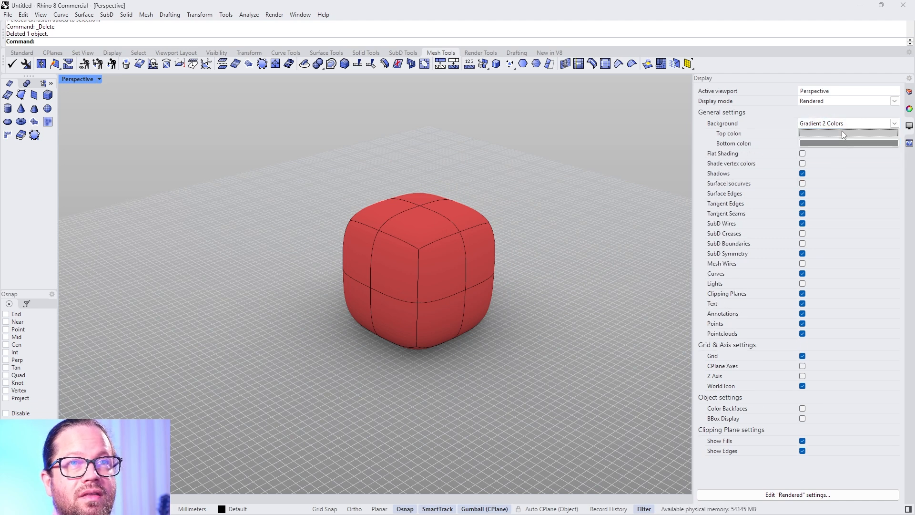
Step: Tint the gradient's top colour pale blue, then undo it back to pale grey
{"action": "left_click", "coordinate": [848, 133]}
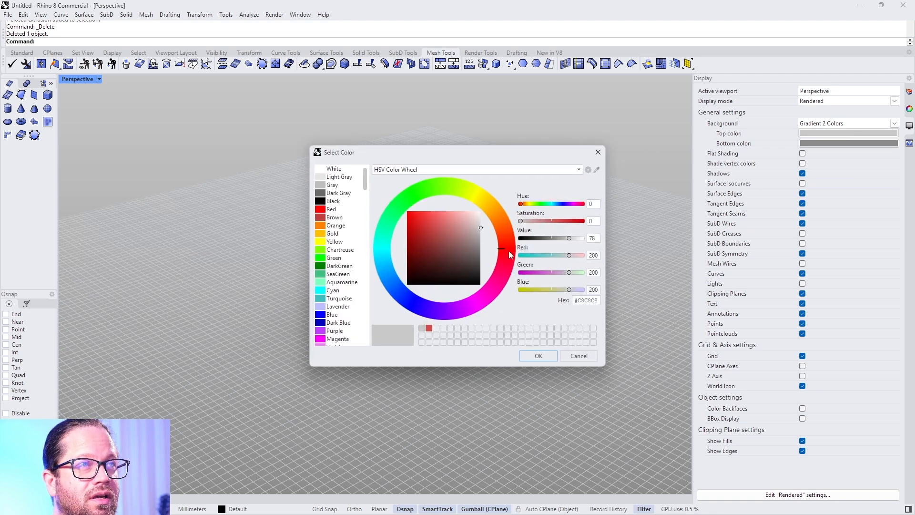
{"action": "left_click", "coordinate": [478, 225]}
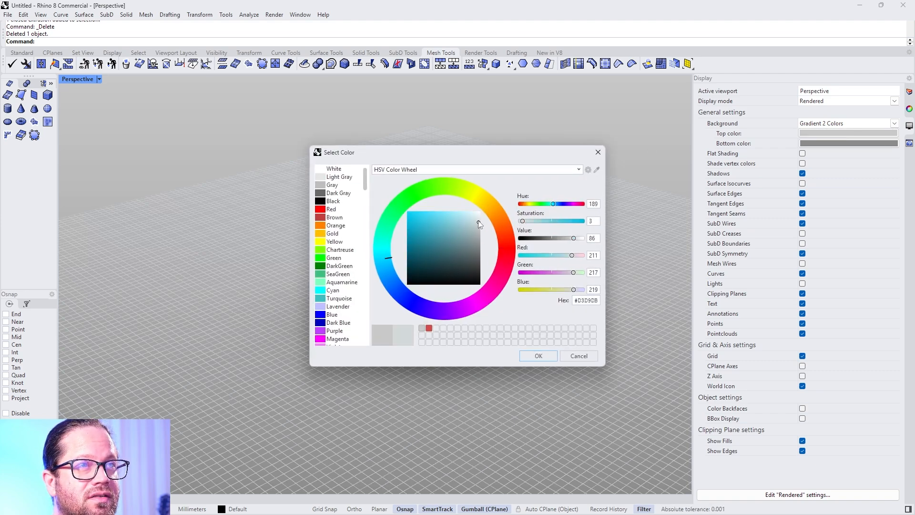
{"action": "left_click", "coordinate": [537, 356]}
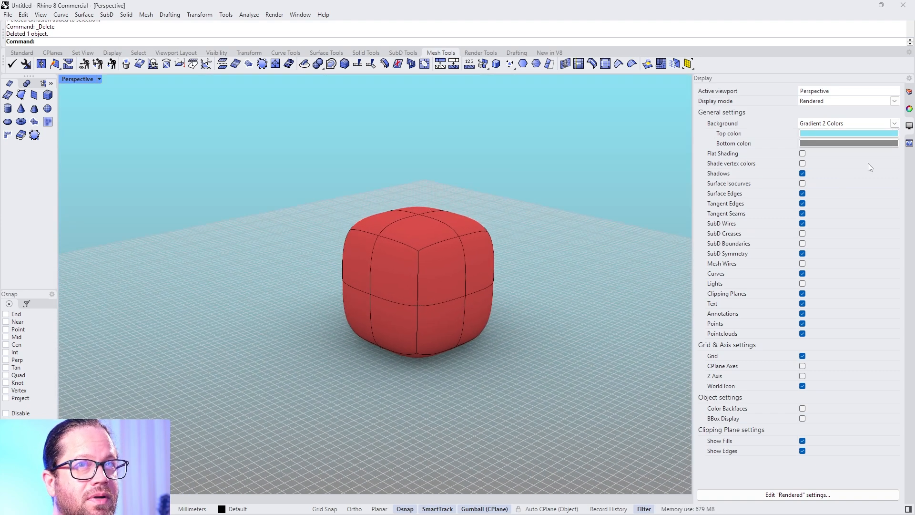
{"action": "key", "text": "ctrl+z"}
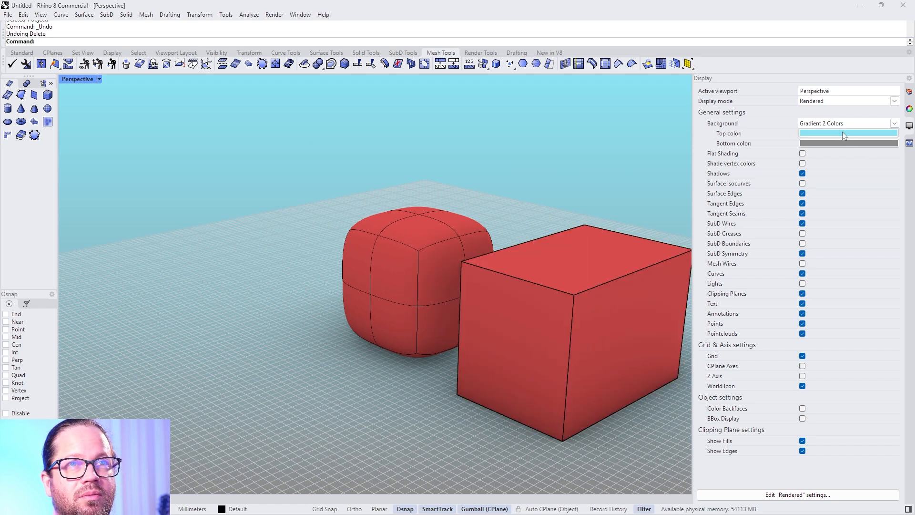
{"action": "left_click", "coordinate": [848, 133]}
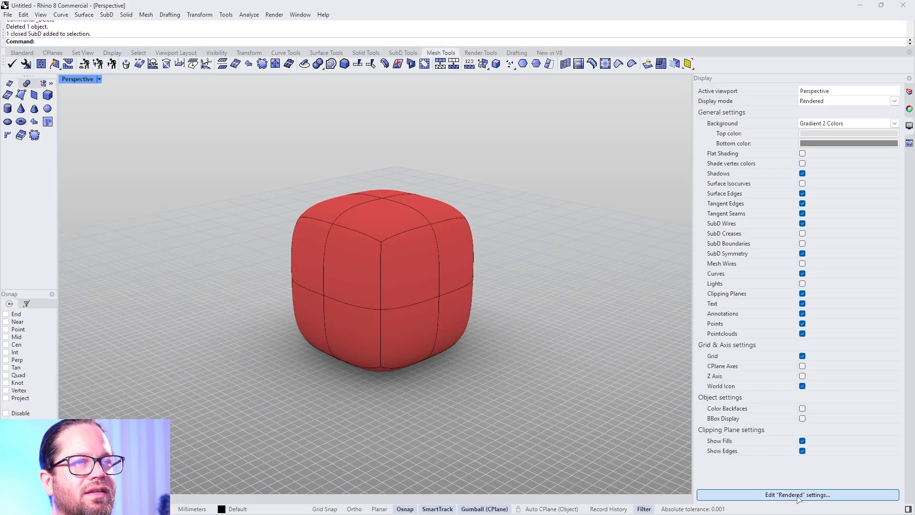
Step: Open Edit "Rendered" settings, browse Display Modes, and expand the Rendered node's sub-pages
{"action": "left_click", "coordinate": [798, 495]}
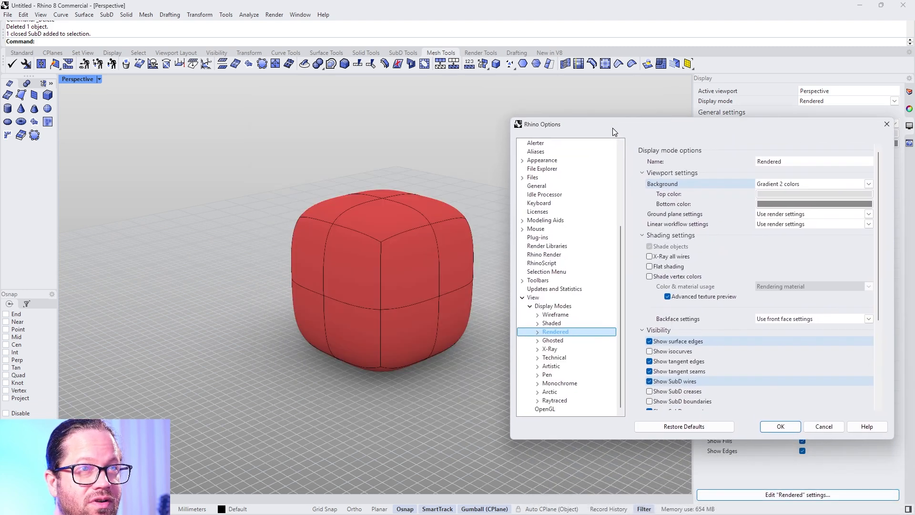
{"action": "mouse_move", "coordinate": [537, 304]}
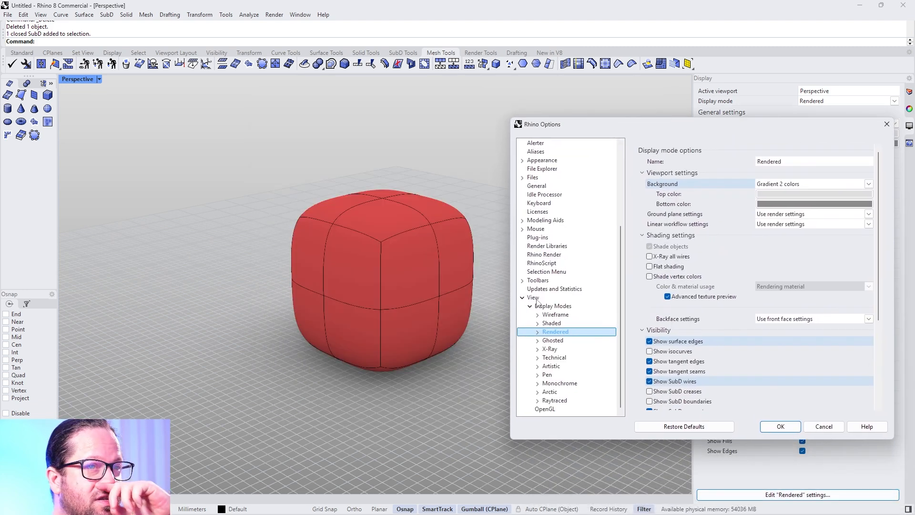
{"action": "left_click", "coordinate": [553, 306]}
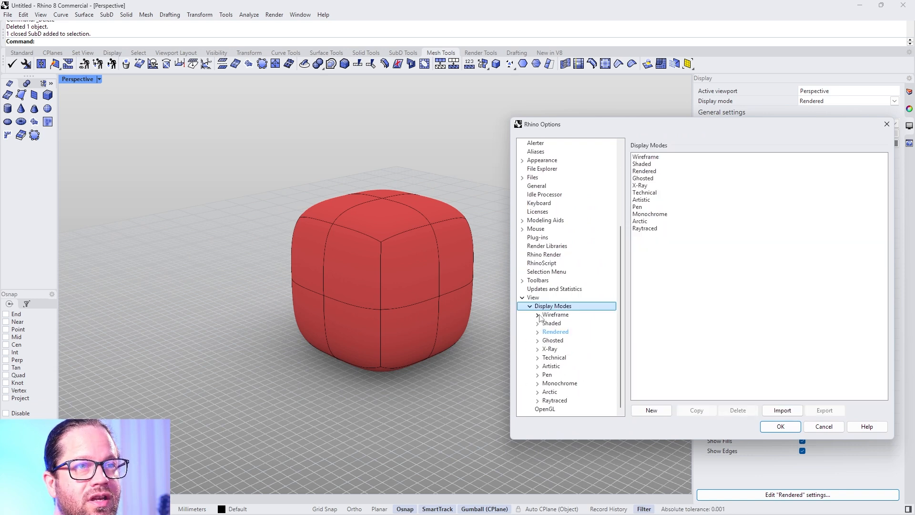
{"action": "left_click", "coordinate": [552, 340]}
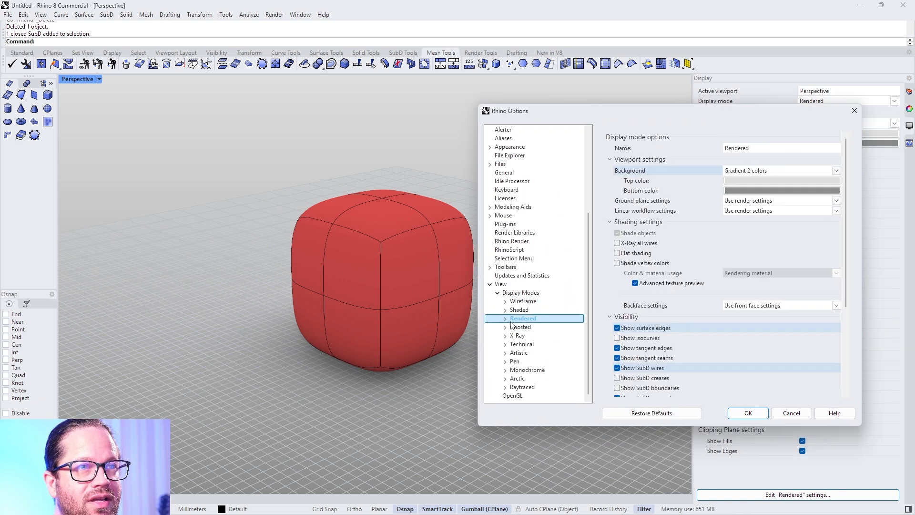
{"action": "left_click", "coordinate": [517, 327]}
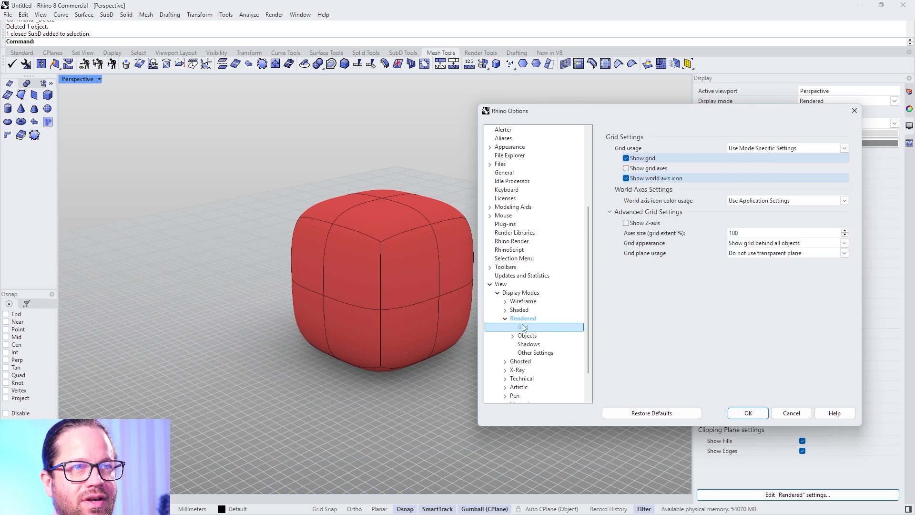
{"action": "left_click", "coordinate": [522, 318]}
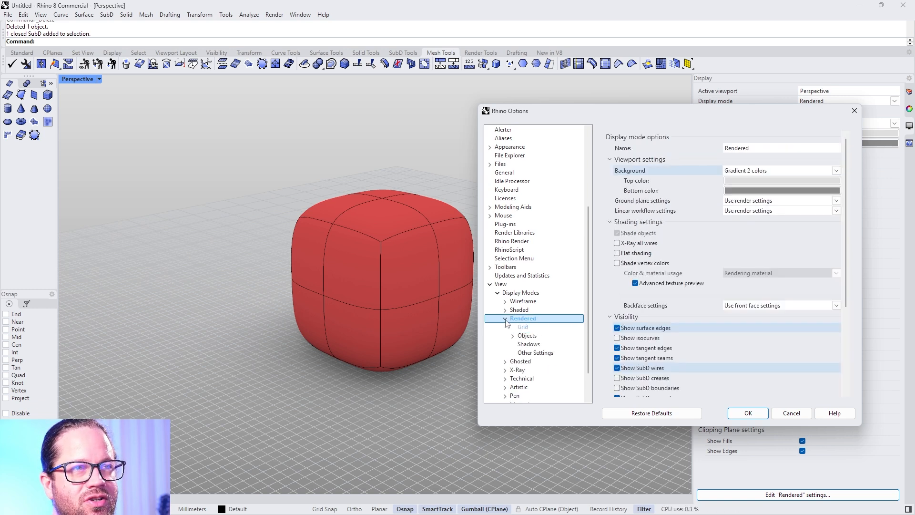
{"action": "scroll", "scroll_direction": "down", "scroll_amount": 3}
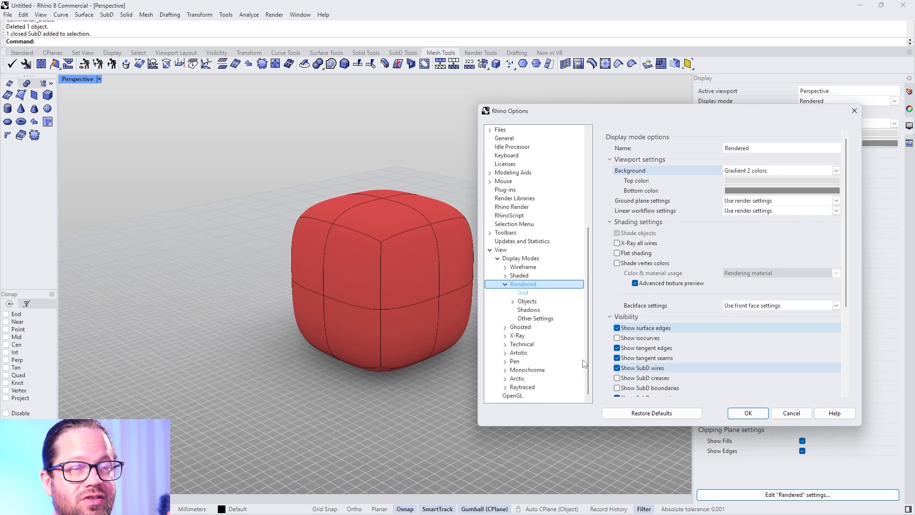
Step: Uncheck Show grid and Show world axis icon on the Grid page, plus Show SubD wires
{"action": "left_click", "coordinate": [523, 292]}
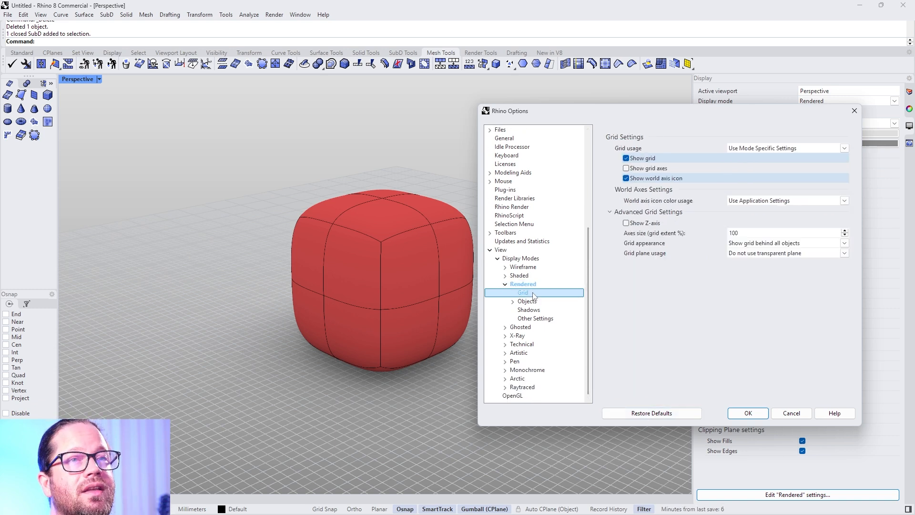
{"action": "left_click", "coordinate": [626, 158]}
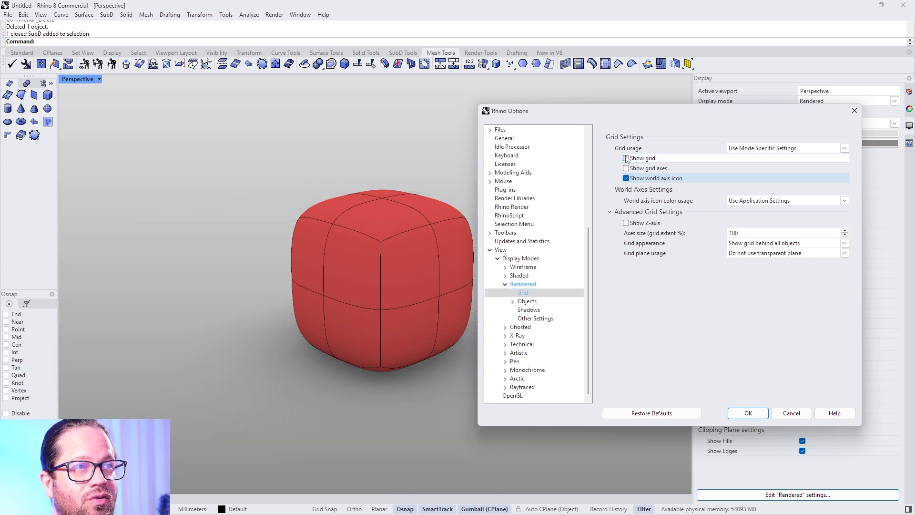
{"action": "left_click", "coordinate": [626, 159]}
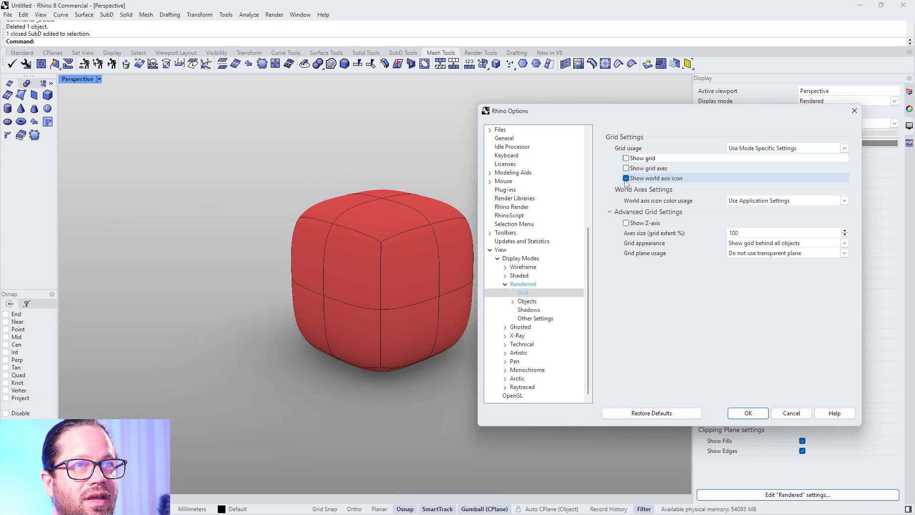
{"action": "left_click", "coordinate": [626, 177]}
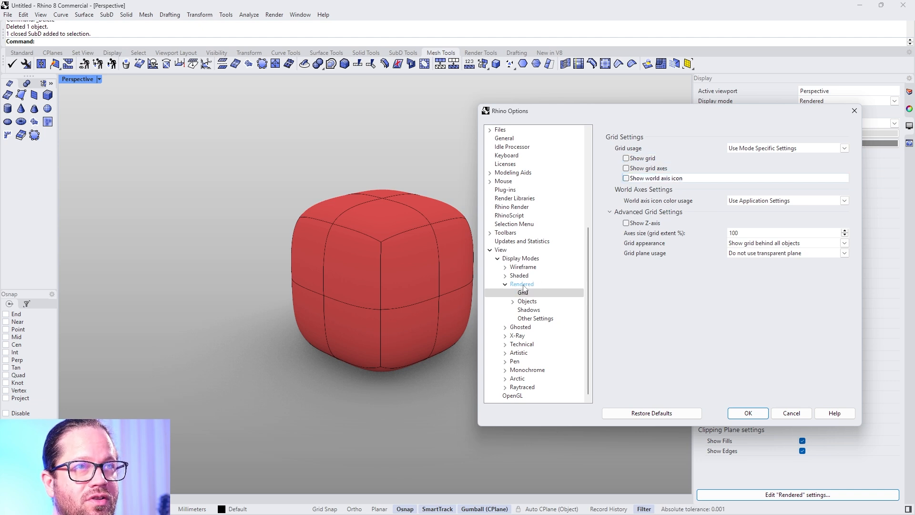
{"action": "left_click", "coordinate": [521, 284]}
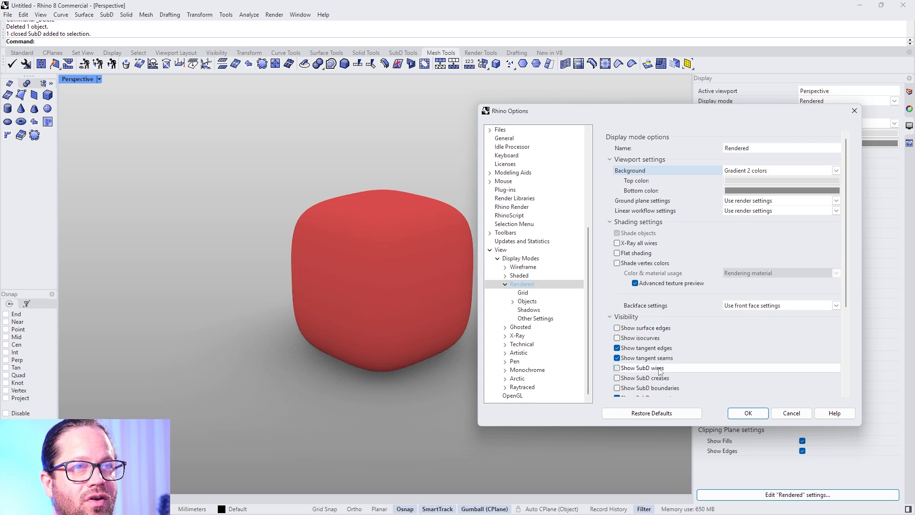
{"action": "left_click", "coordinate": [522, 293]}
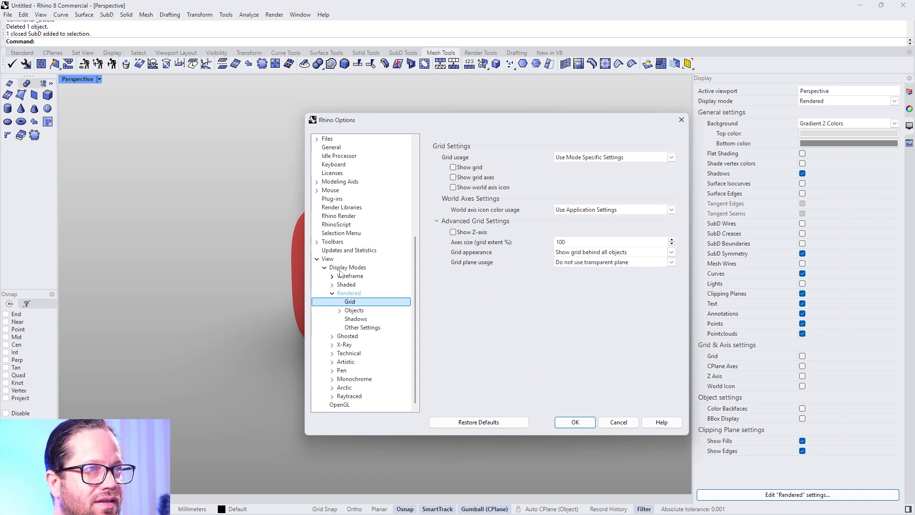
{"action": "left_click", "coordinate": [349, 293]}
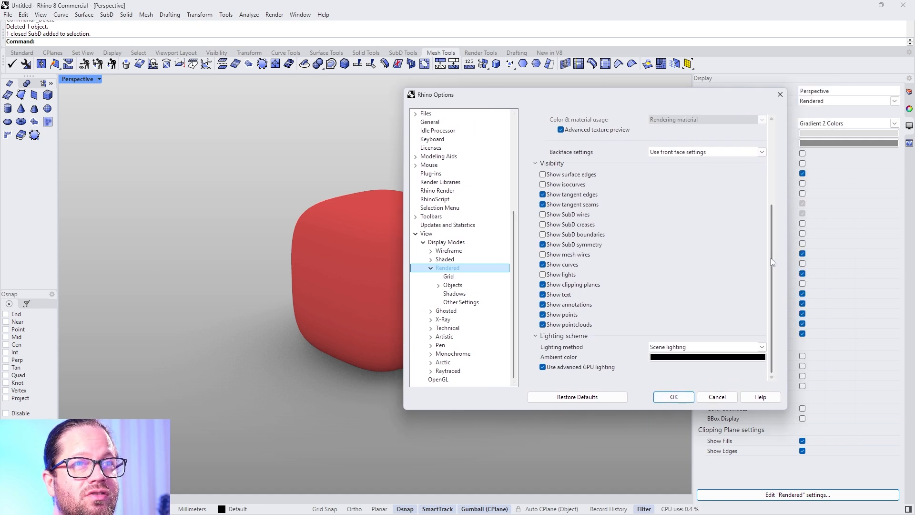
{"action": "scroll", "scroll_direction": "up", "scroll_amount": 3}
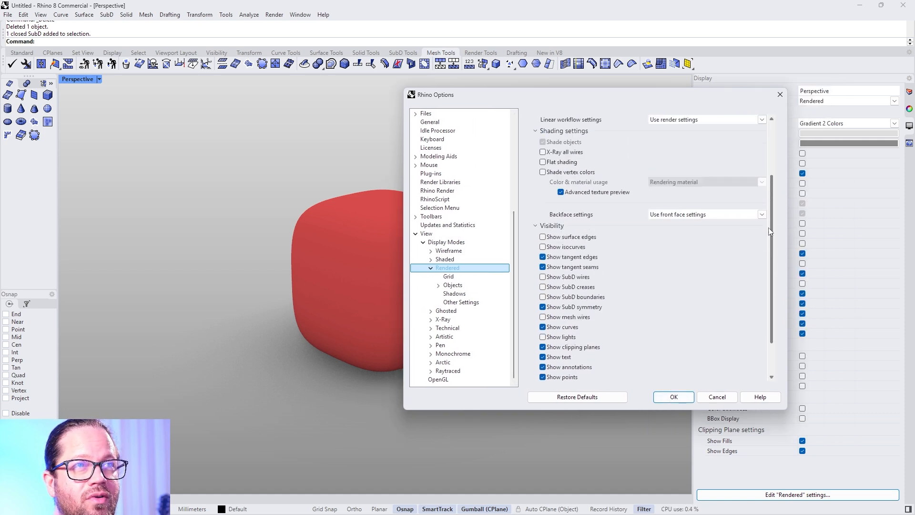
{"action": "scroll", "scroll_direction": "down", "scroll_amount": 3}
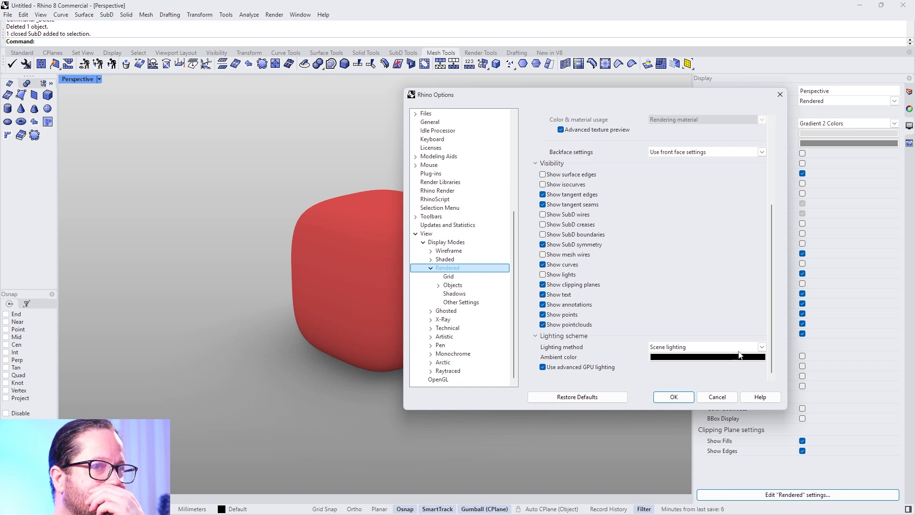
{"action": "left_click", "coordinate": [762, 347]}
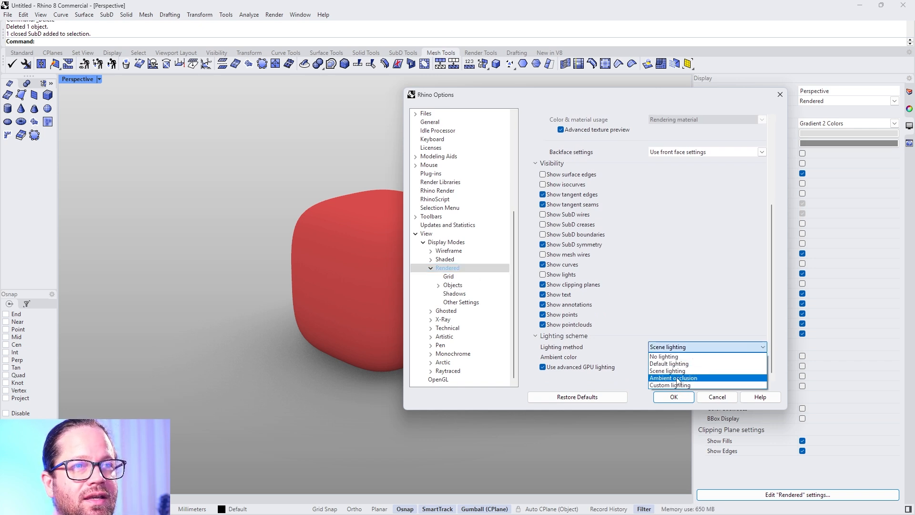
{"action": "left_click", "coordinate": [673, 378]}
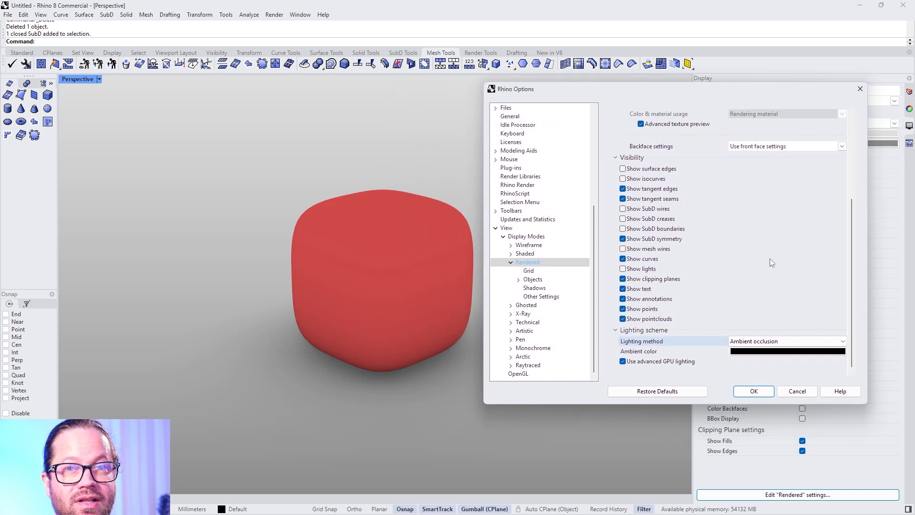
{"action": "left_click", "coordinate": [785, 341]}
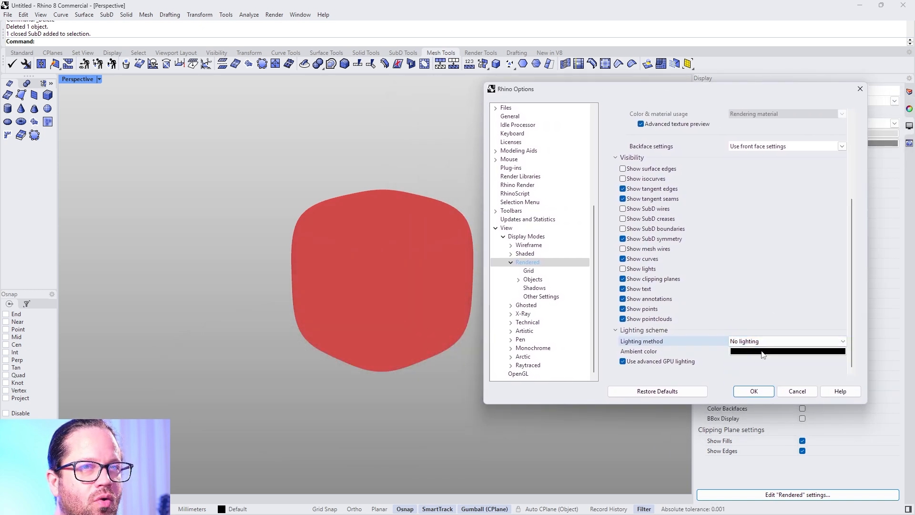
{"action": "left_click", "coordinate": [786, 340]}
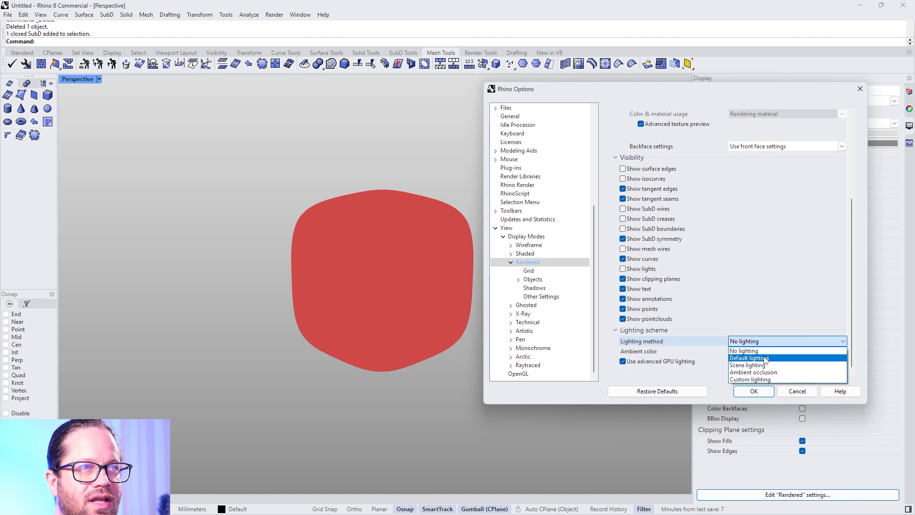
{"action": "left_click", "coordinate": [749, 358]}
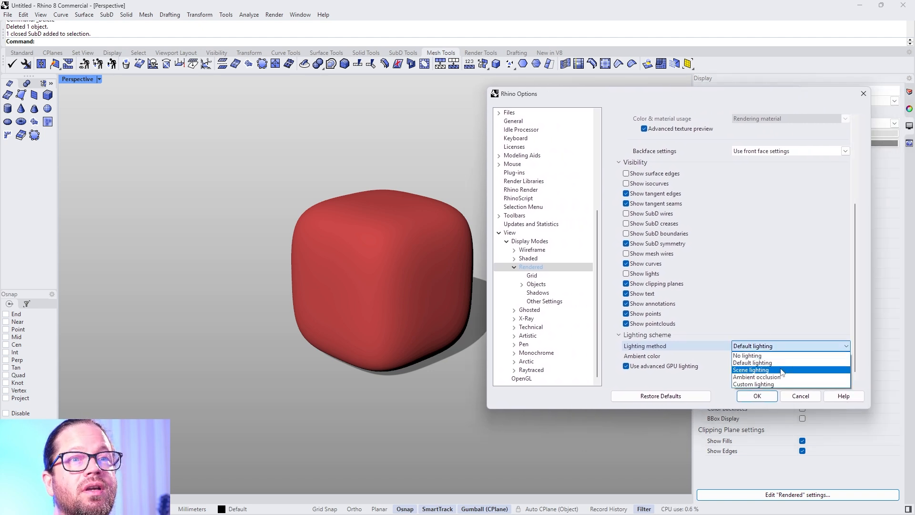
{"action": "left_click", "coordinate": [751, 369]}
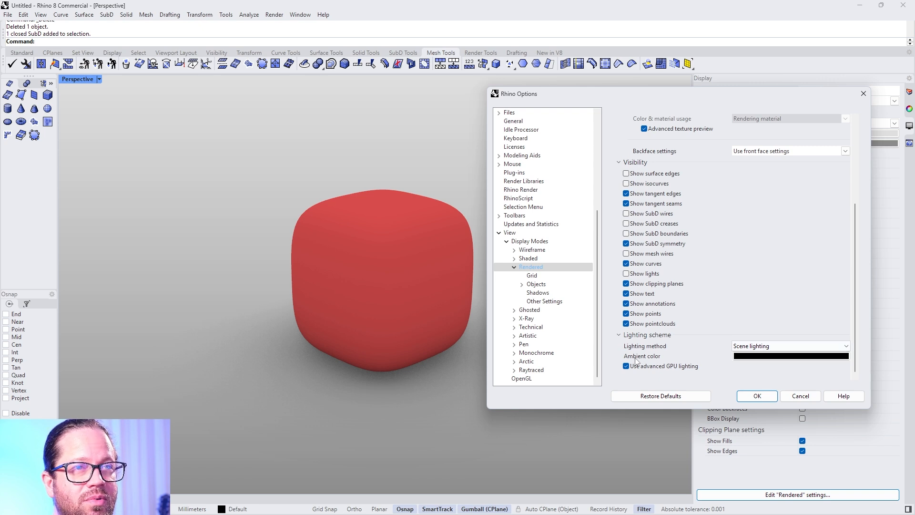
{"action": "left_click", "coordinate": [790, 346]}
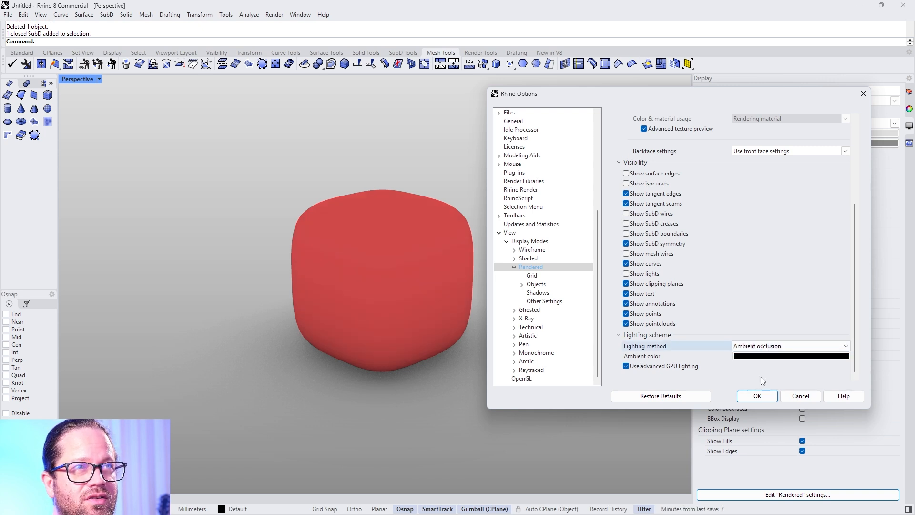
{"action": "left_click", "coordinate": [788, 345]}
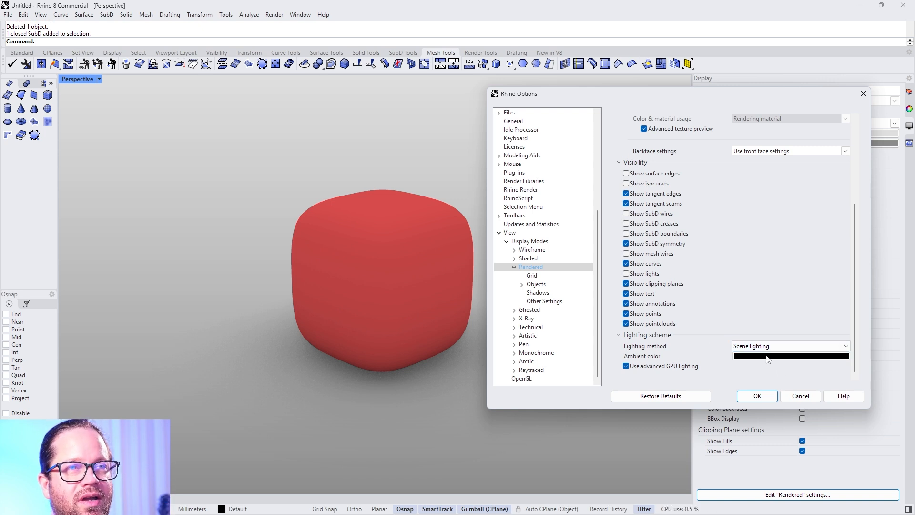
Step: Set the Rendered mode's ambient colour to a desaturated pale cyan-blue
{"action": "left_click", "coordinate": [790, 356]}
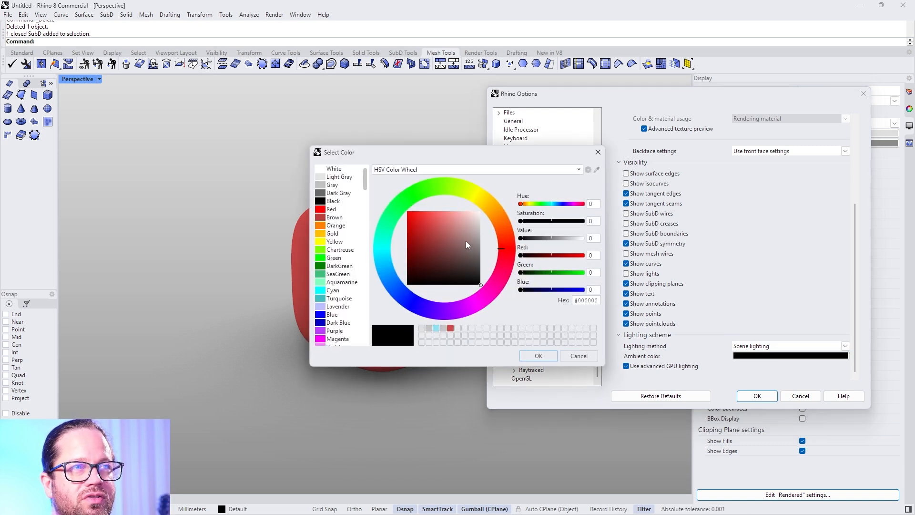
{"action": "left_click", "coordinate": [387, 264]}
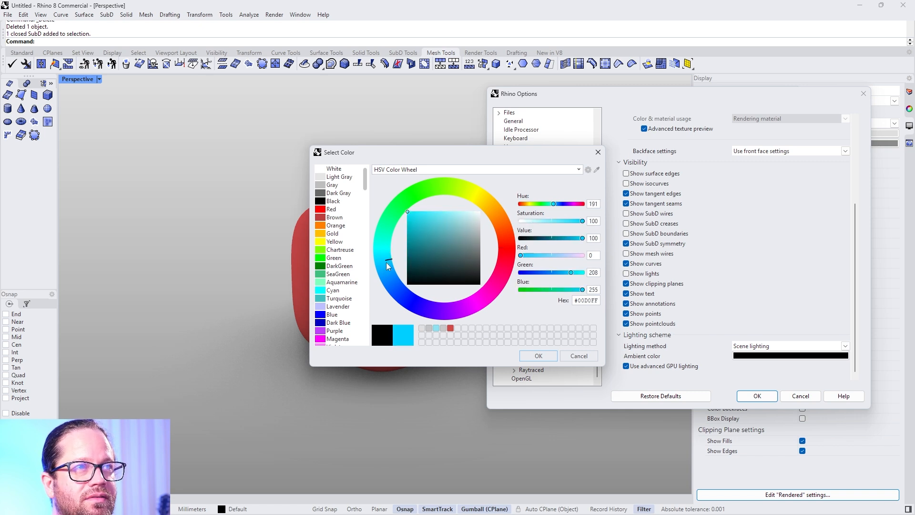
{"action": "left_click", "coordinate": [451, 211]}
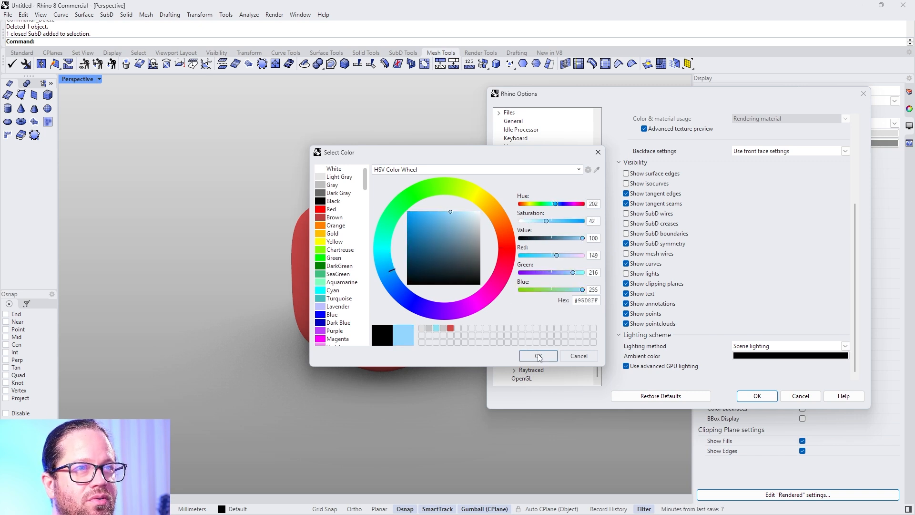
{"action": "left_click", "coordinate": [538, 356]}
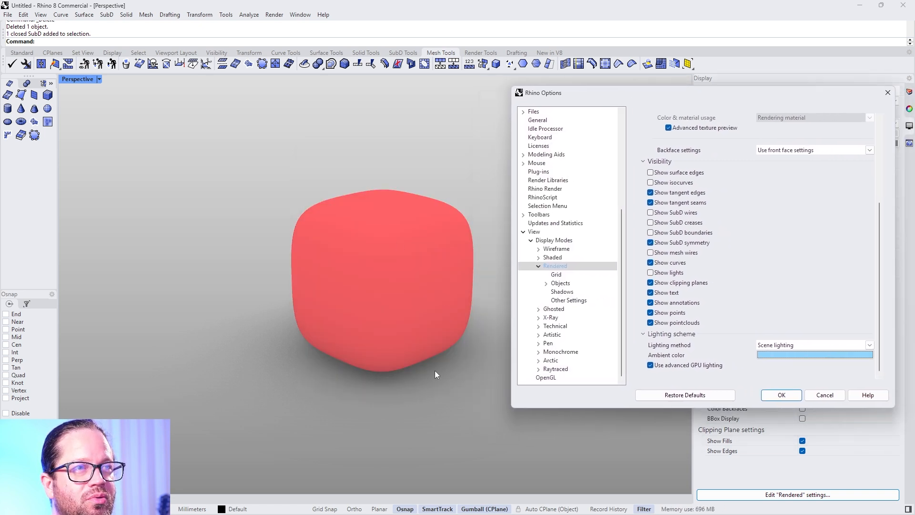
{"action": "left_click", "coordinate": [560, 352]}
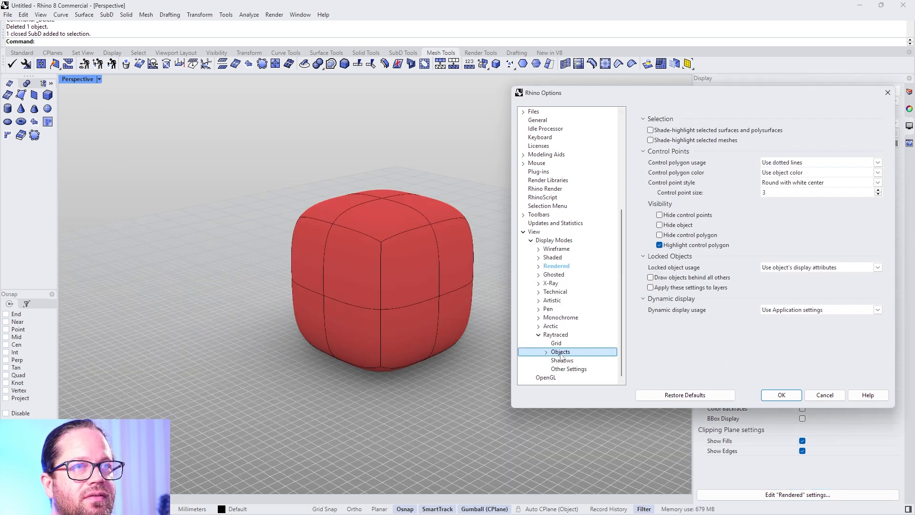
Step: Step through Raytraced mode's Points, Curves, Surfaces, SubD, Lights, Clipping Planes and Shadows pages
{"action": "left_click", "coordinate": [559, 352]}
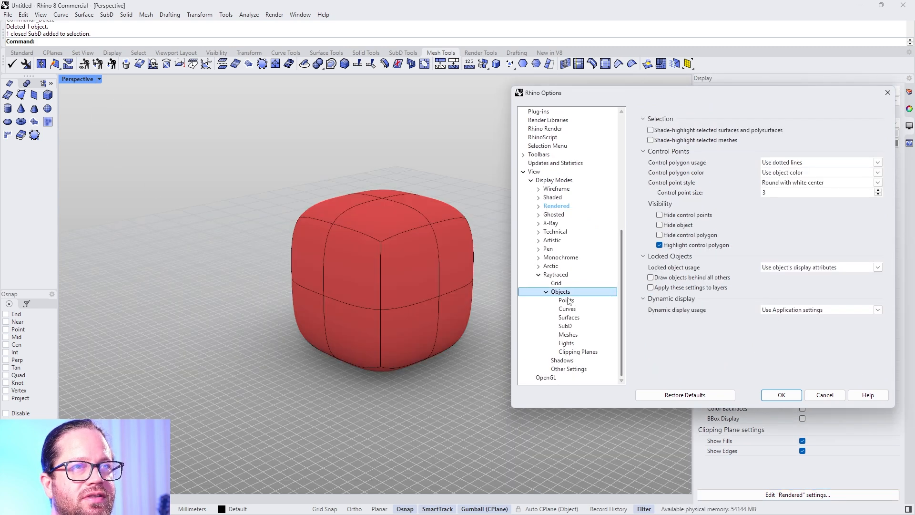
{"action": "left_click", "coordinate": [566, 300]}
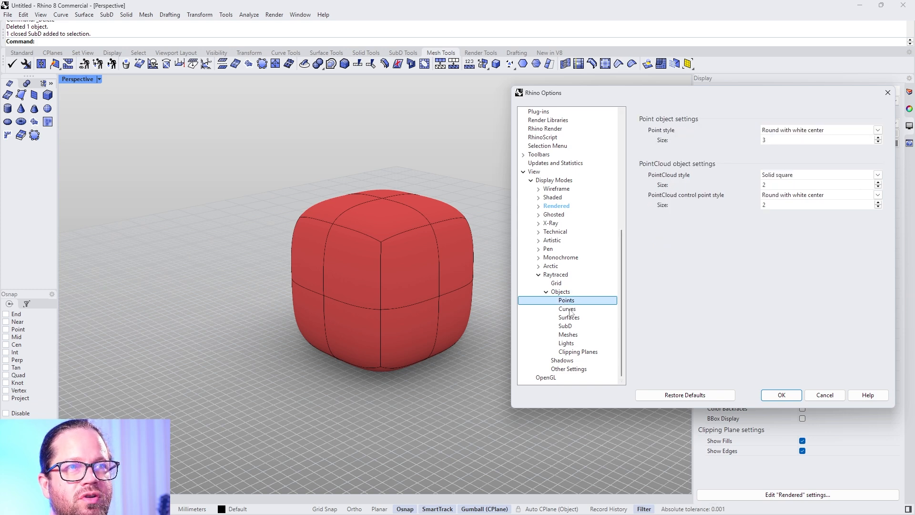
{"action": "left_click", "coordinate": [567, 309]}
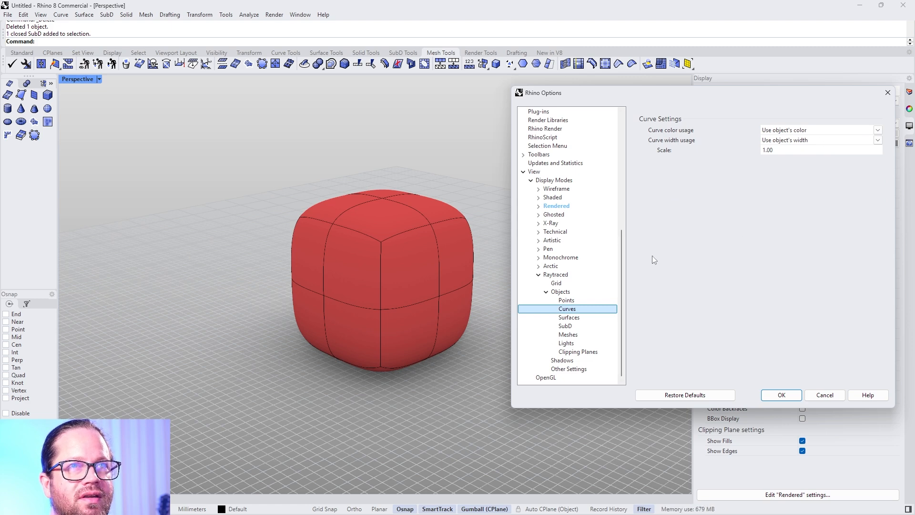
{"action": "left_click", "coordinate": [570, 317]}
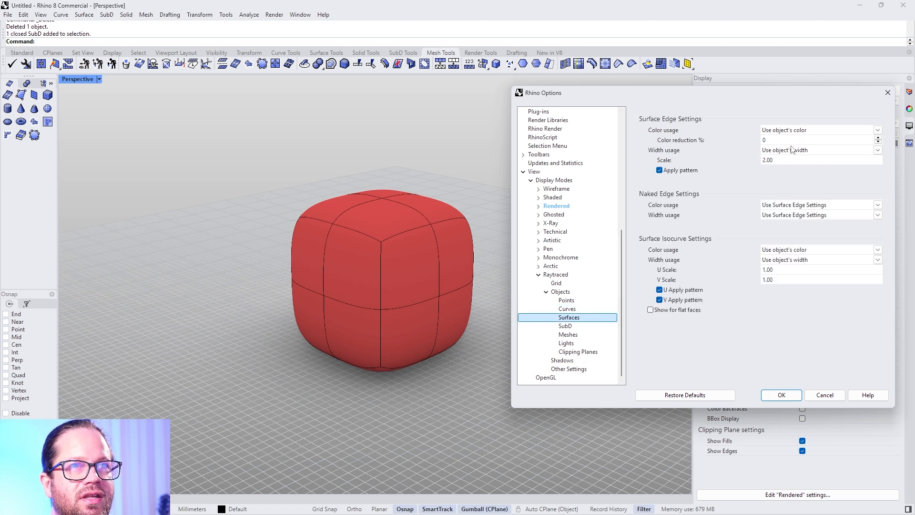
{"action": "mouse_move", "coordinate": [699, 123]}
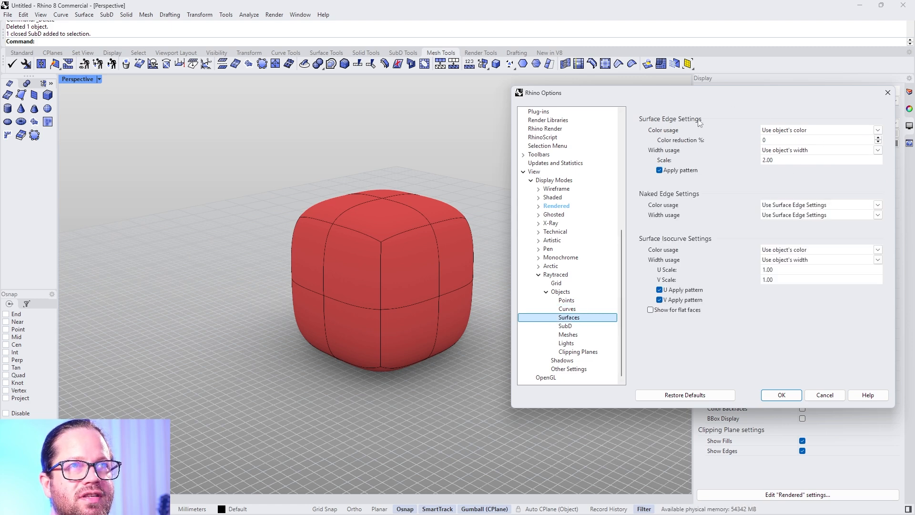
{"action": "mouse_move", "coordinate": [666, 270]}
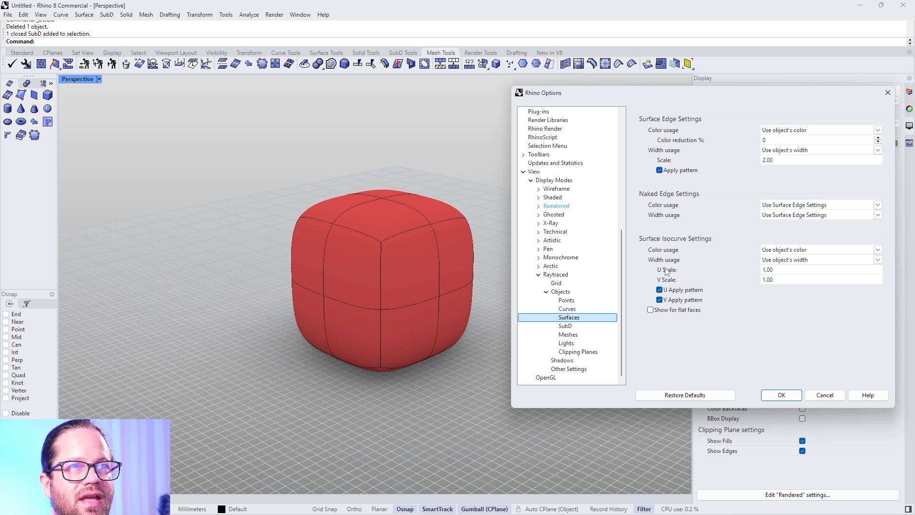
{"action": "mouse_move", "coordinate": [639, 310]}
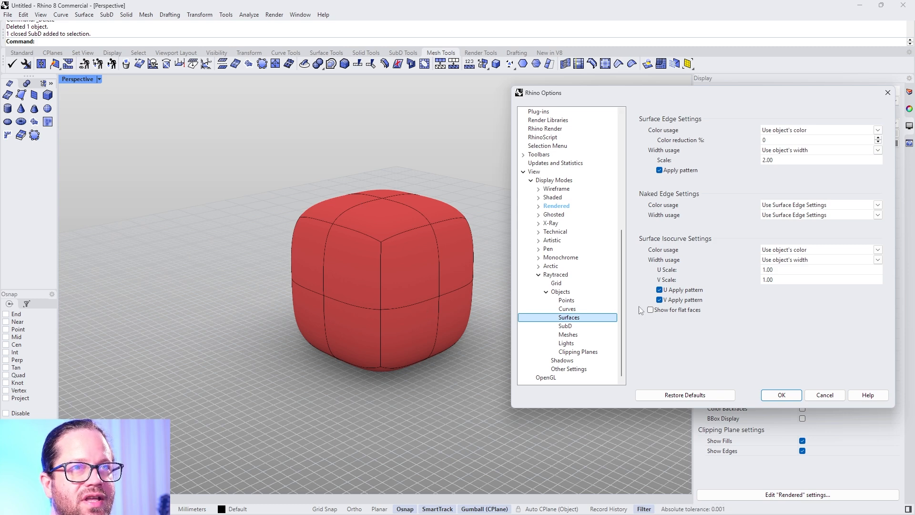
{"action": "mouse_move", "coordinate": [777, 165]}
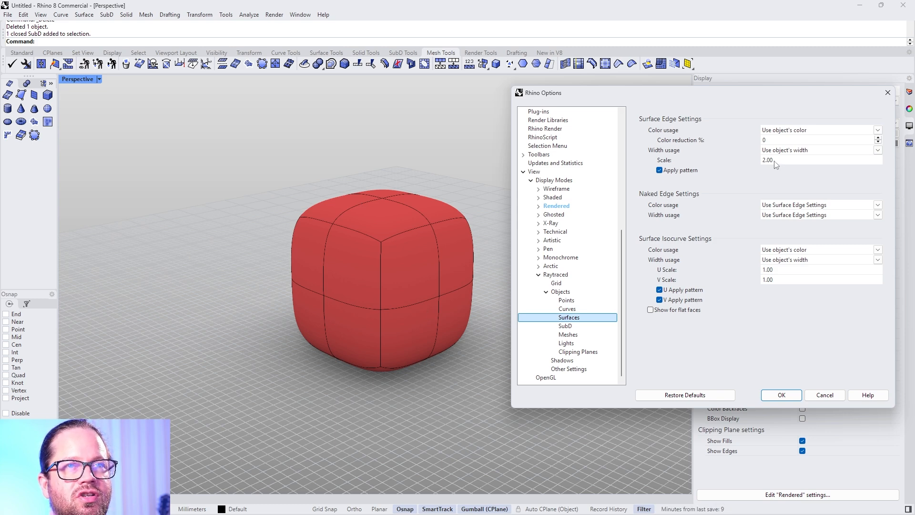
{"action": "left_click", "coordinate": [565, 325]}
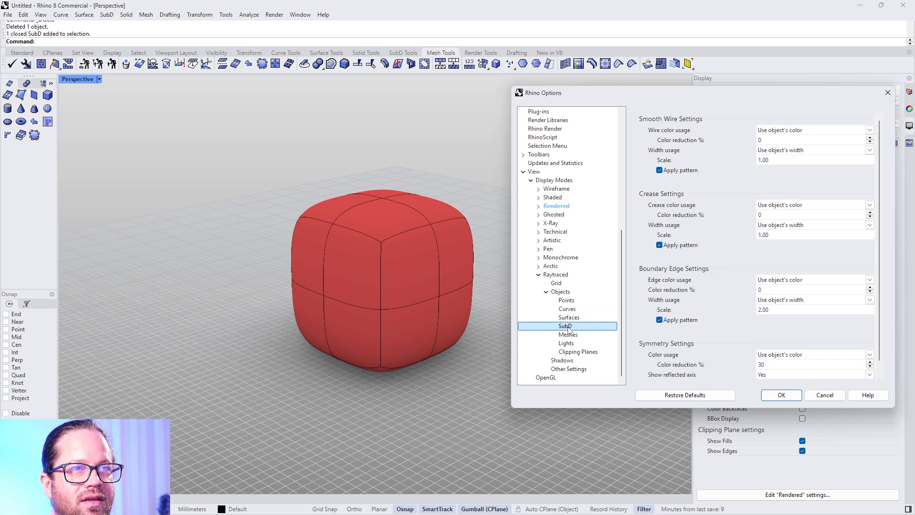
{"action": "left_click", "coordinate": [566, 343]}
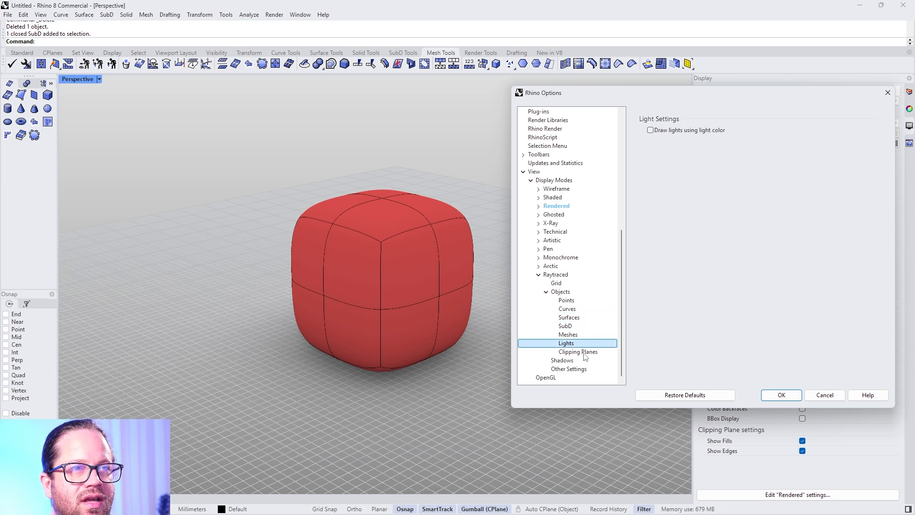
{"action": "mouse_move", "coordinate": [706, 133]}
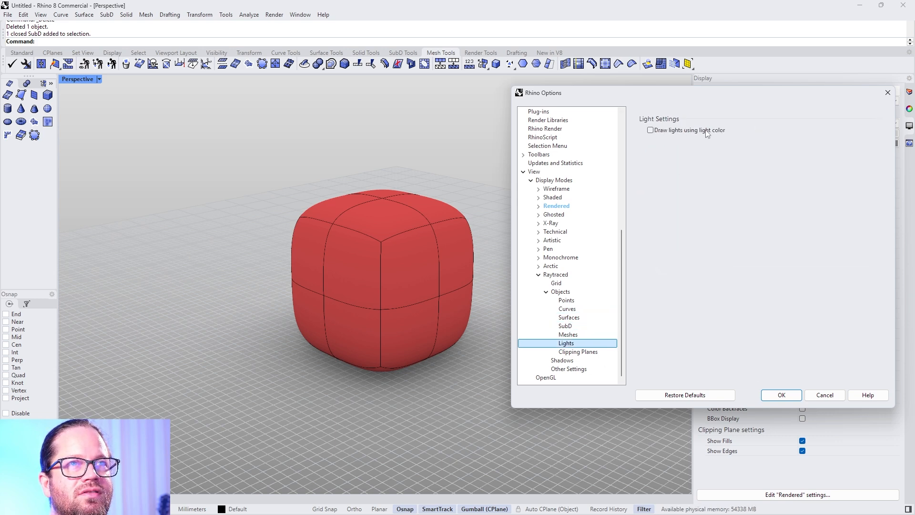
{"action": "left_click", "coordinate": [578, 351]}
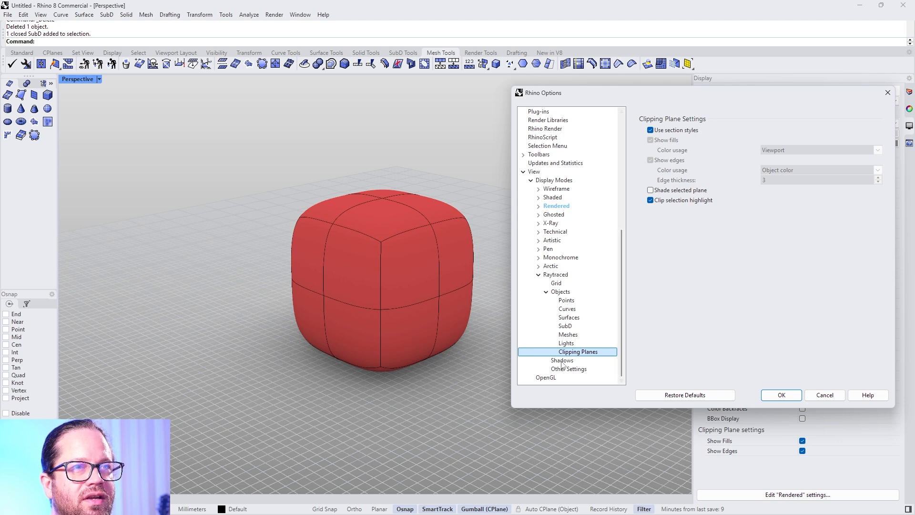
{"action": "left_click", "coordinate": [562, 360]}
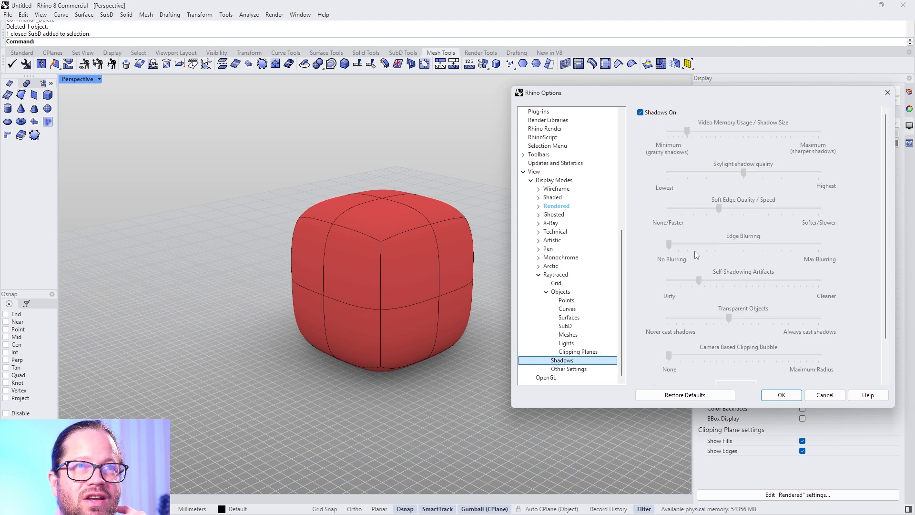
Step: Scroll down through the Raytraced Shadows settings page
{"action": "scroll", "scroll_direction": "down", "scroll_amount": 3}
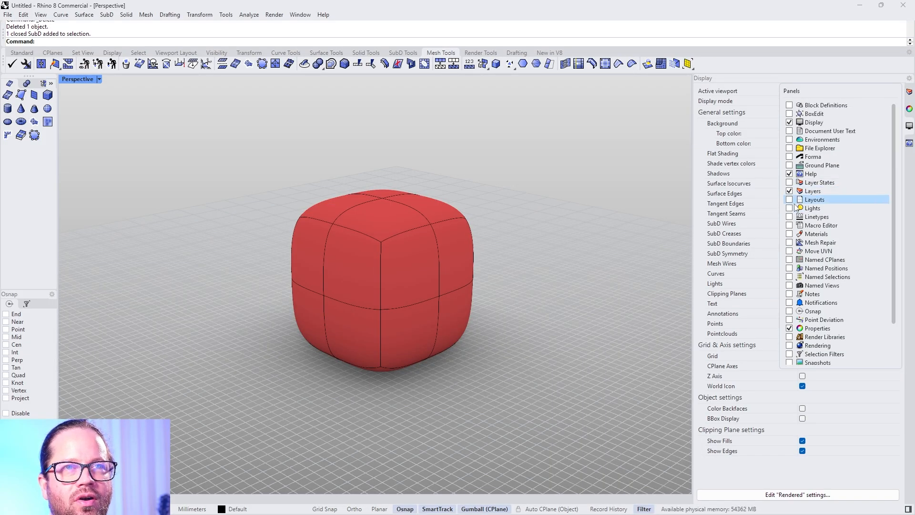
Step: Tick Lights, Sun and Environments in the Panels list to add those panels
{"action": "left_click", "coordinate": [811, 208]}
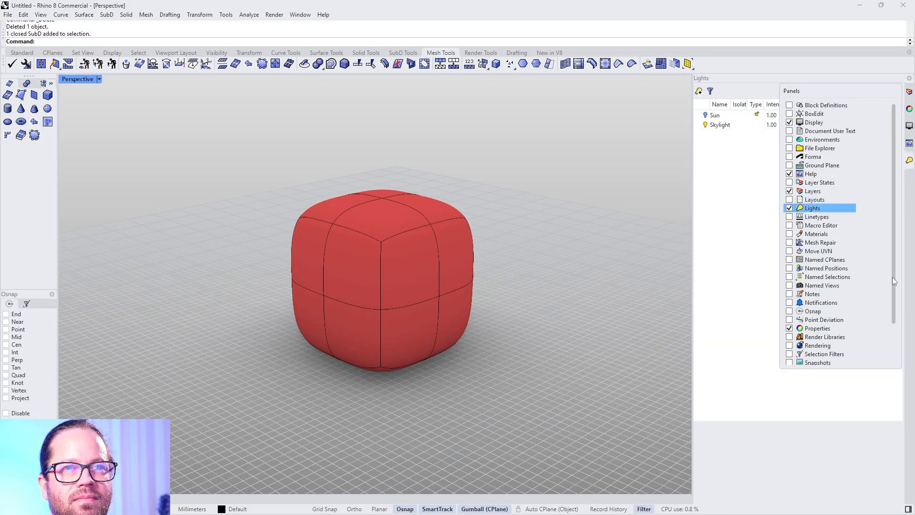
{"action": "scroll", "scroll_direction": "down", "scroll_amount": 3}
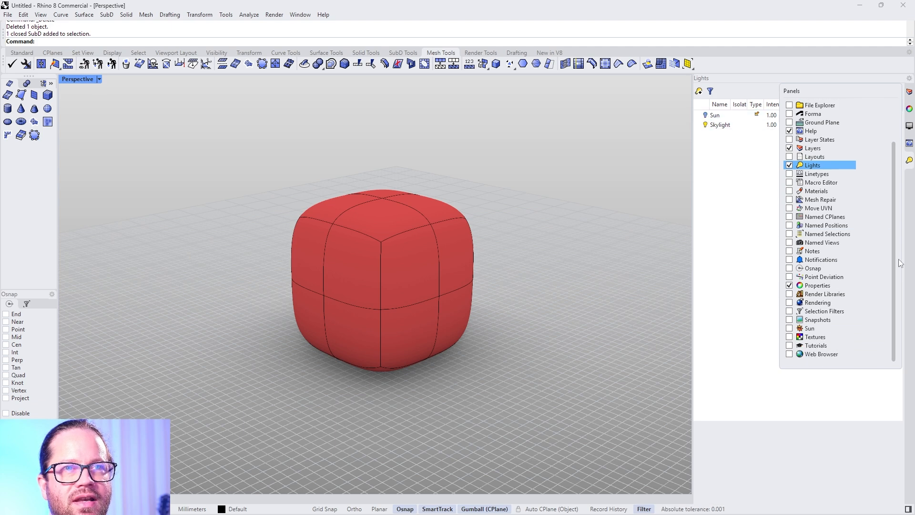
{"action": "left_click", "coordinate": [790, 328]}
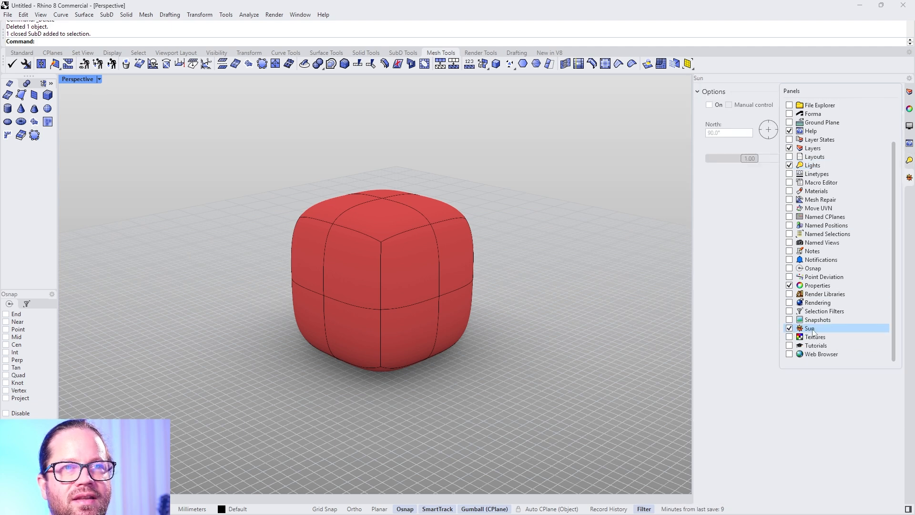
{"action": "scroll", "scroll_direction": "up", "scroll_amount": 3}
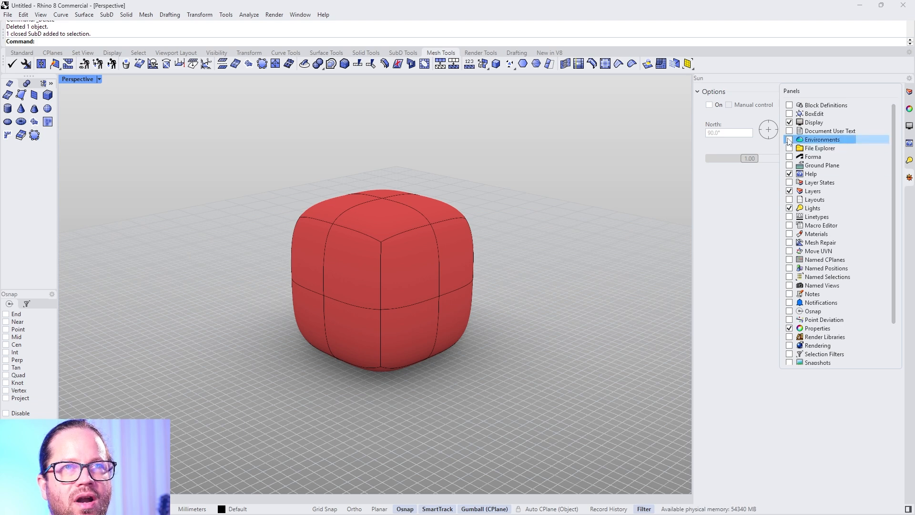
{"action": "left_click", "coordinate": [822, 139]}
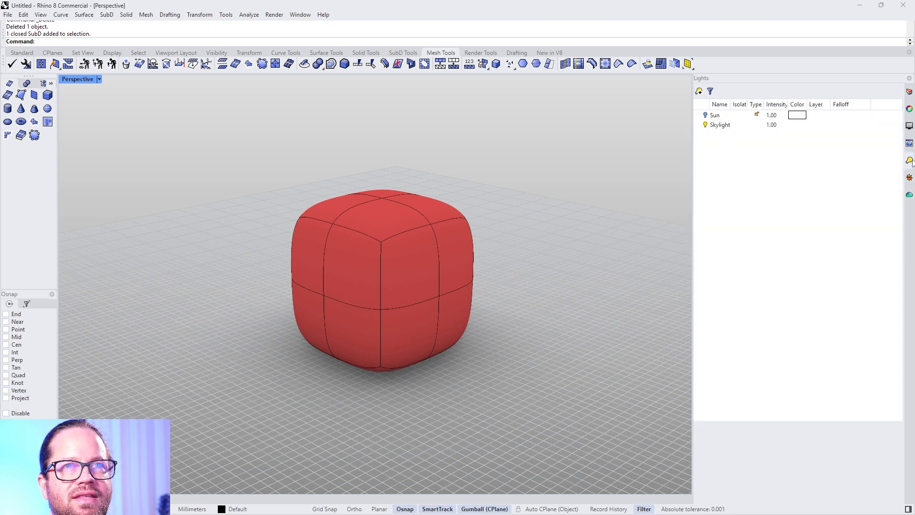
Step: Select the Sun in the Lights panel, switch it on and place it in Spain
{"action": "left_click", "coordinate": [723, 125]}
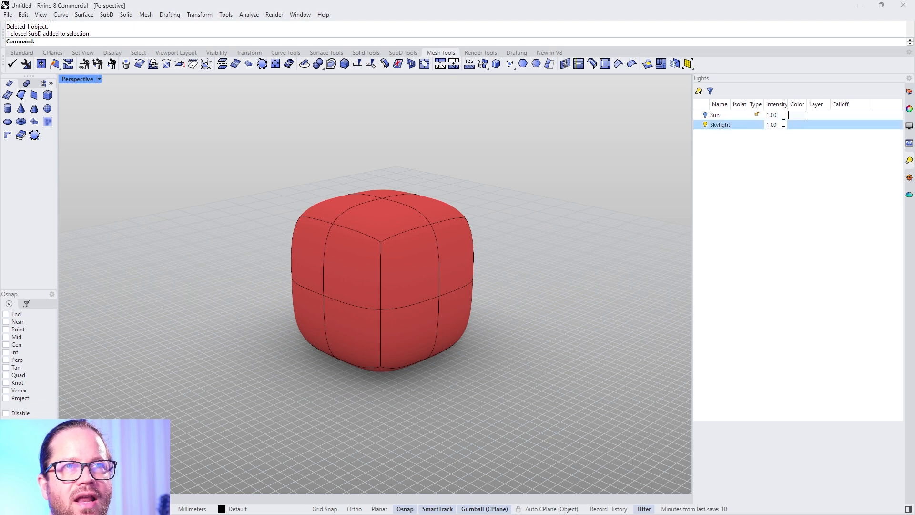
{"action": "left_click", "coordinate": [714, 115]}
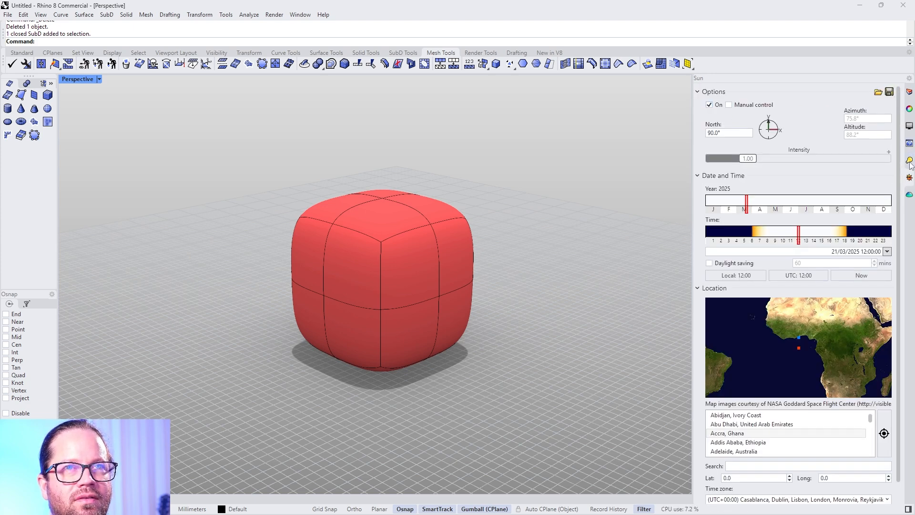
{"action": "left_click", "coordinate": [909, 160]}
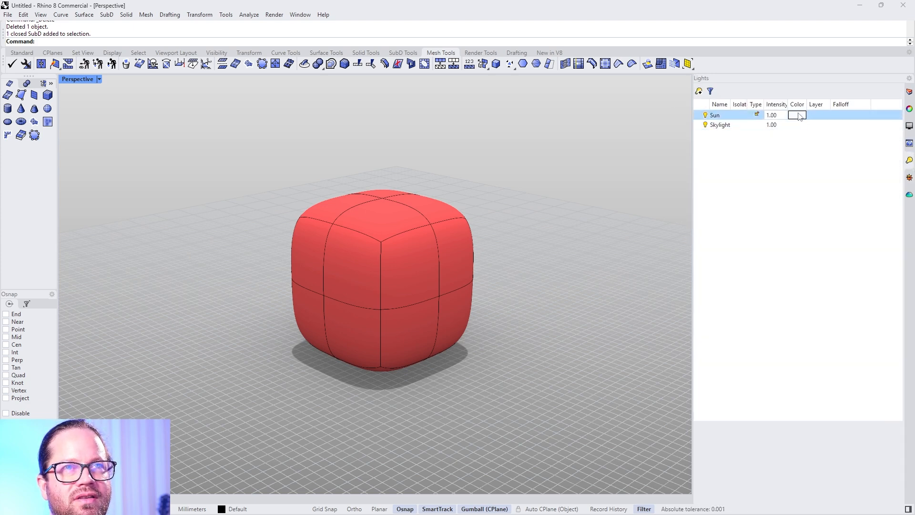
{"action": "left_click", "coordinate": [705, 115]}
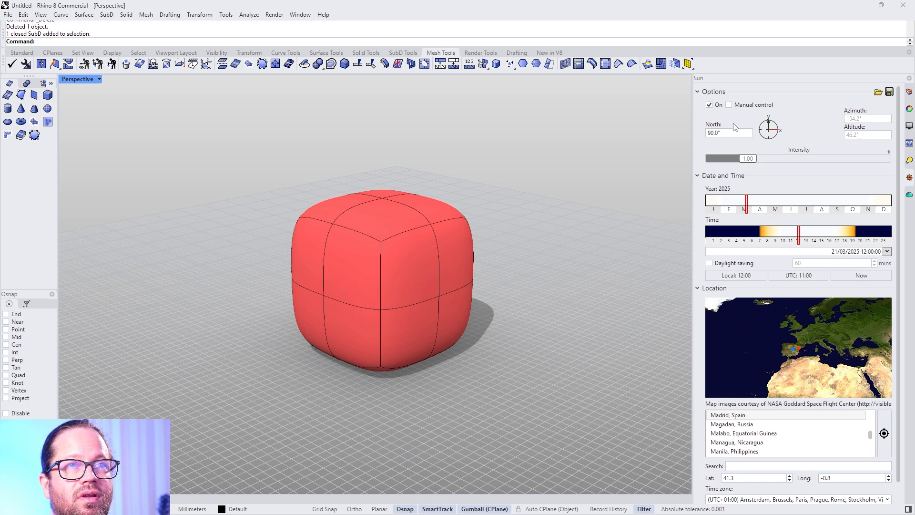
{"action": "left_click", "coordinate": [729, 105]}
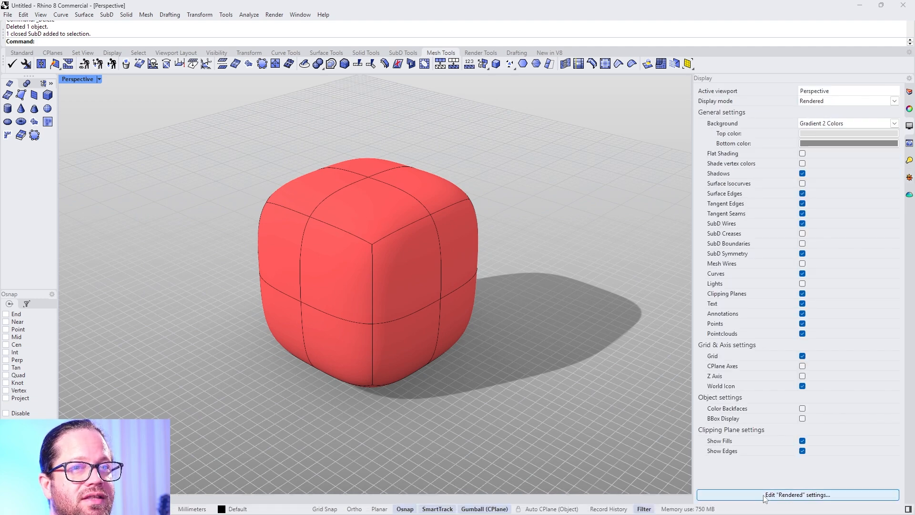
Step: Open Document Properties via File > Properties and the DocumentProperties command
{"action": "left_click", "coordinate": [7, 15]}
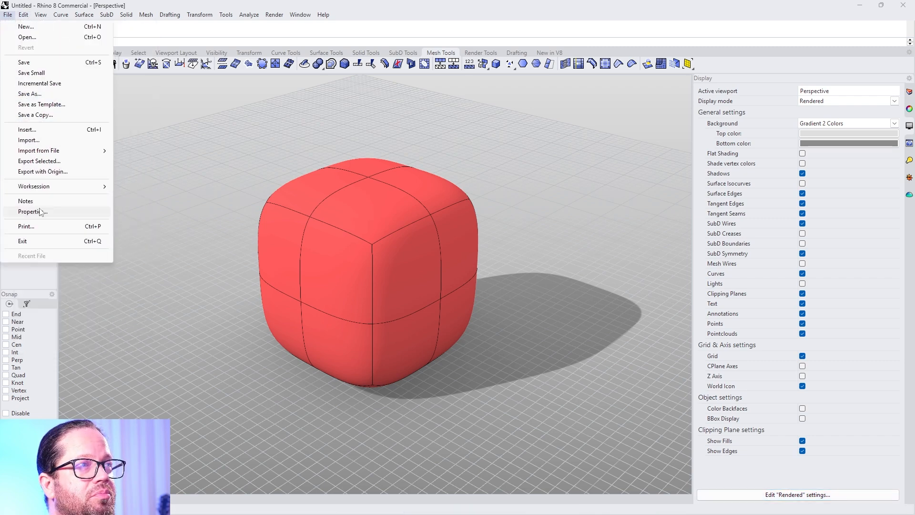
{"action": "left_click", "coordinate": [32, 211]}
{"action": "type", "text": "DocumentProperties"}
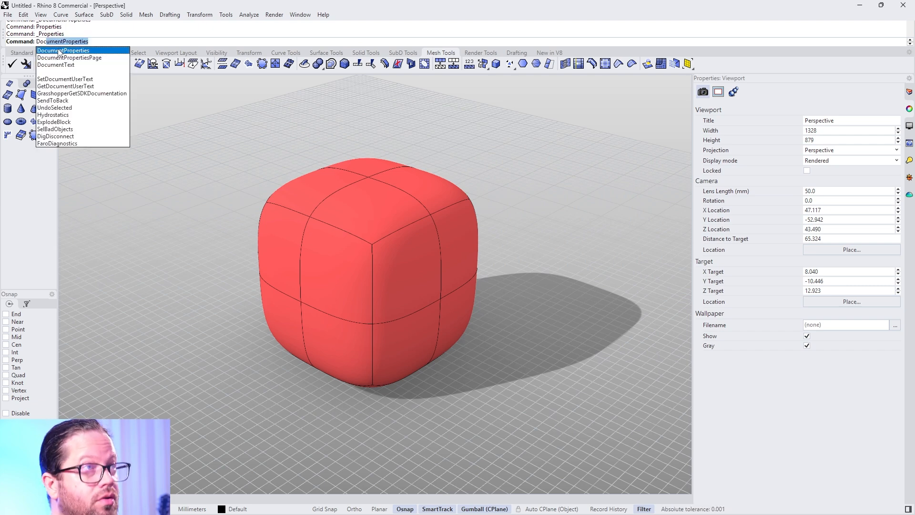
{"action": "left_click", "coordinate": [62, 50]}
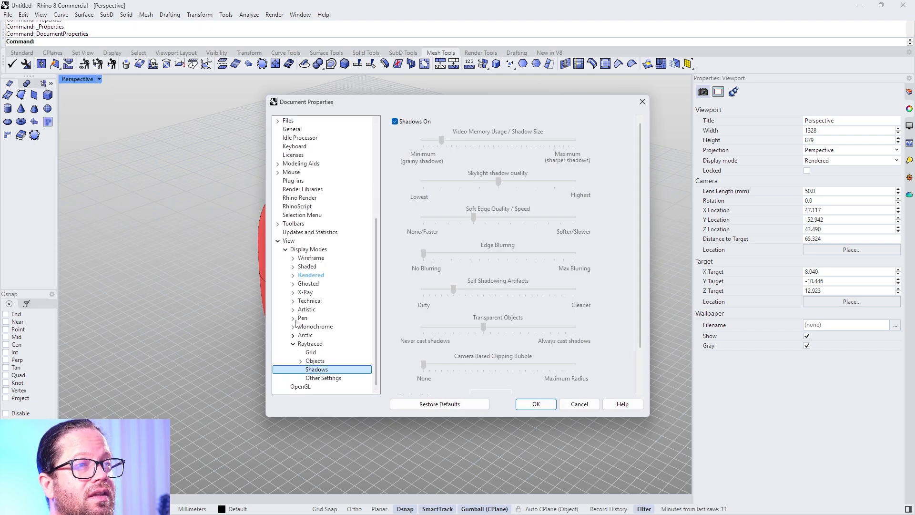
Step: Expand the Rendered display mode's settings pages in Document Properties
{"action": "left_click_drag", "start_coordinate": [307, 102], "coordinate": [362, 105]}
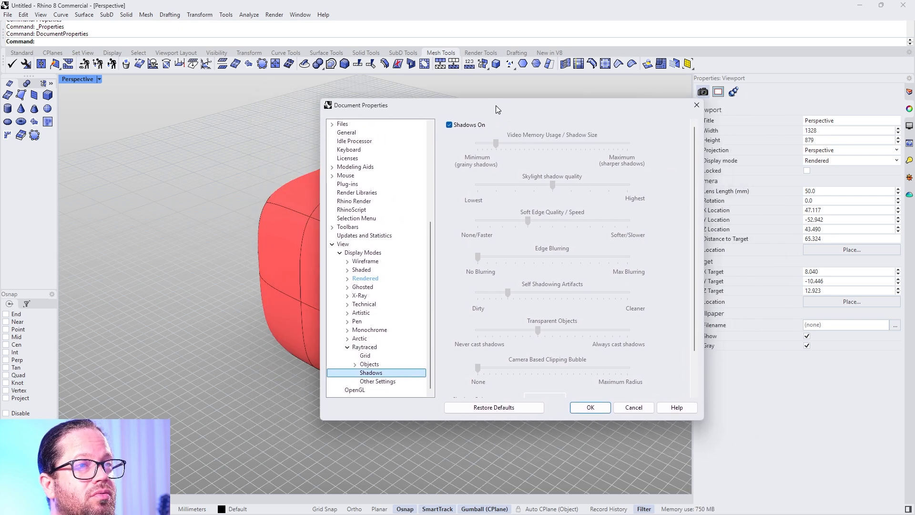
{"action": "left_click", "coordinate": [364, 278]}
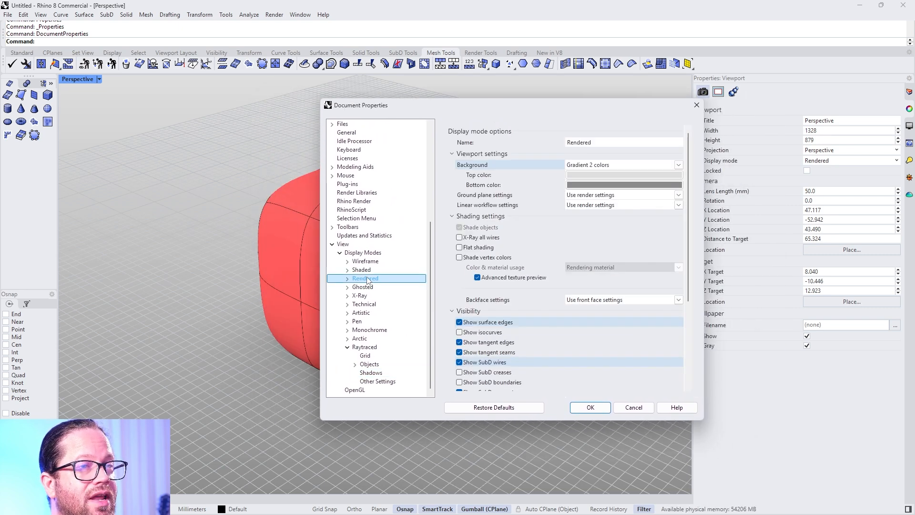
{"action": "left_click", "coordinate": [347, 278]}
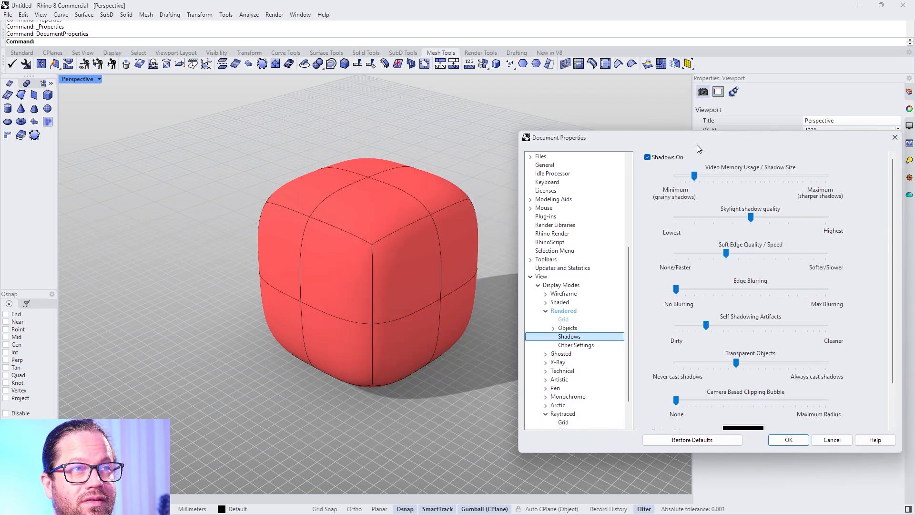
{"action": "mouse_move", "coordinate": [694, 170]}
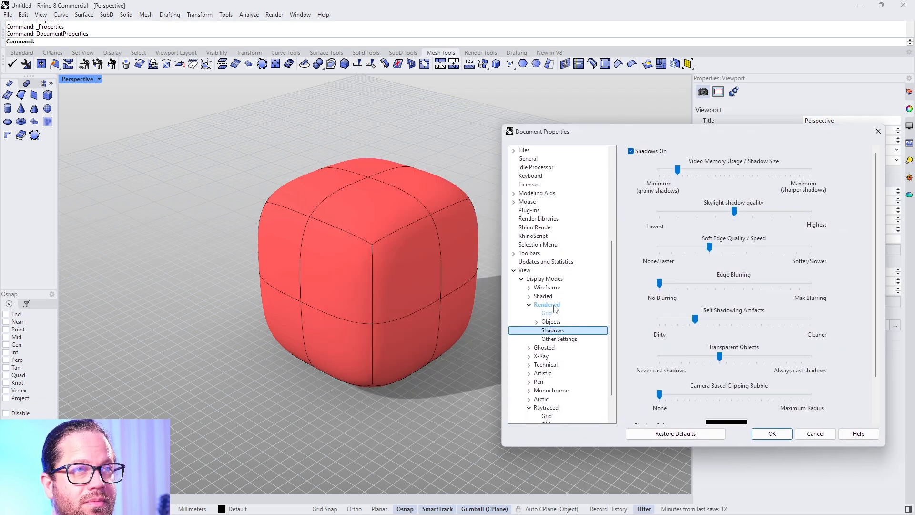
{"action": "left_click", "coordinate": [546, 304]}
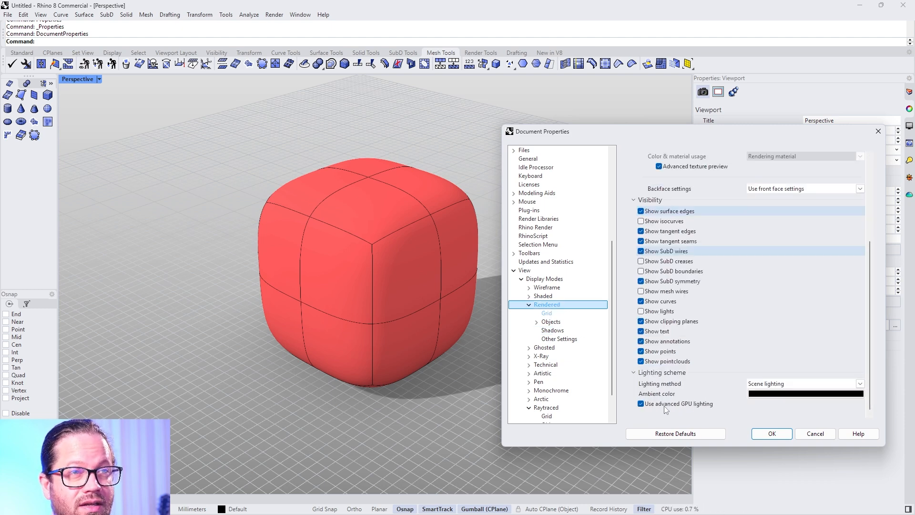
{"action": "mouse_move", "coordinate": [671, 145]}
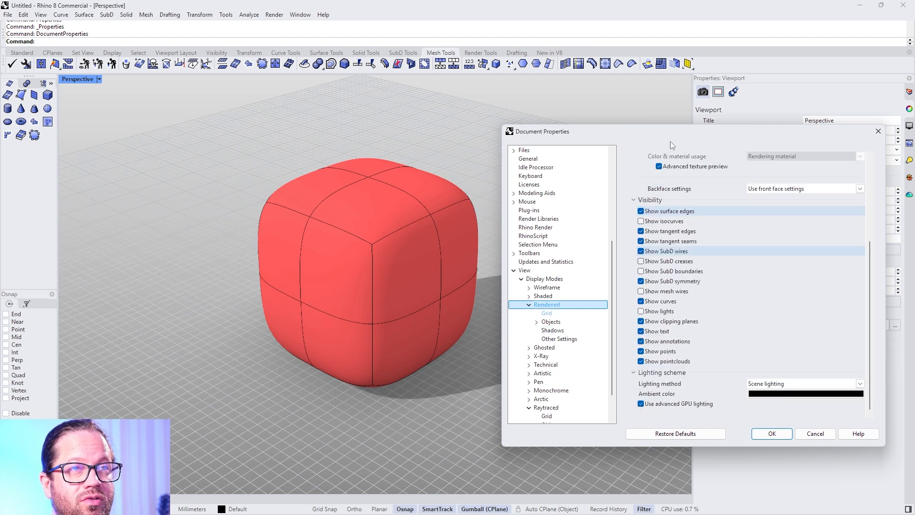
{"action": "mouse_move", "coordinate": [726, 383]}
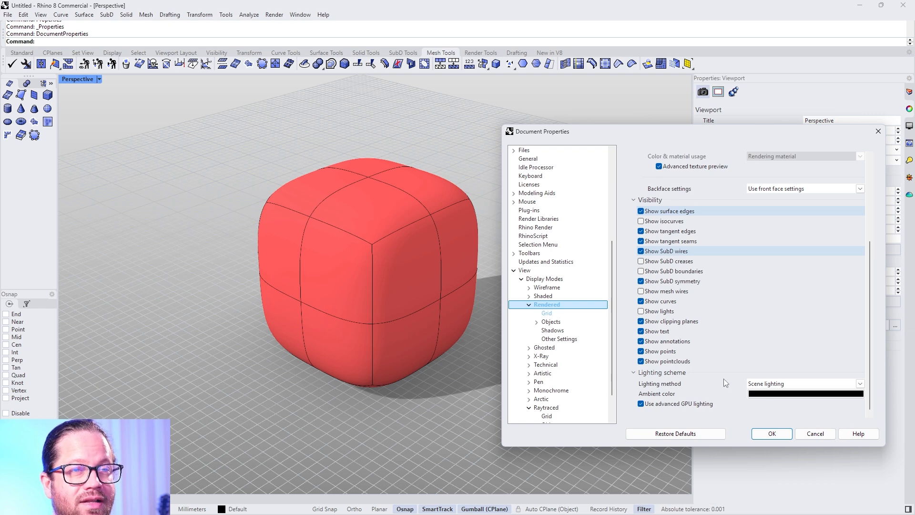
{"action": "mouse_move", "coordinate": [556, 335]}
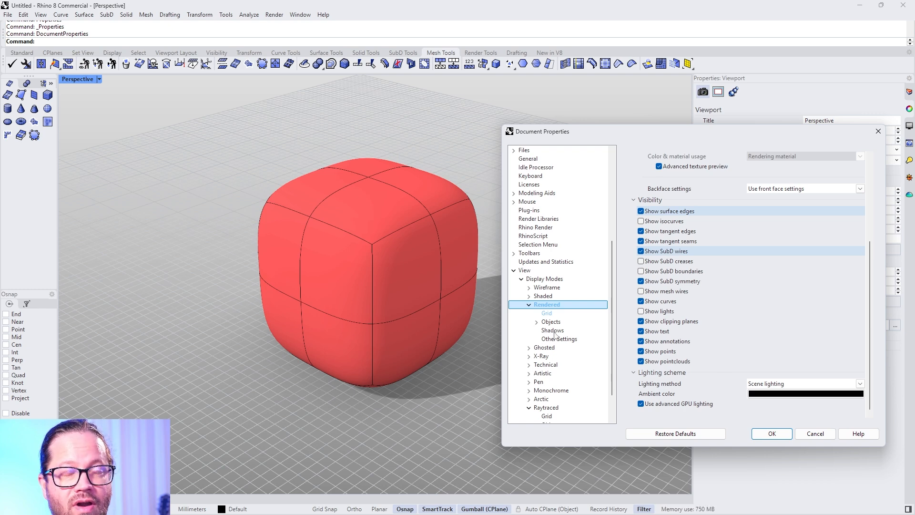
Step: Set Rendered shadows to maximum soft-edge quality and slightly cleaner self-shadowing artifacts
{"action": "left_click", "coordinate": [552, 330]}
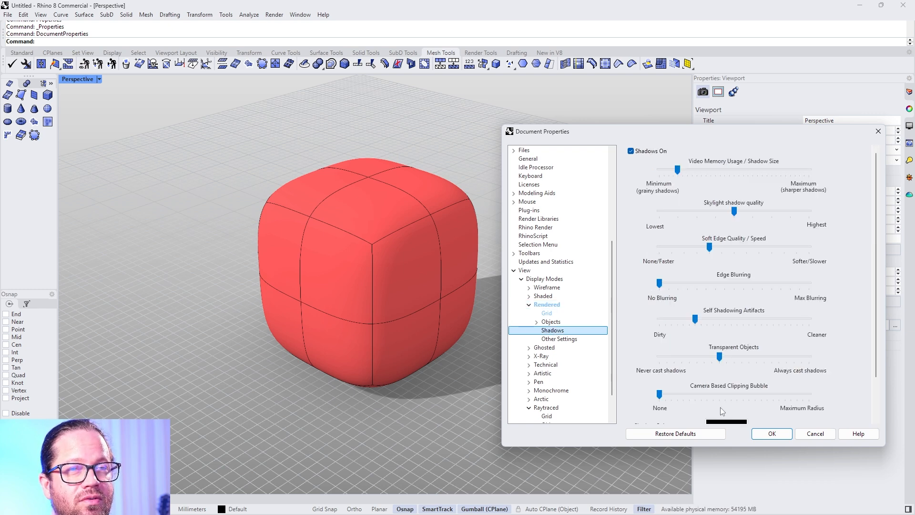
{"action": "left_click", "coordinate": [546, 304]}
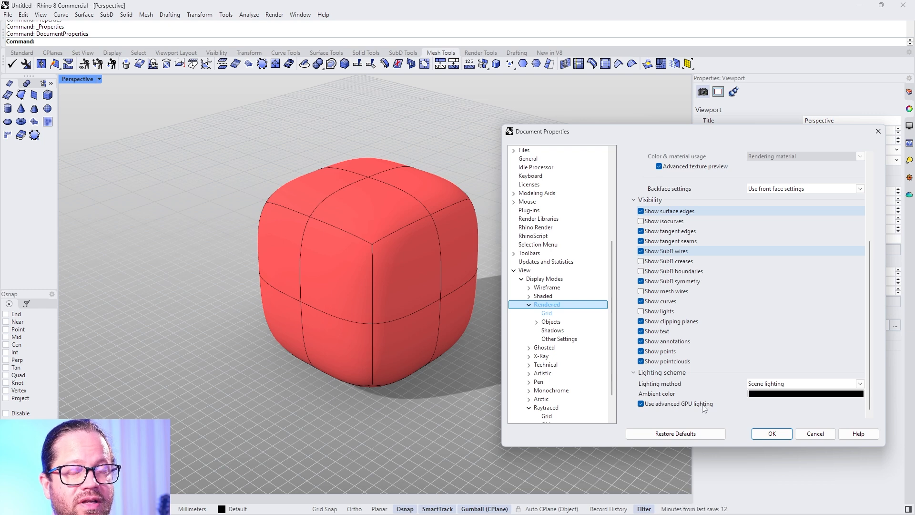
{"action": "mouse_move", "coordinate": [671, 410]}
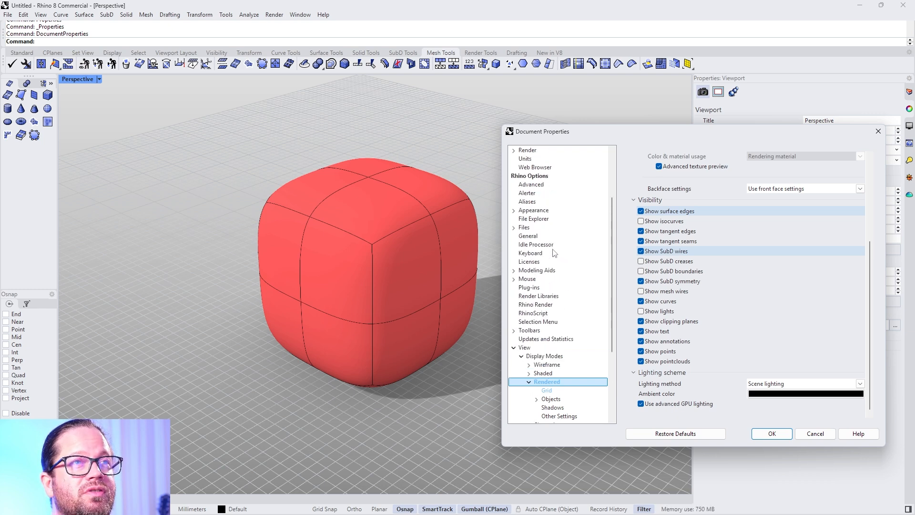
{"action": "scroll", "scroll_direction": "down", "scroll_amount": 3}
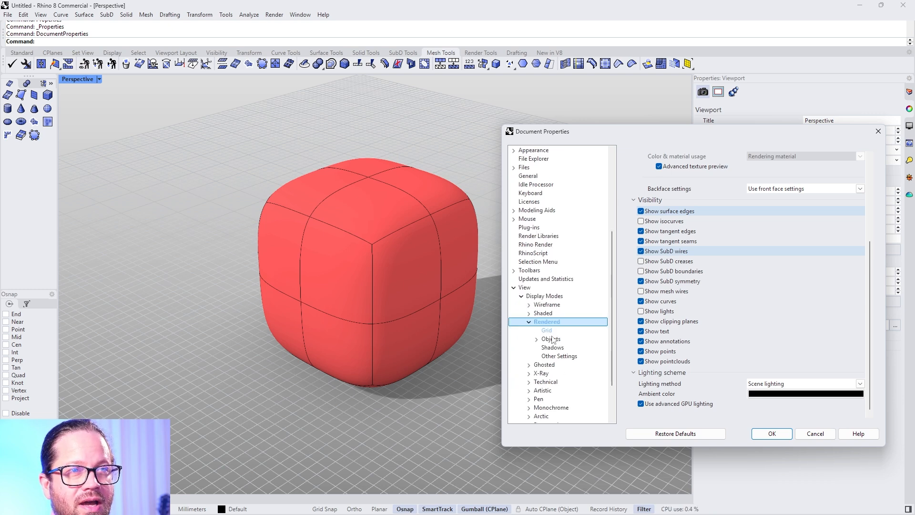
{"action": "left_click", "coordinate": [552, 347]}
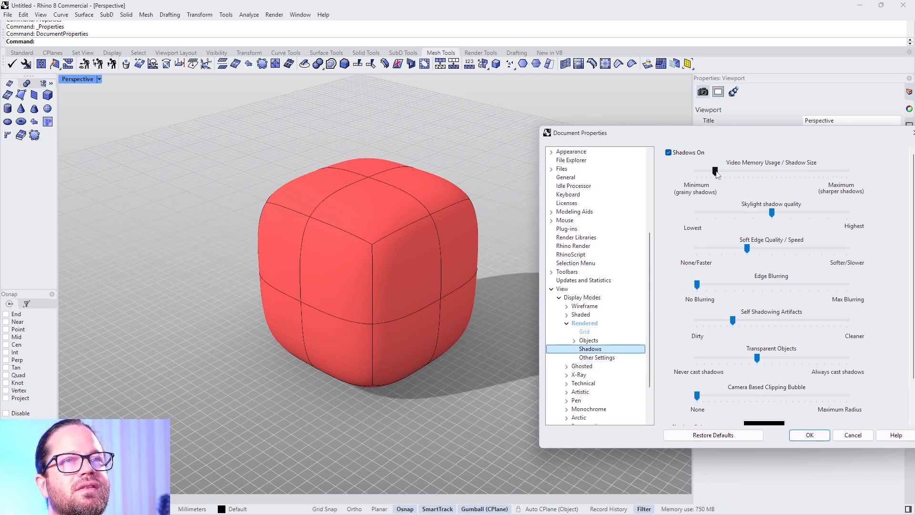
{"action": "left_click_drag", "start_coordinate": [578, 133], "coordinate": [619, 130]}
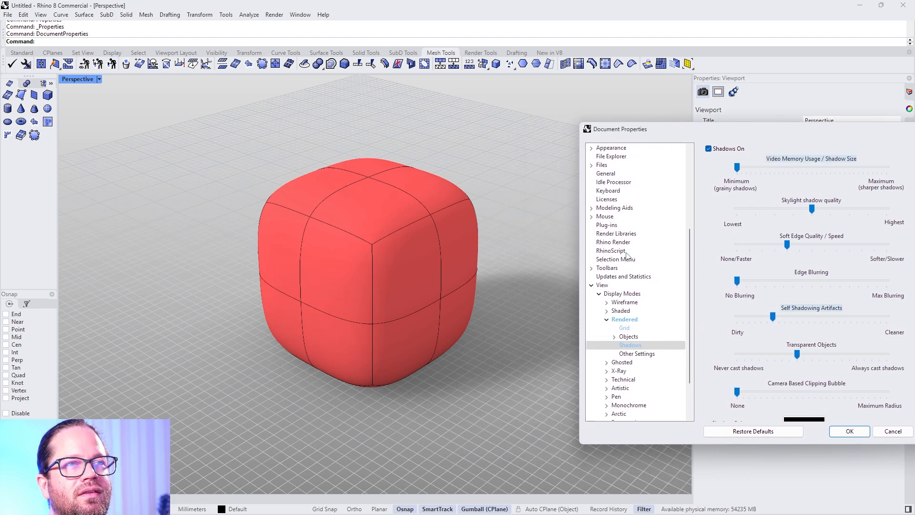
{"action": "mouse_move", "coordinate": [812, 165]}
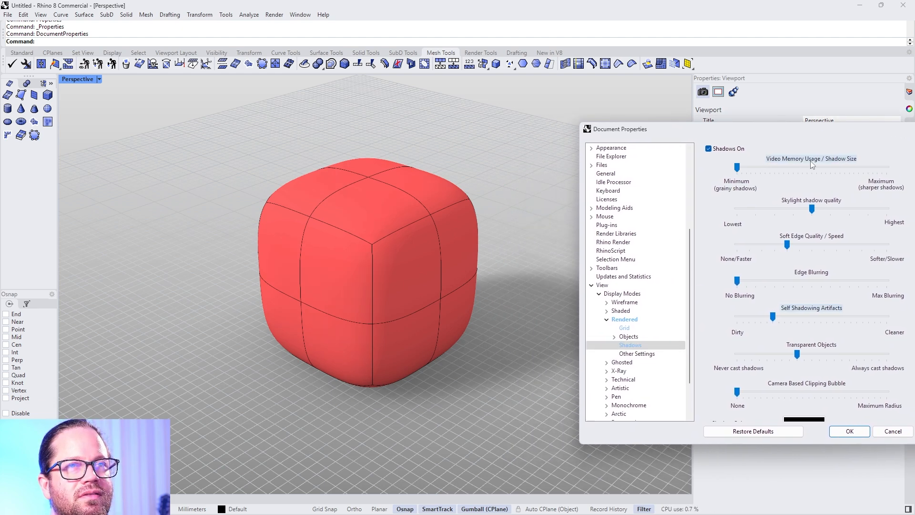
{"action": "mouse_move", "coordinate": [538, 305]}
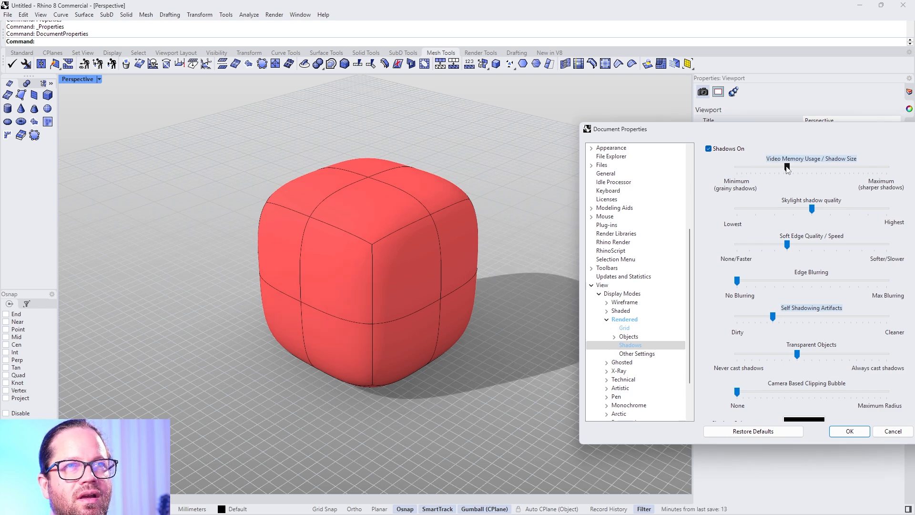
{"action": "mouse_move", "coordinate": [768, 171]}
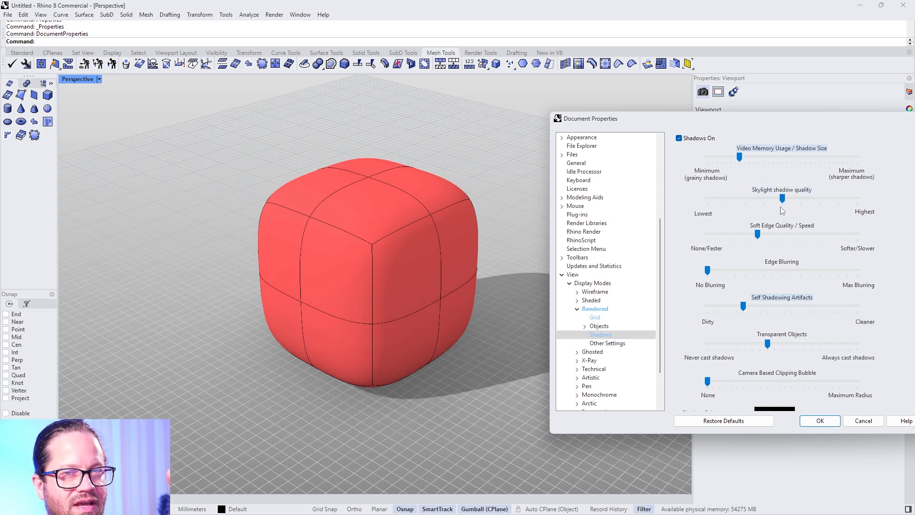
{"action": "mouse_move", "coordinate": [773, 214]}
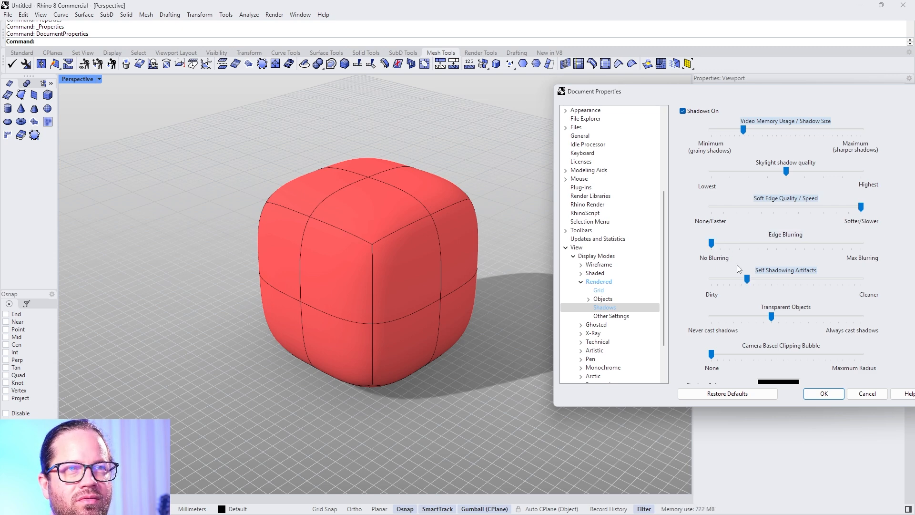
{"action": "mouse_move", "coordinate": [759, 286]}
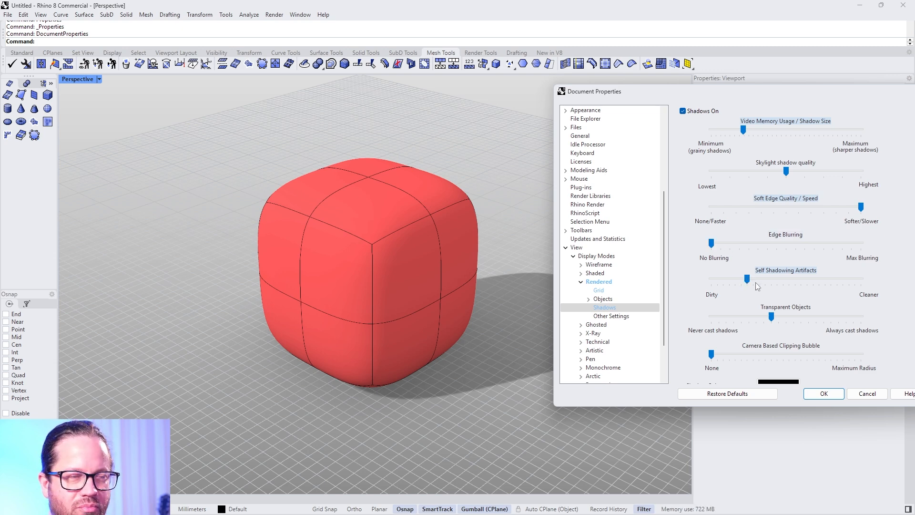
{"action": "mouse_move", "coordinate": [745, 282]}
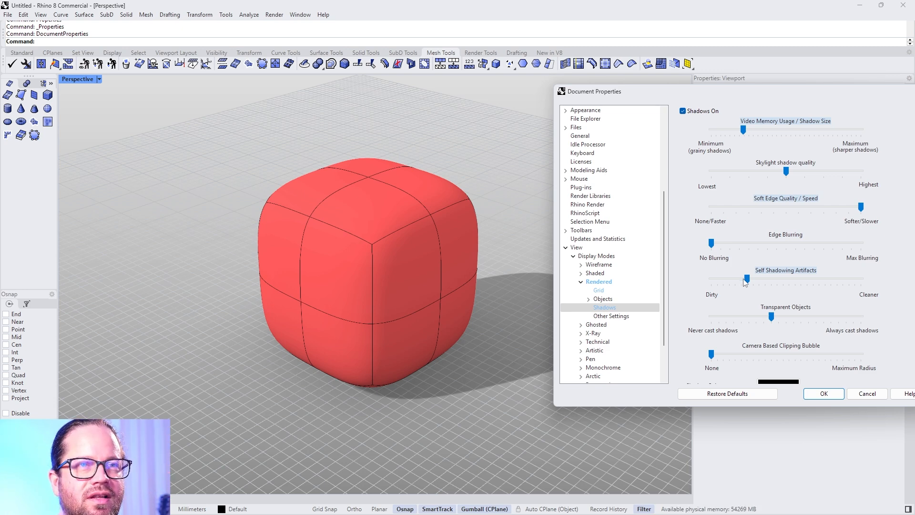
{"action": "mouse_move", "coordinate": [765, 278]}
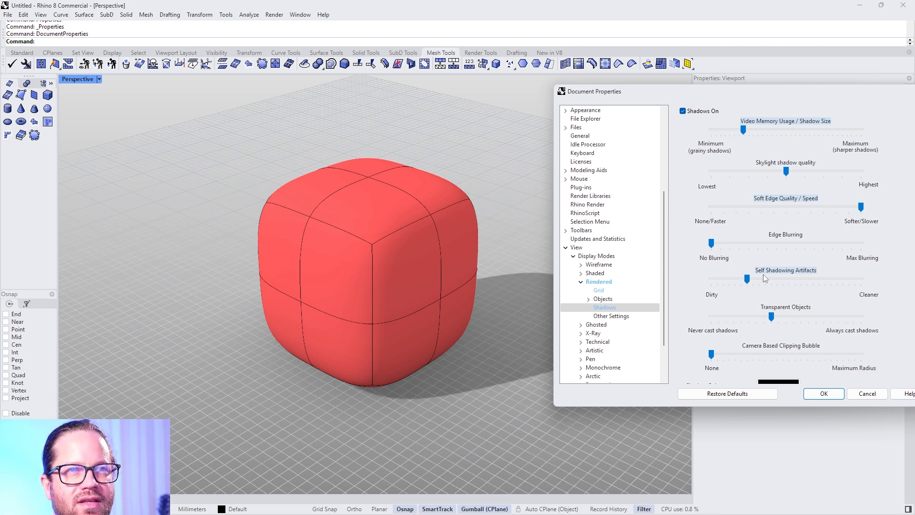
{"action": "mouse_move", "coordinate": [766, 280]}
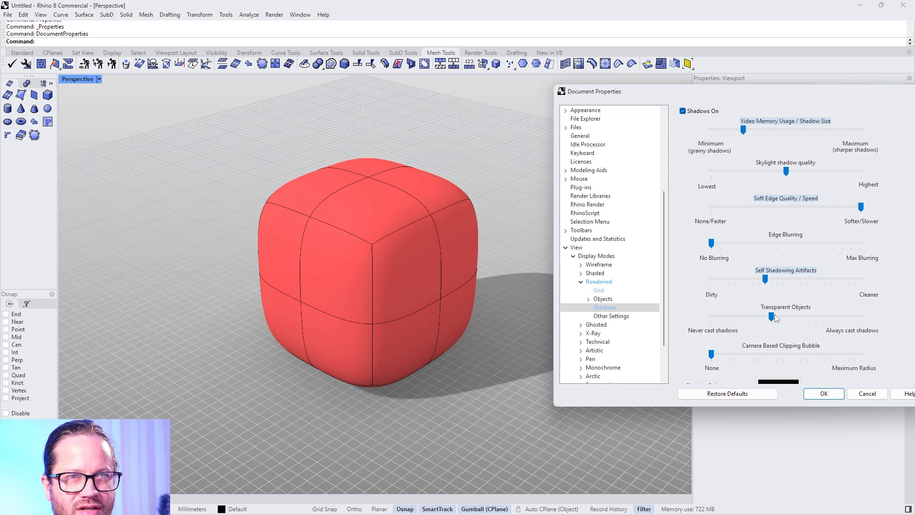
{"action": "mouse_move", "coordinate": [407, 380]}
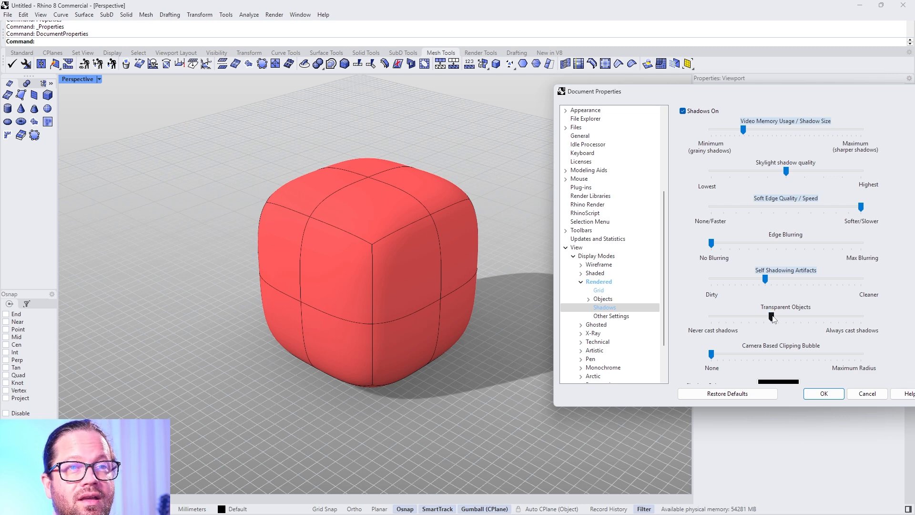
{"action": "mouse_move", "coordinate": [776, 321]}
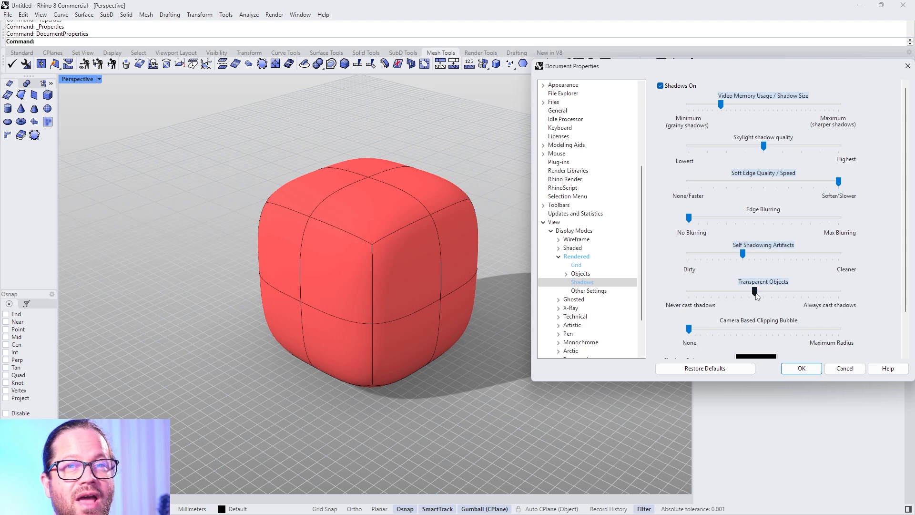
{"action": "scroll", "scroll_direction": "down", "scroll_amount": 3}
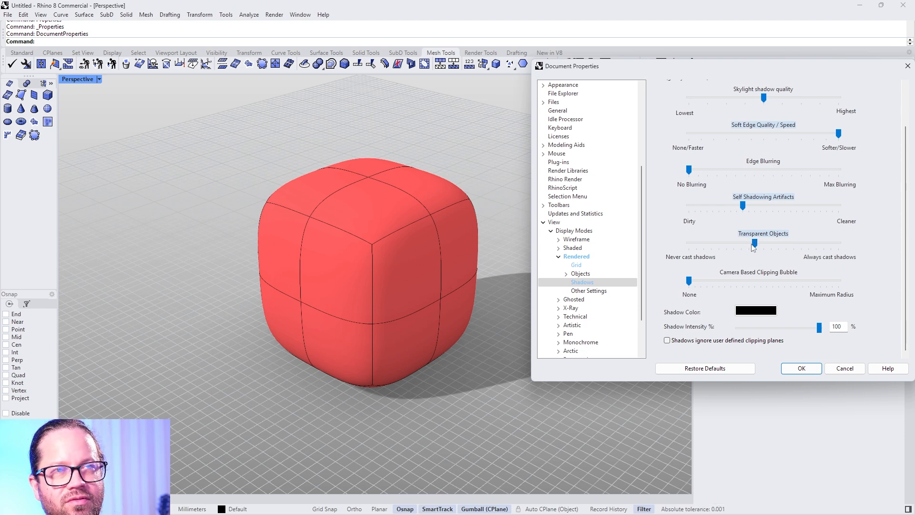
{"action": "mouse_move", "coordinate": [750, 249]}
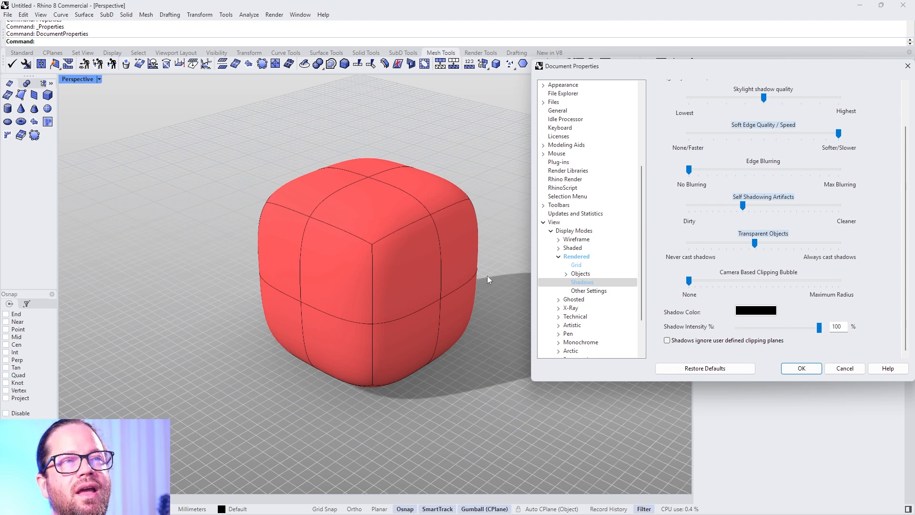
{"action": "mouse_move", "coordinate": [493, 276]}
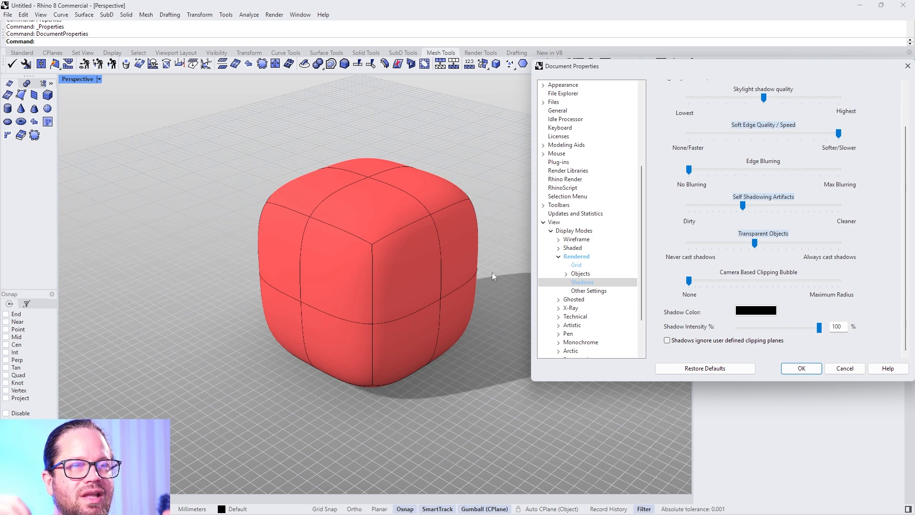
{"action": "mouse_move", "coordinate": [541, 315]}
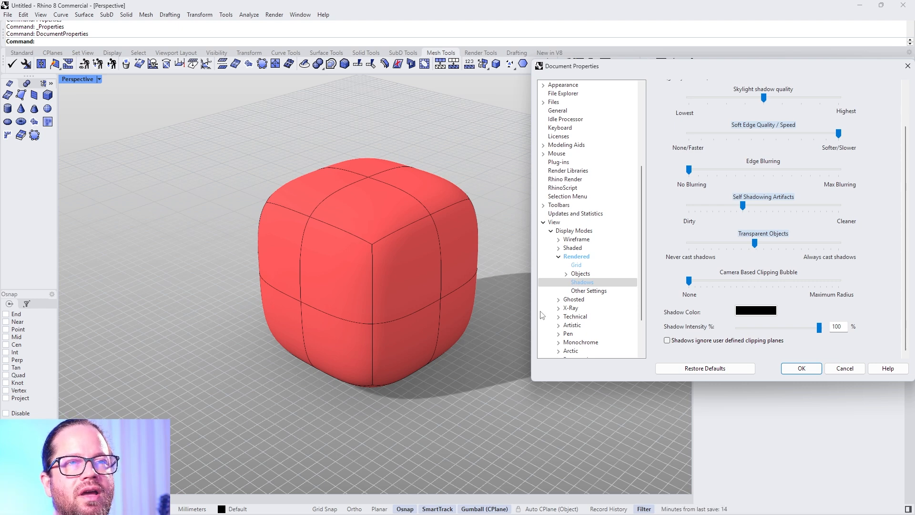
{"action": "mouse_move", "coordinate": [842, 293]}
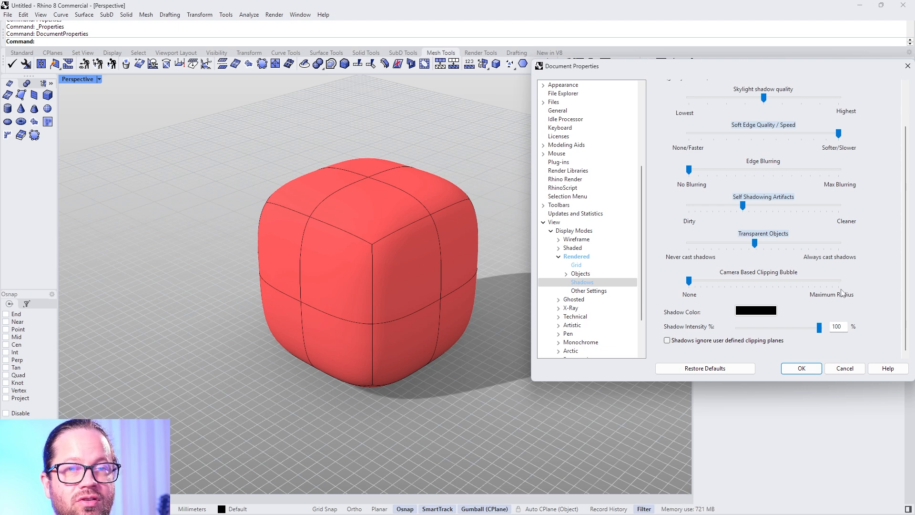
{"action": "mouse_move", "coordinate": [836, 303]}
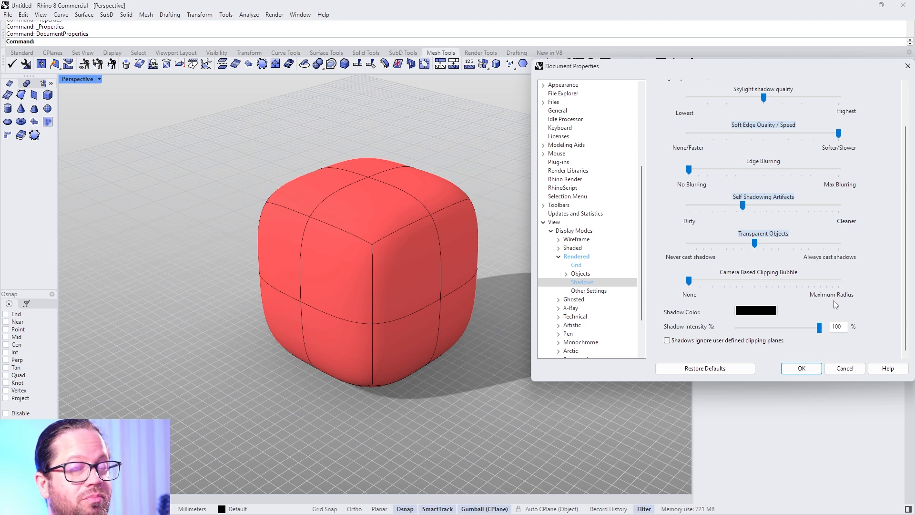
{"action": "mouse_move", "coordinate": [457, 323]}
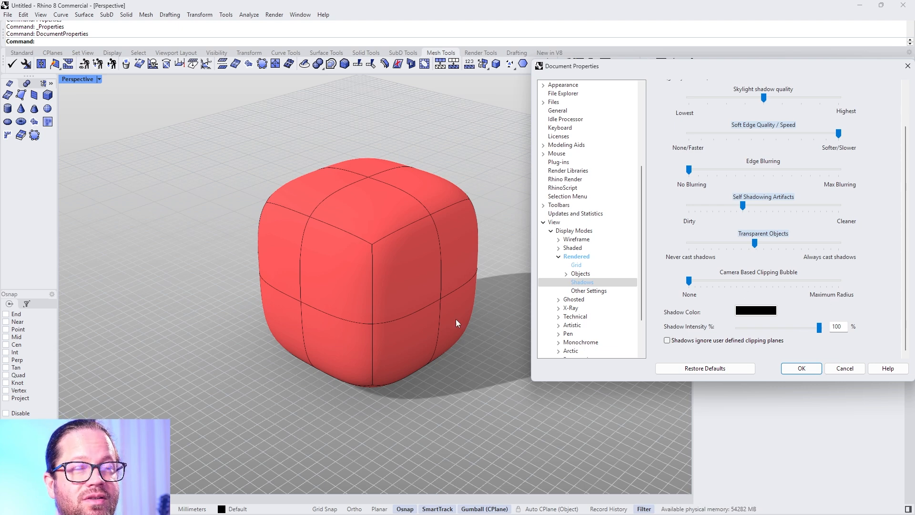
{"action": "mouse_move", "coordinate": [874, 304]}
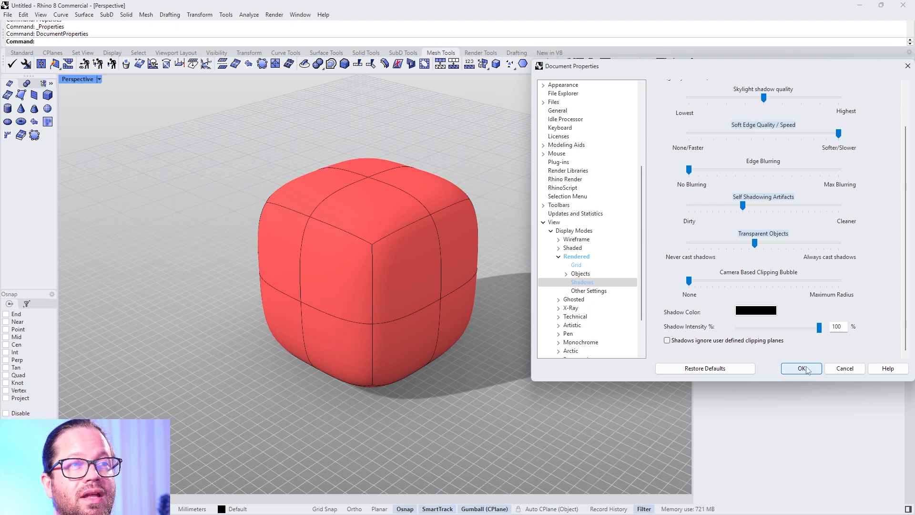
Step: Close Document Properties and set the Skylight intensity to 2.00, keeping the Sun at 1
{"action": "left_click", "coordinate": [801, 369]}
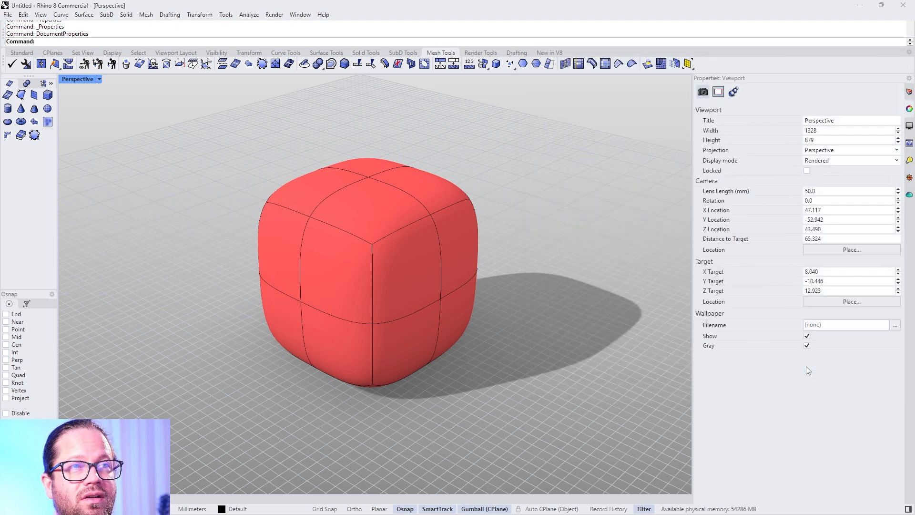
{"action": "left_click", "coordinate": [910, 160]}
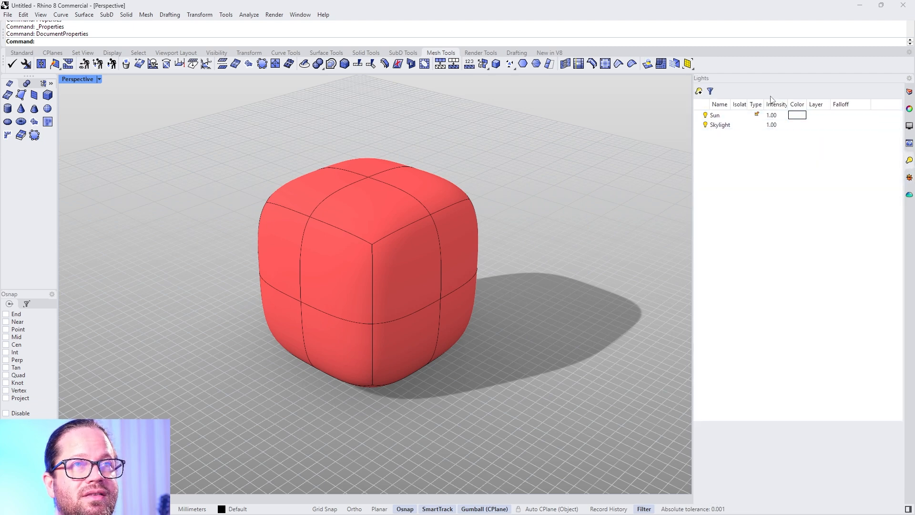
{"action": "left_click", "coordinate": [715, 115]}
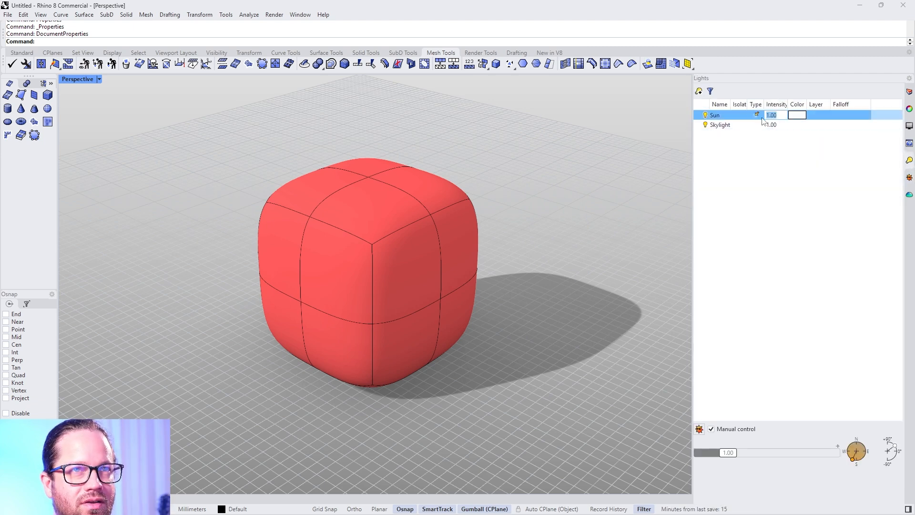
{"action": "type", "text": "2.00"}
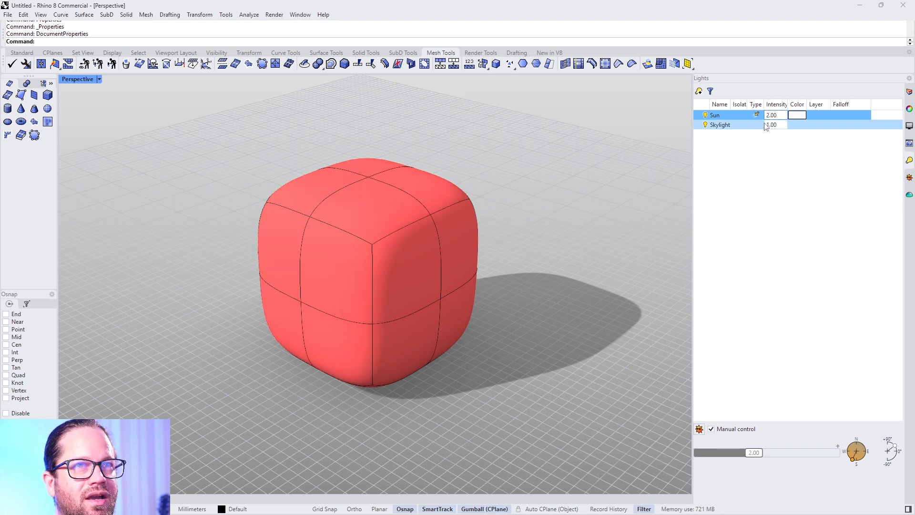
{"action": "left_click", "coordinate": [720, 124]}
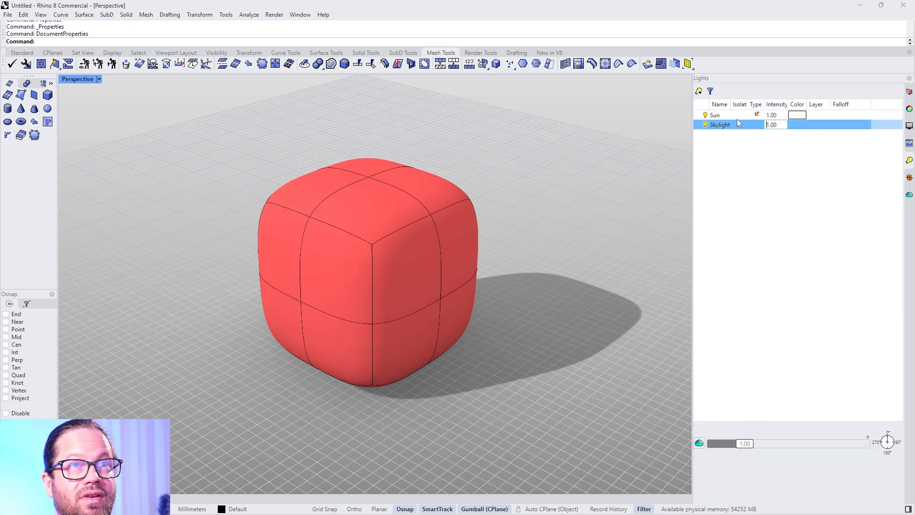
{"action": "type", "text": "0.00"}
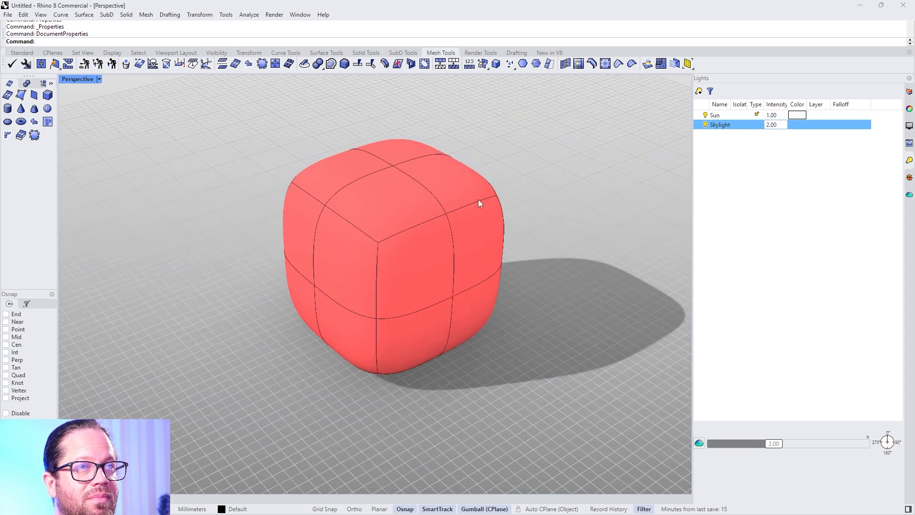
{"action": "double_click", "coordinate": [772, 124]}
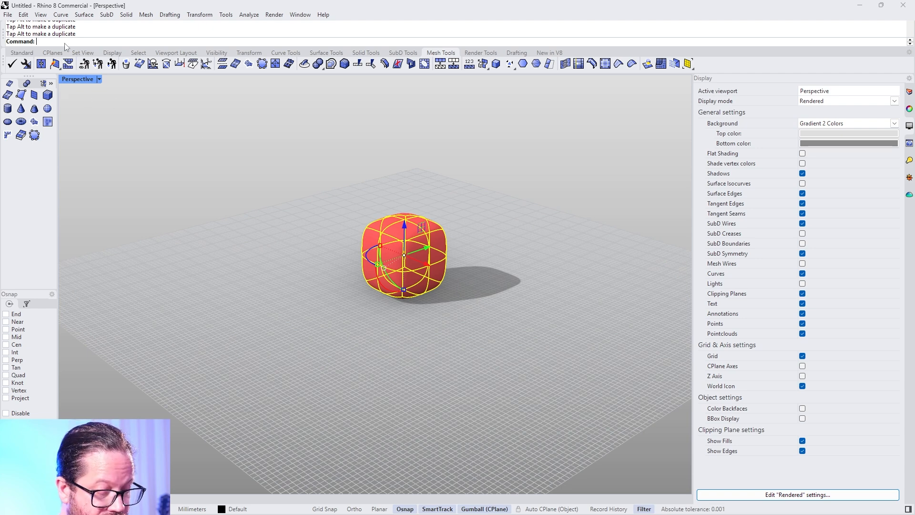
Step: Run GroundPlane and turn on Show underside for the ground plane
{"action": "type", "text": "Group"}
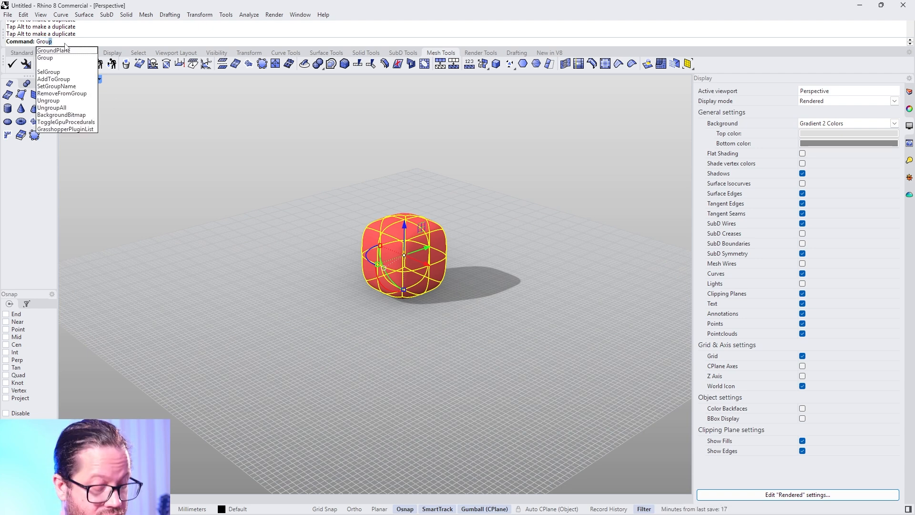
{"action": "left_click", "coordinate": [52, 50]}
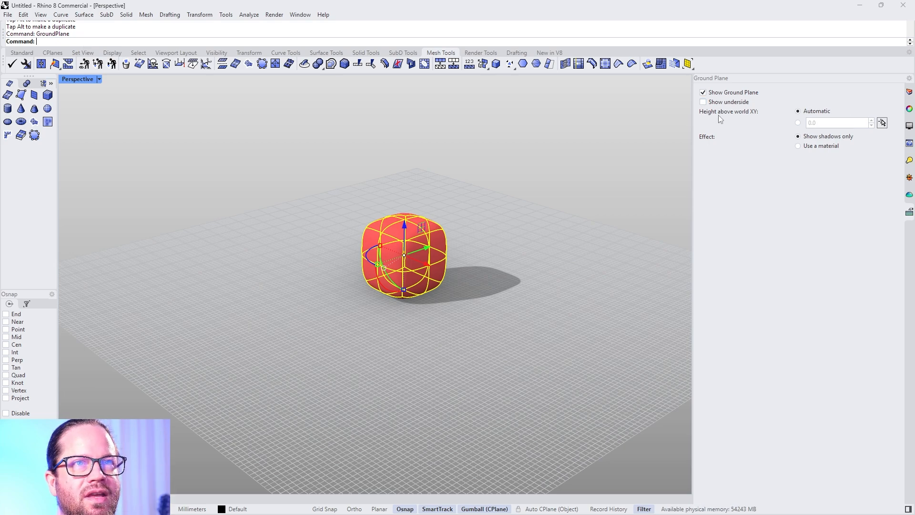
{"action": "left_click", "coordinate": [703, 102]}
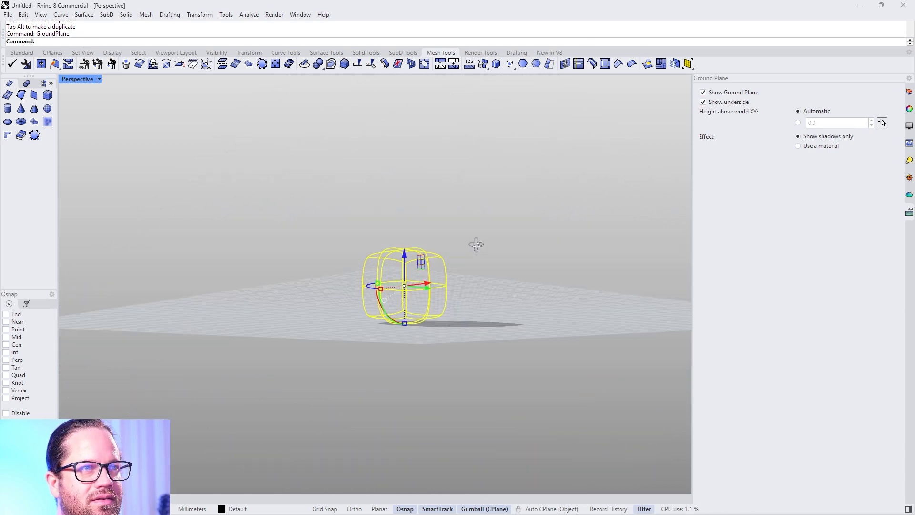
{"action": "left_click", "coordinate": [703, 102]}
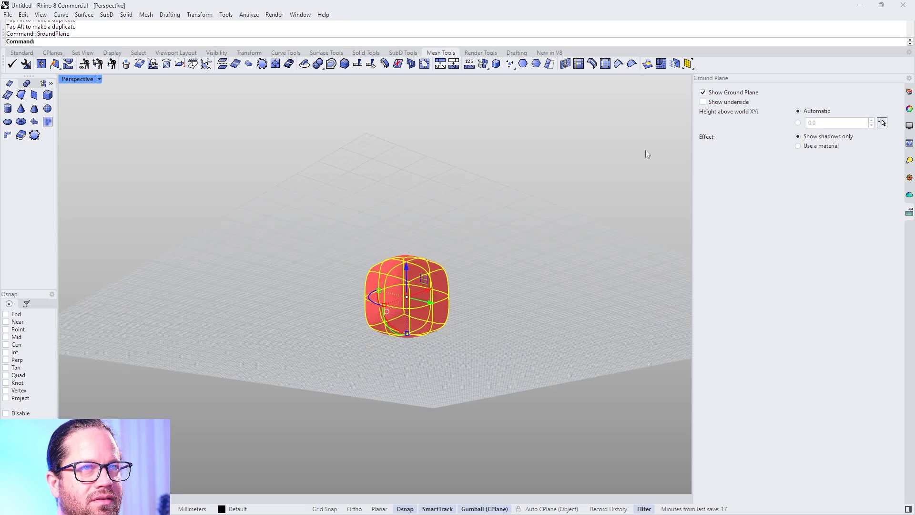
{"action": "left_click", "coordinate": [704, 101]}
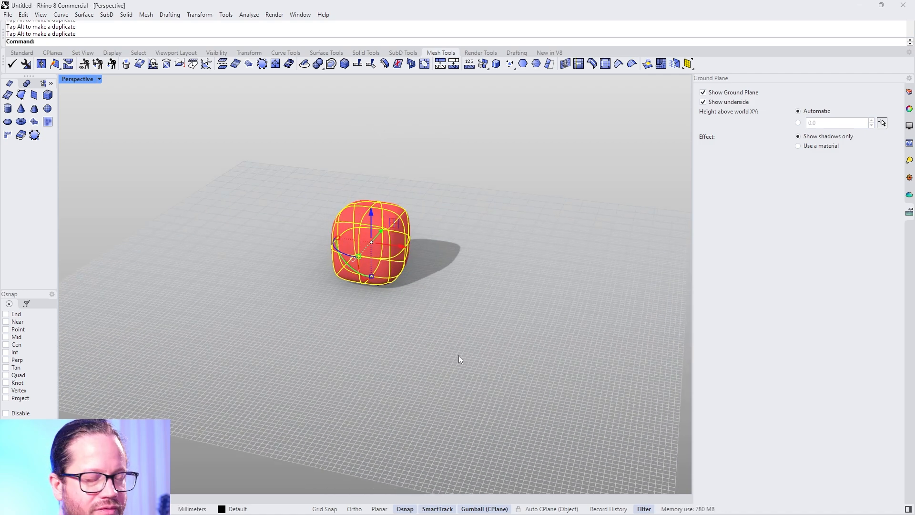
{"action": "mouse_move", "coordinate": [447, 328]}
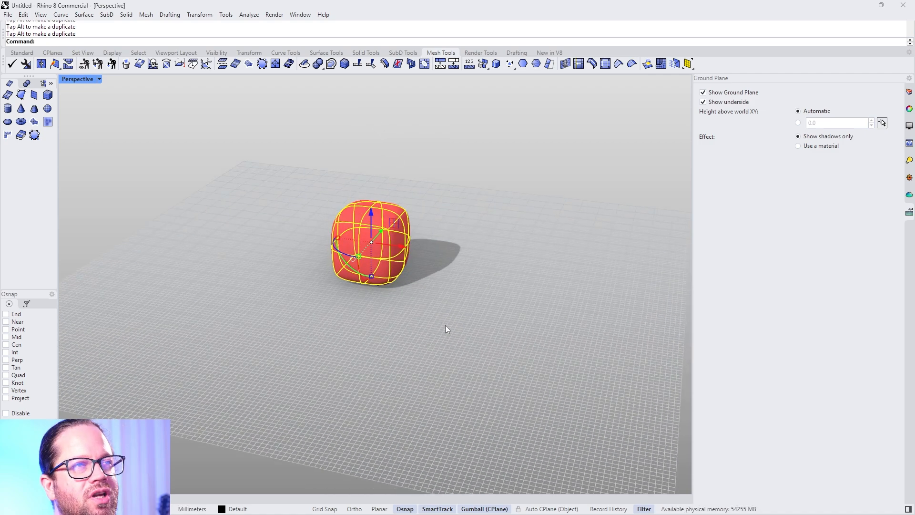
{"action": "mouse_move", "coordinate": [475, 347]}
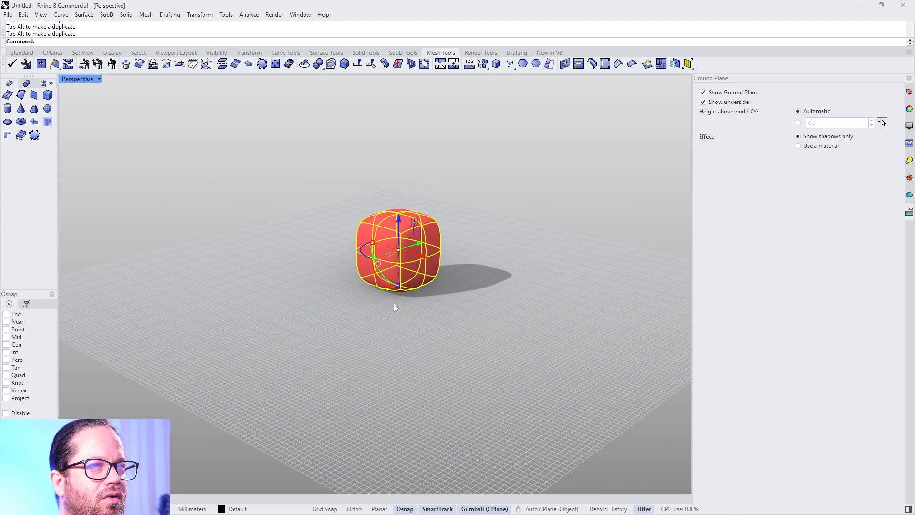
{"action": "mouse_move", "coordinate": [398, 310]}
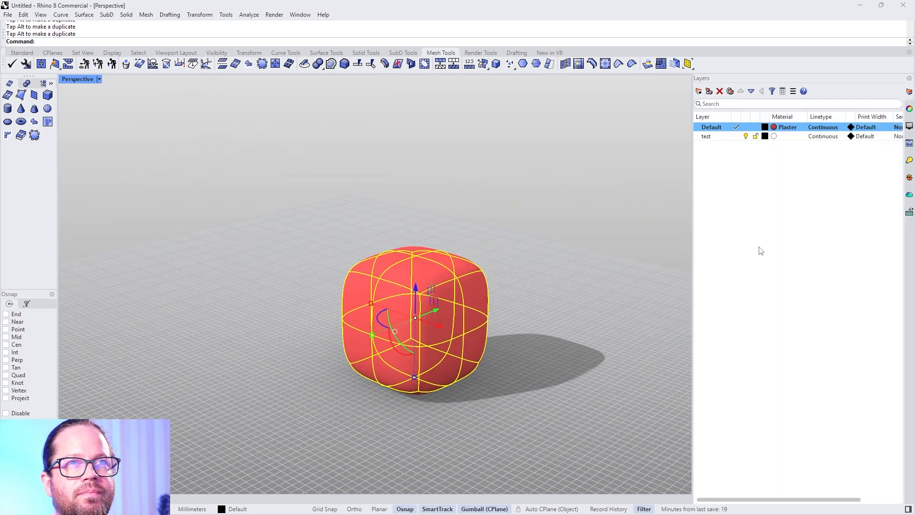
Step: Change the Default layer's material type from Plaster to Custom
{"action": "left_click", "coordinate": [774, 126]}
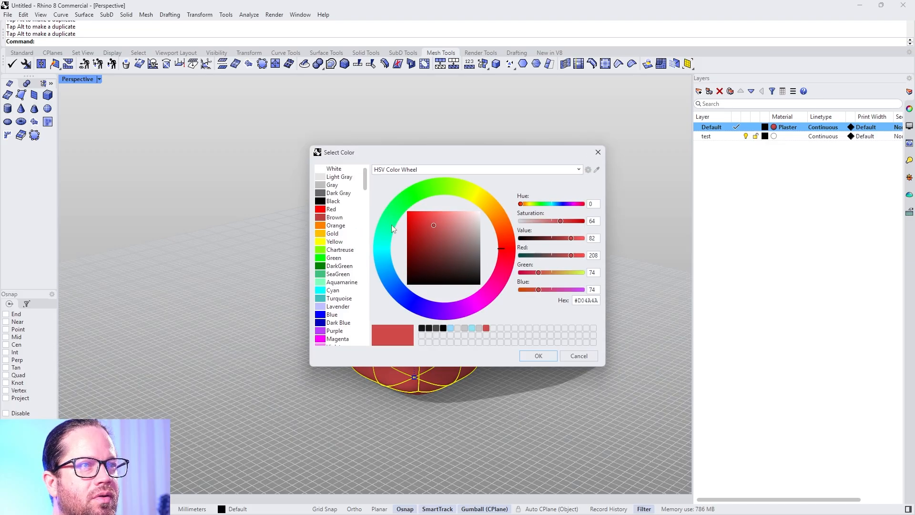
{"action": "left_click", "coordinate": [537, 356]}
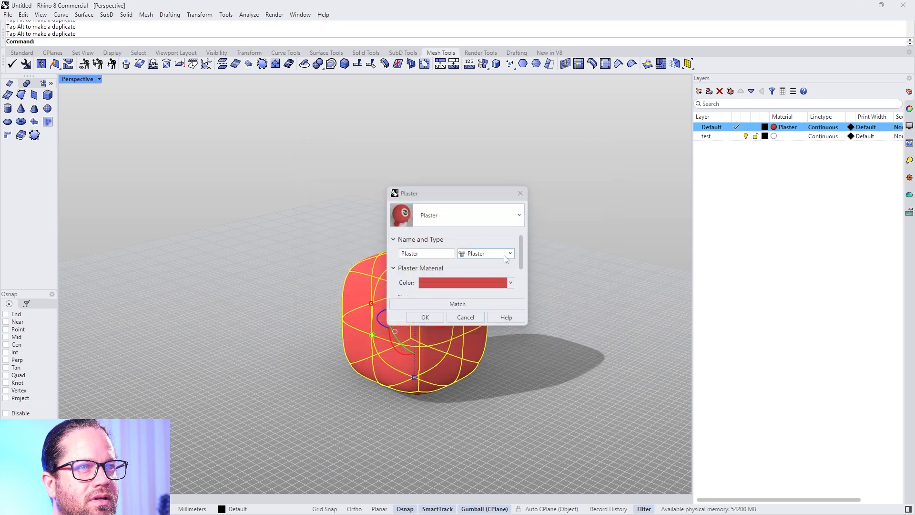
{"action": "left_click", "coordinate": [510, 253]}
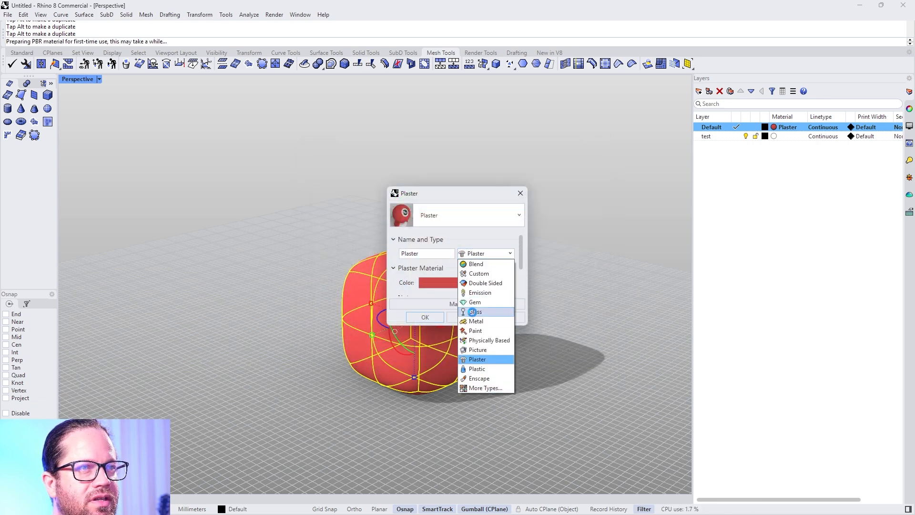
{"action": "left_click", "coordinate": [476, 312]}
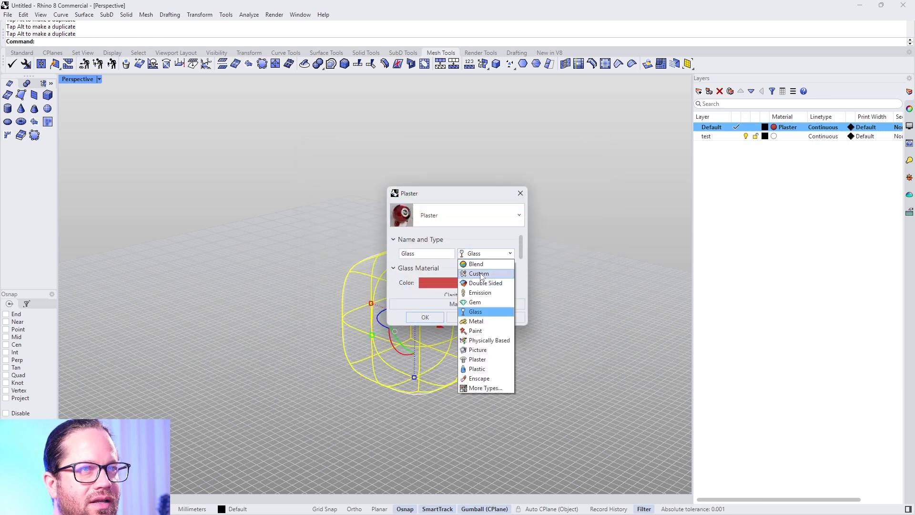
{"action": "left_click", "coordinate": [478, 273]}
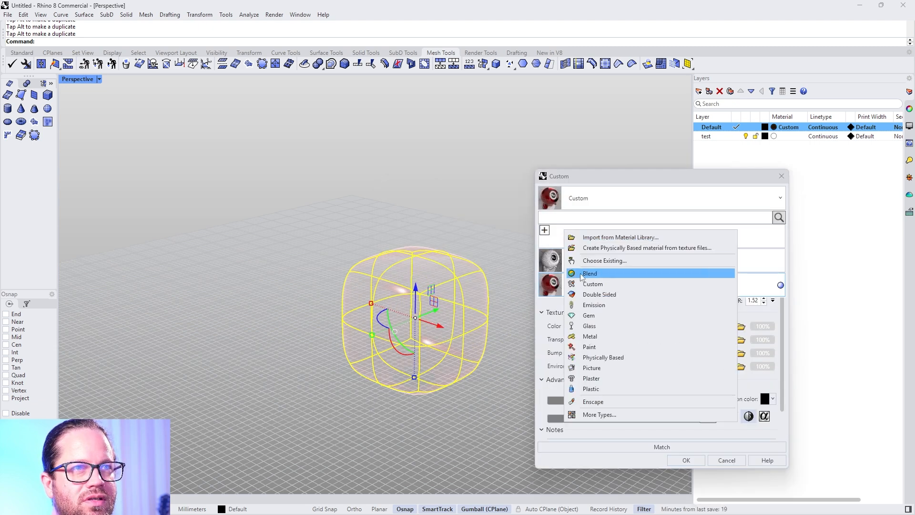
Step: Pick a light blue colour for the custom display material
{"action": "left_click", "coordinate": [594, 284]}
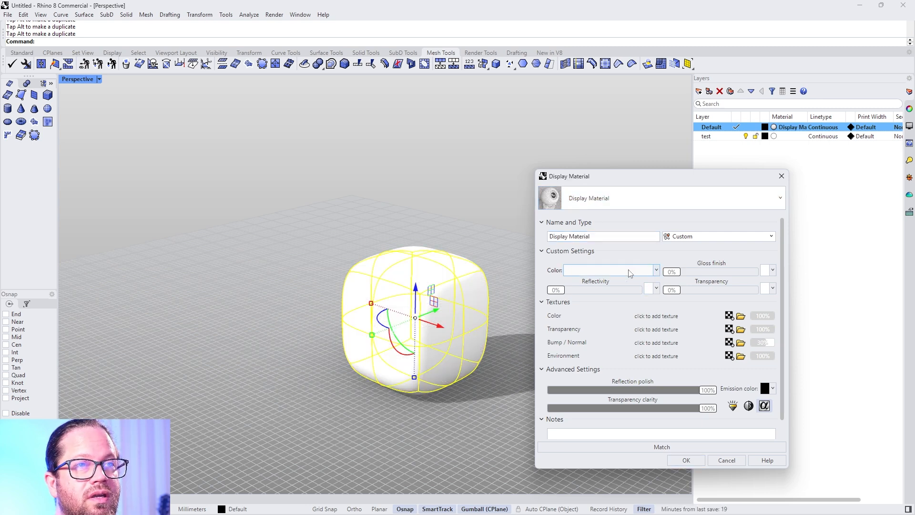
{"action": "left_click", "coordinate": [656, 270]}
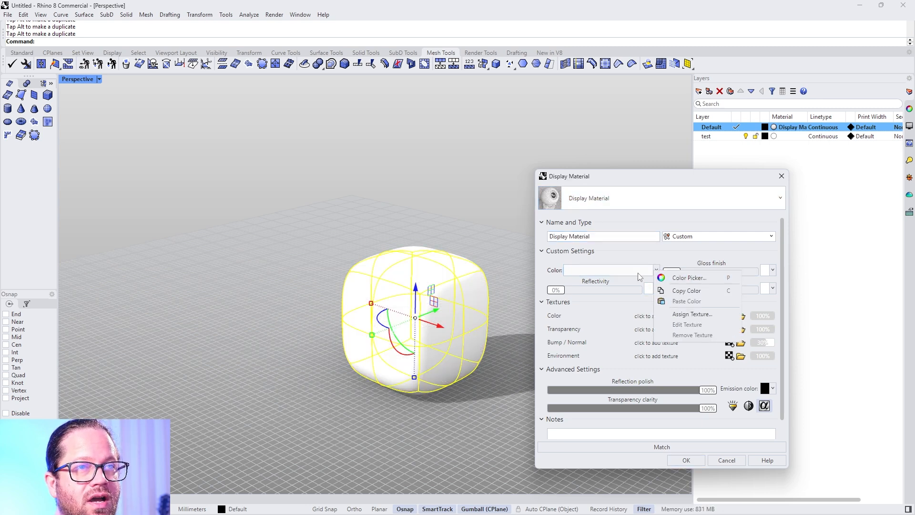
{"action": "left_click", "coordinate": [689, 277]}
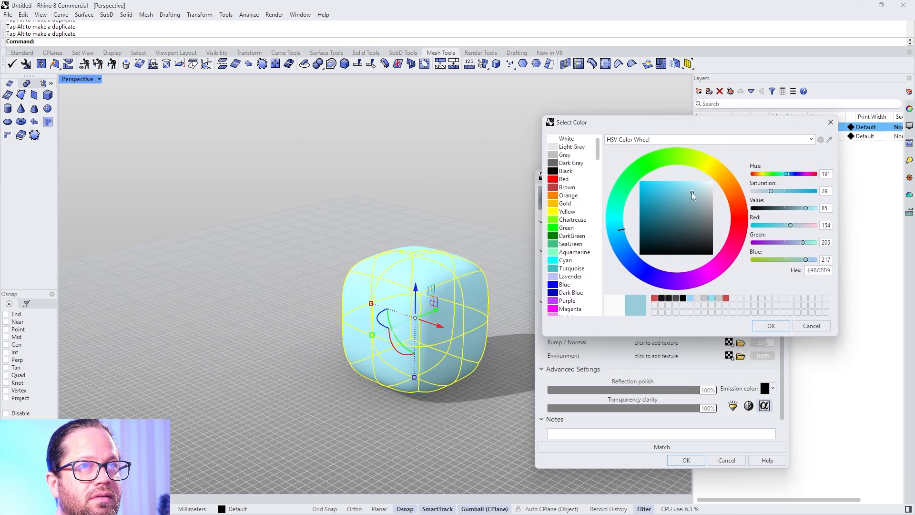
{"action": "left_click", "coordinate": [769, 325]}
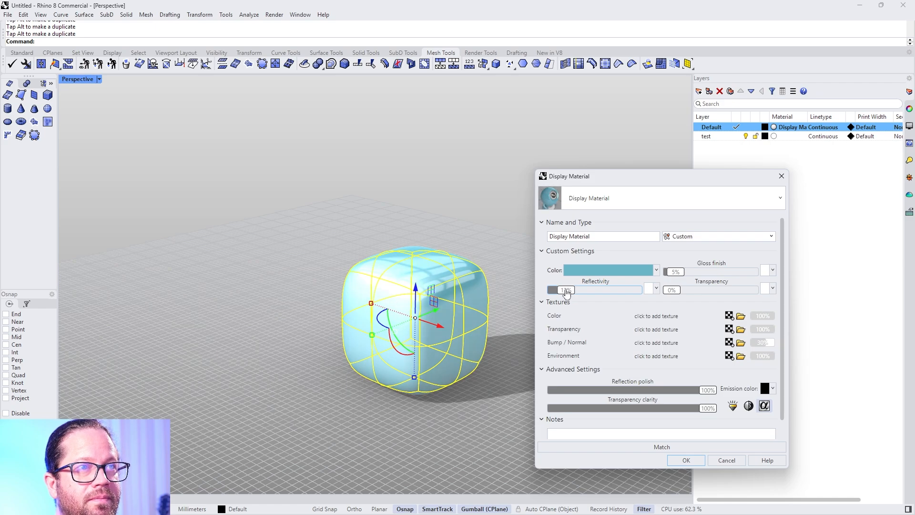
{"action": "left_click", "coordinate": [686, 460]}
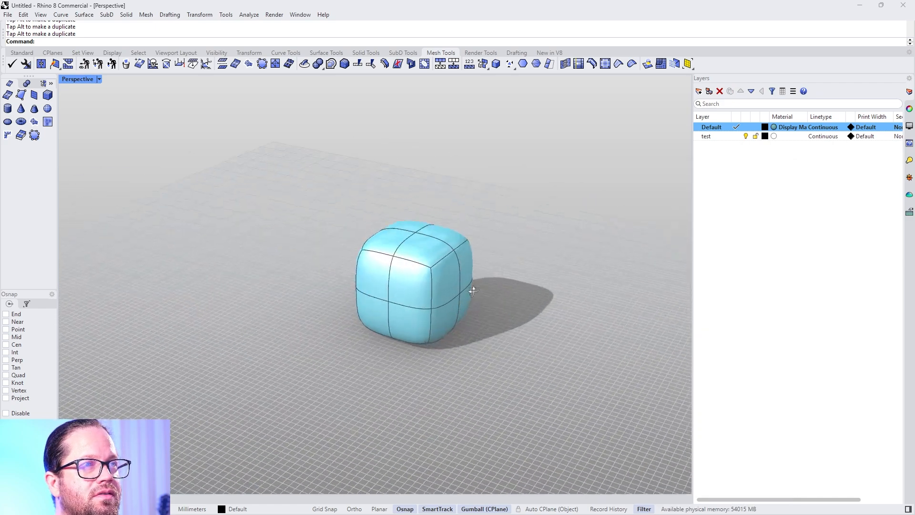
Step: Give the light-blue material 10% gloss, 4% reflectivity, 11% transparency and IOR 1.33
{"action": "scroll", "scroll_direction": "up", "scroll_amount": 3}
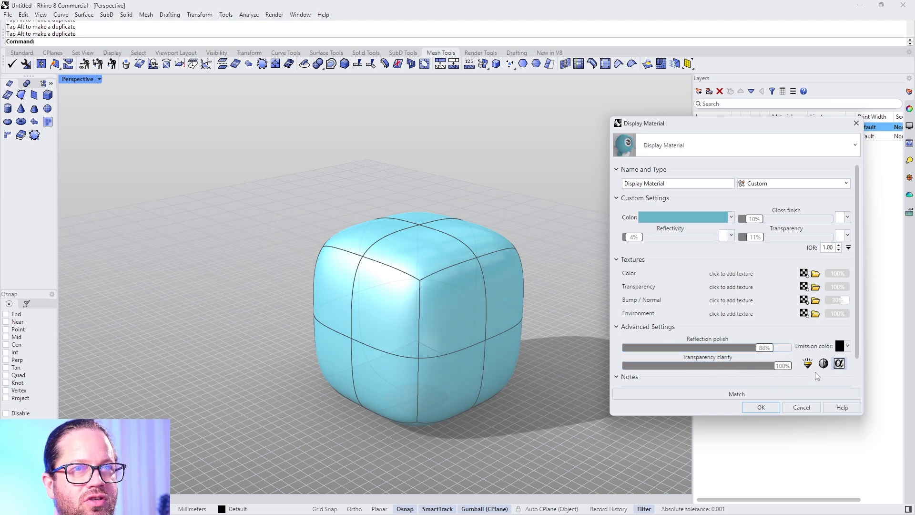
{"action": "left_click", "coordinate": [807, 363]}
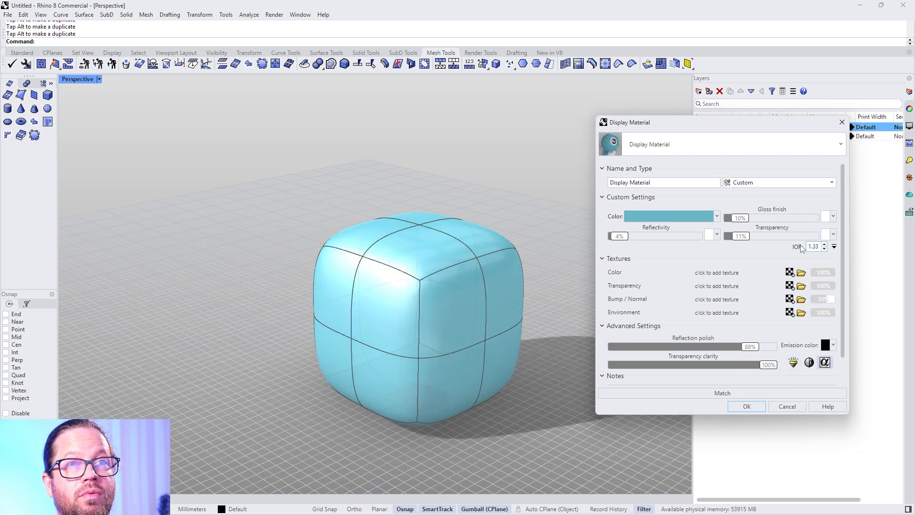
{"action": "left_click", "coordinate": [746, 406]}
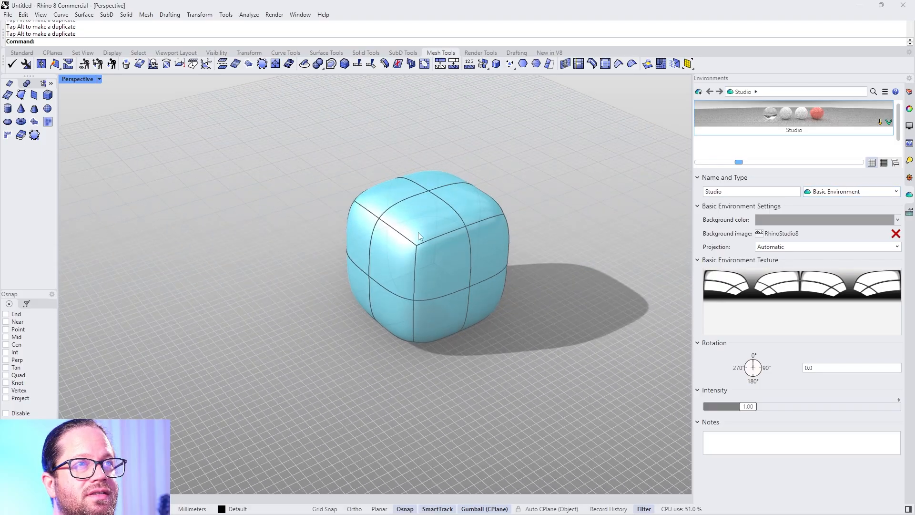
{"action": "scroll", "scroll_direction": "up", "scroll_amount": 3}
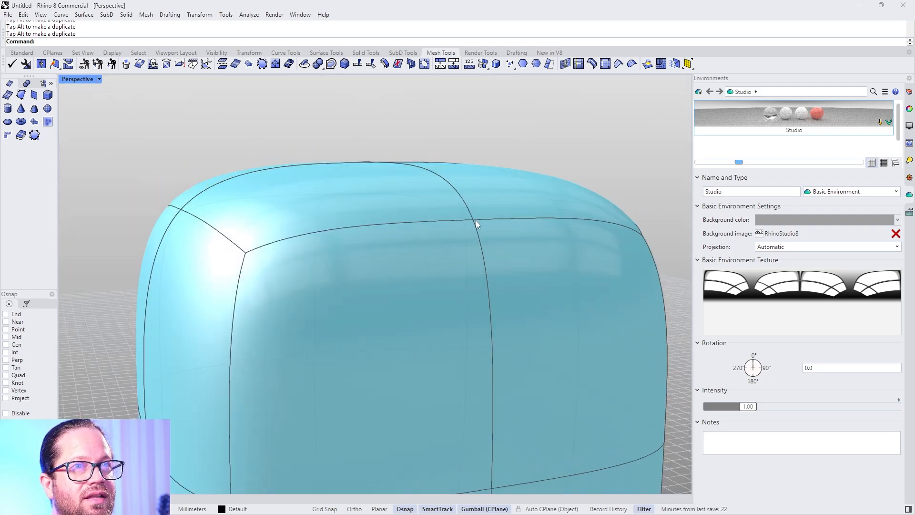
{"action": "mouse_move", "coordinate": [908, 197]}
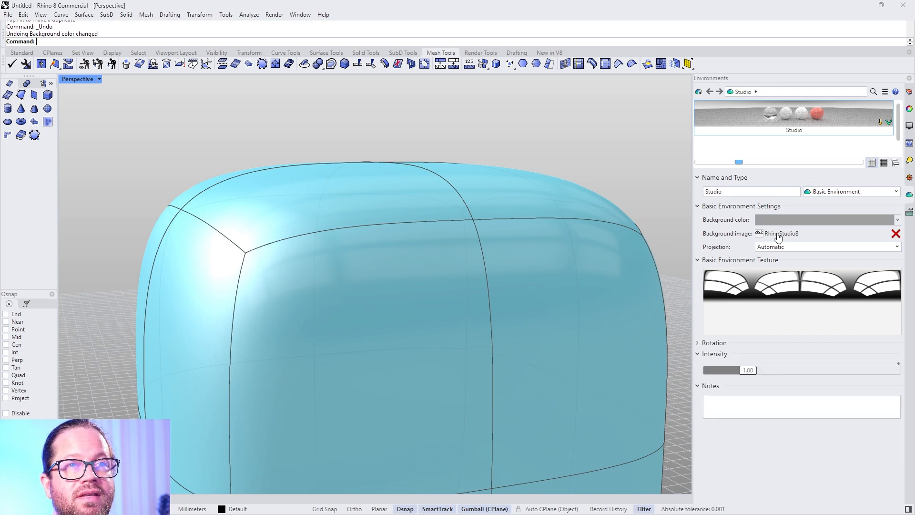
{"action": "mouse_move", "coordinate": [781, 234]}
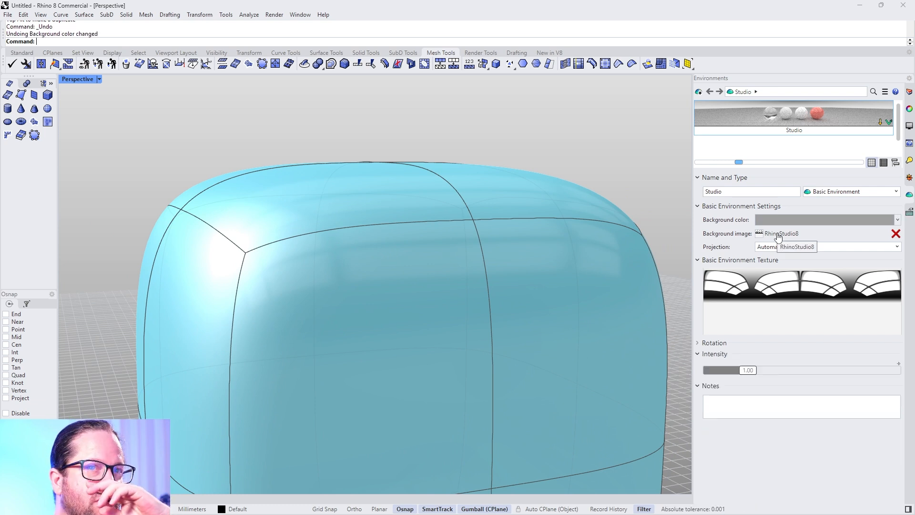
{"action": "left_click", "coordinate": [781, 234]}
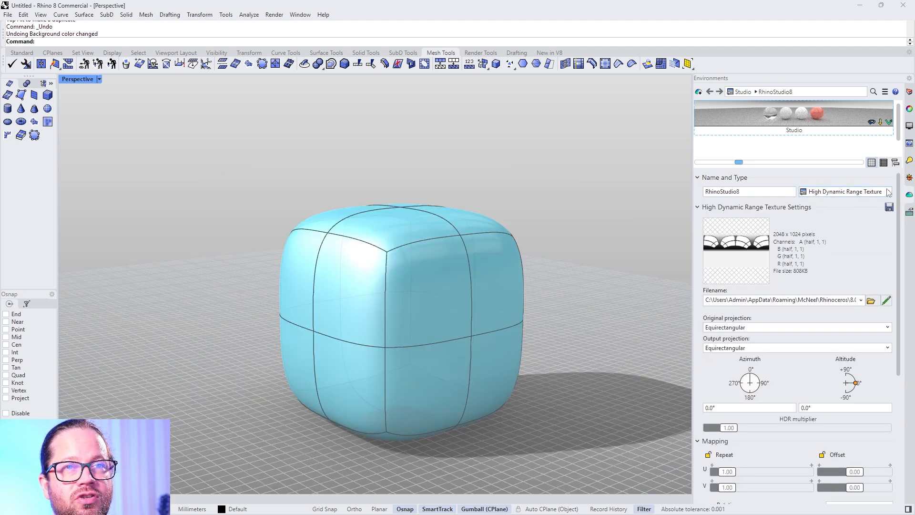
{"action": "mouse_move", "coordinate": [801, 179]}
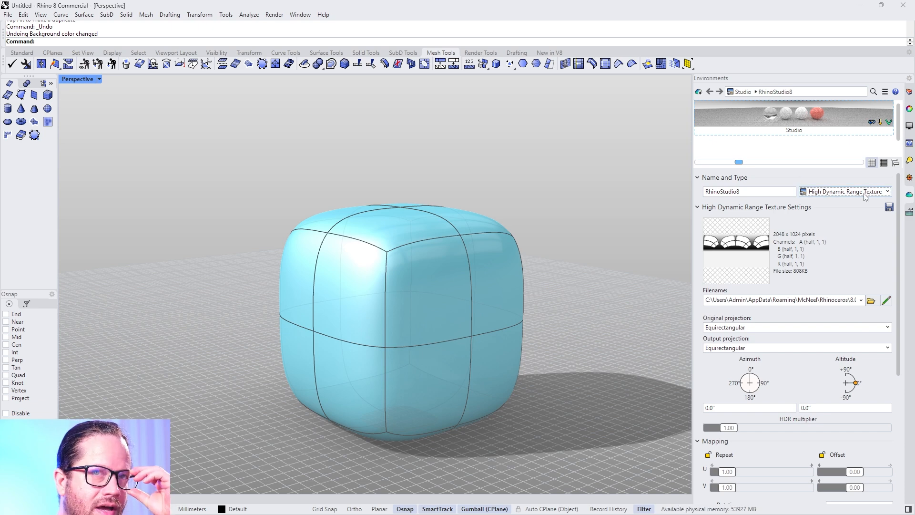
{"action": "mouse_move", "coordinate": [789, 322]}
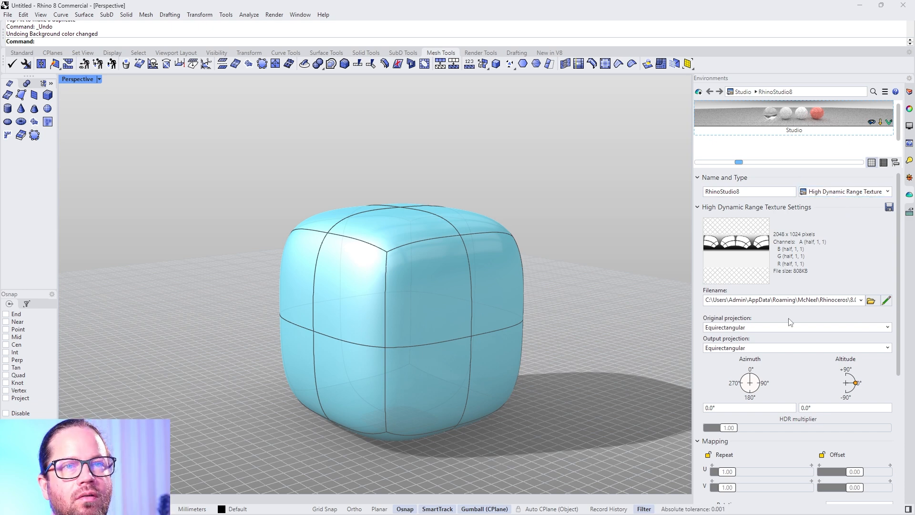
{"action": "mouse_move", "coordinate": [762, 270]}
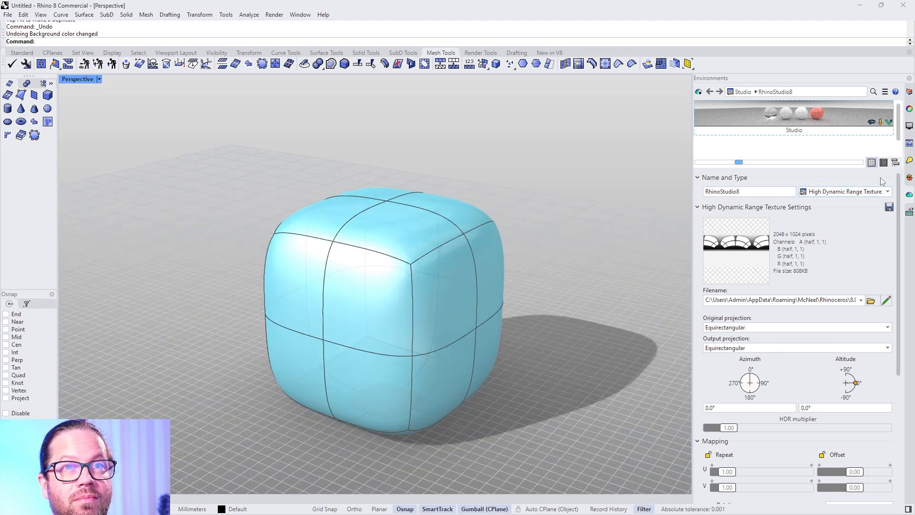
{"action": "left_click", "coordinate": [698, 92]}
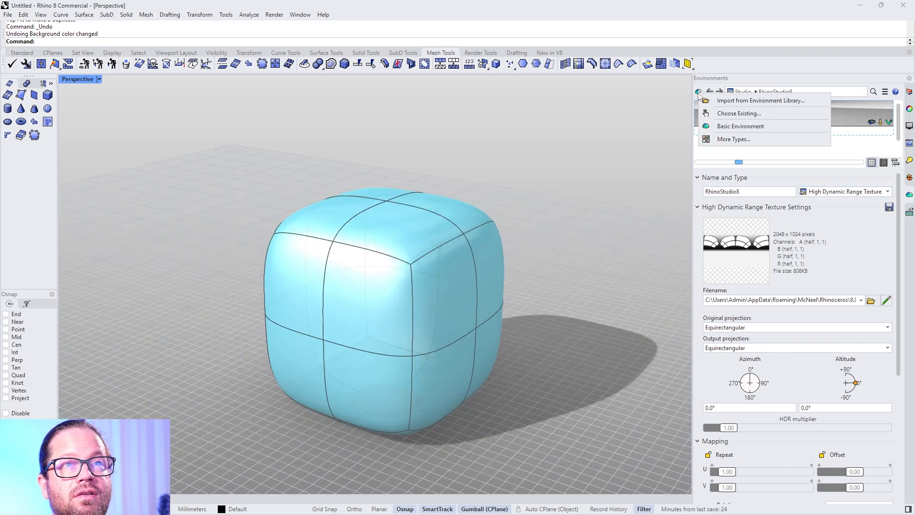
{"action": "mouse_move", "coordinate": [741, 126]}
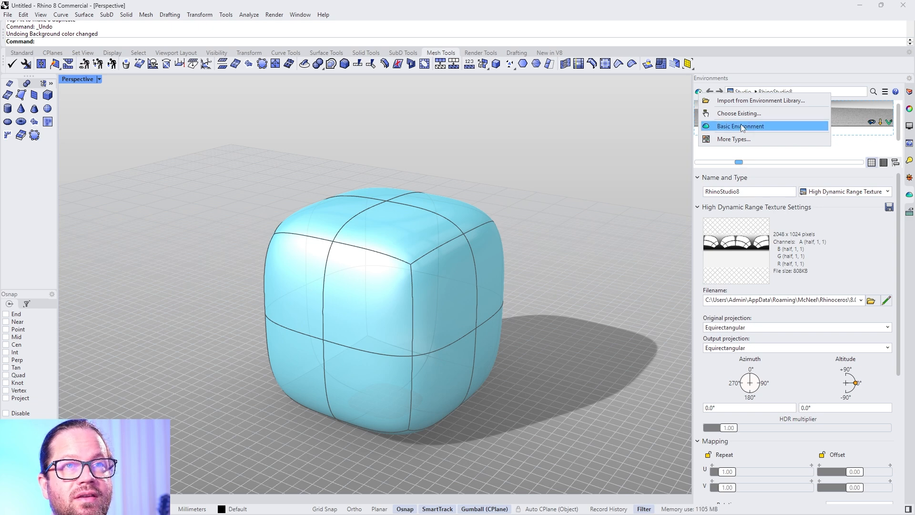
{"action": "mouse_move", "coordinate": [861, 233]}
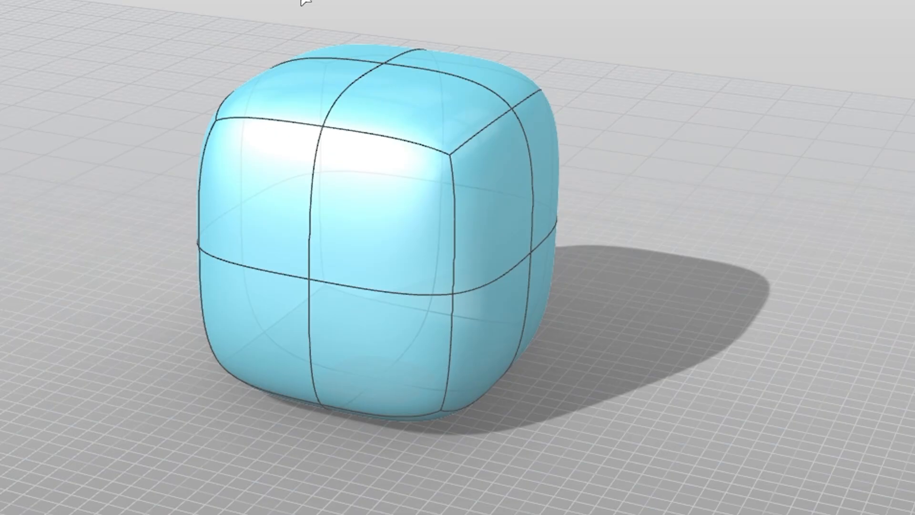
Step: Load the light-blue SubD model into the four-viewport layout with the Lights panel open
{"action": "left_click", "coordinate": [361, 234]}
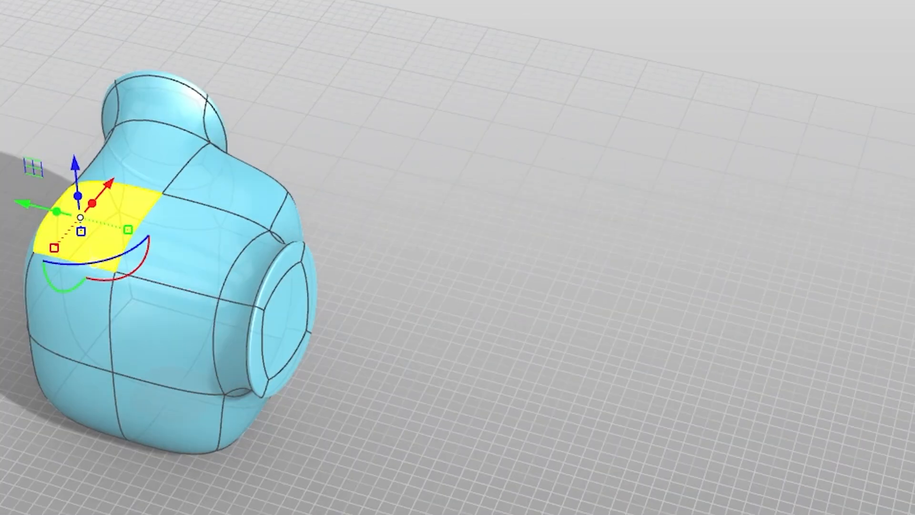
{"action": "left_click_drag", "start_coordinate": [175, 234], "coordinate": [268, 134]}
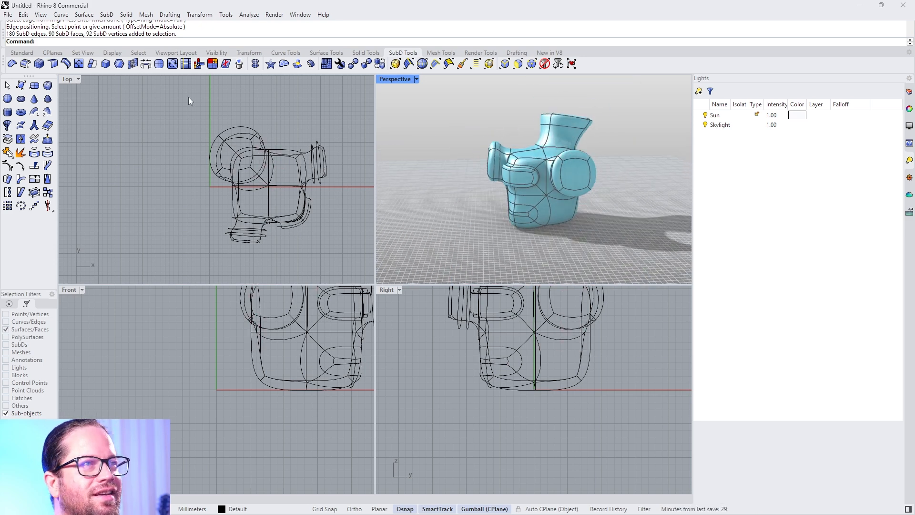
Step: Change the top-left viewport to a Perspective view shaded in Rendered mode
{"action": "left_click", "coordinate": [68, 79]}
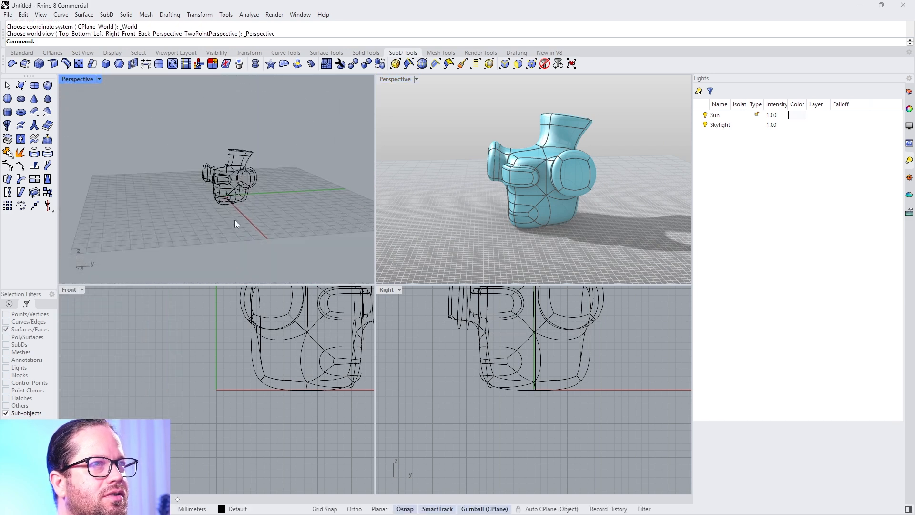
{"action": "left_click", "coordinate": [98, 79]}
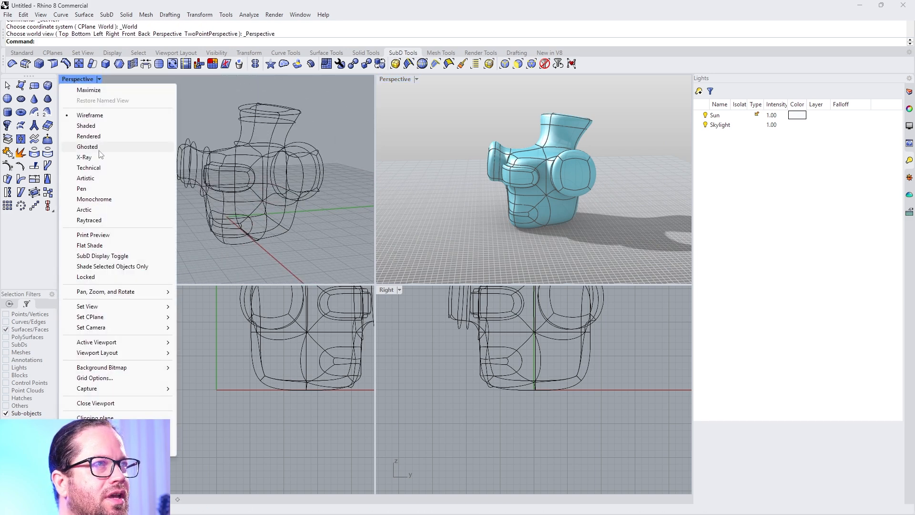
{"action": "left_click", "coordinate": [88, 136]}
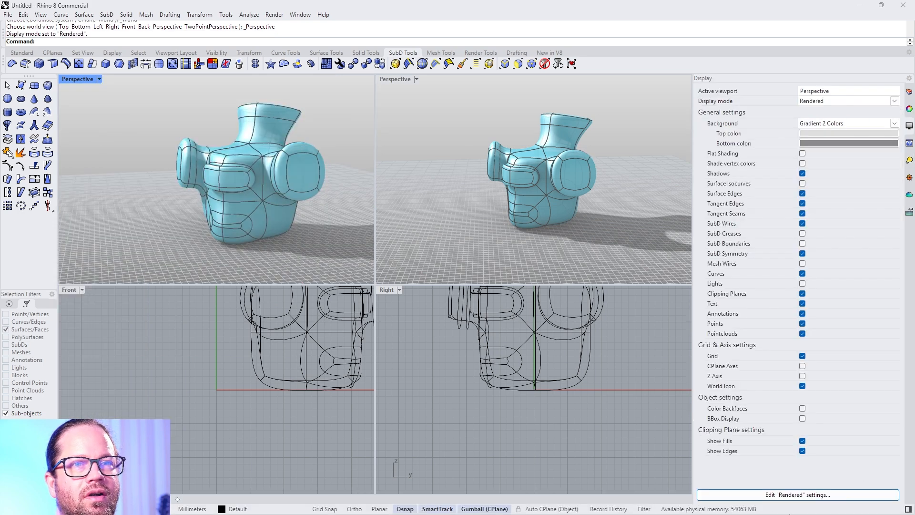
Step: Duplicate the Rendered display mode in Options and rename the copy 'Beauty display'
{"action": "left_click", "coordinate": [797, 495]}
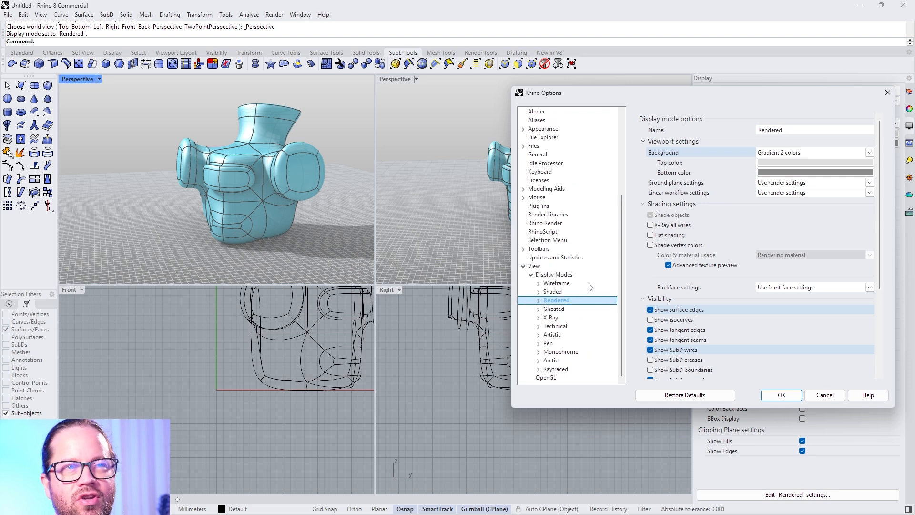
{"action": "mouse_move", "coordinate": [594, 315]}
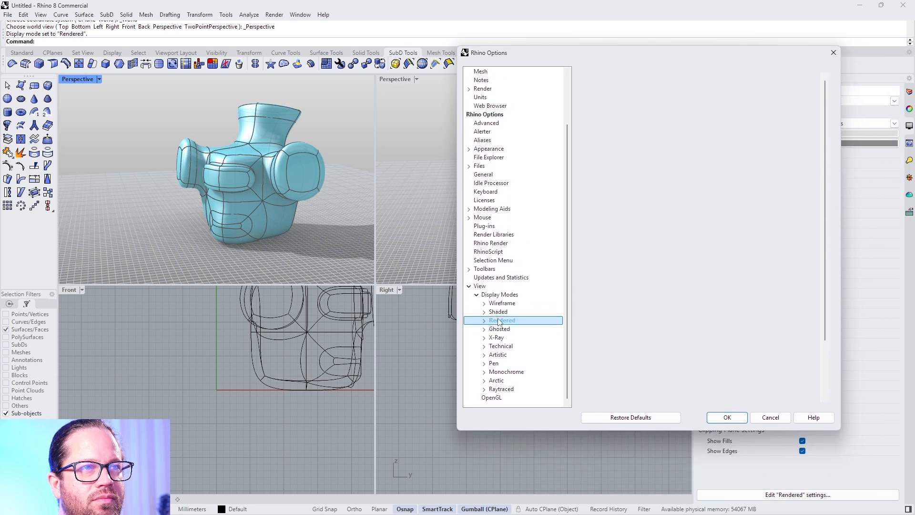
{"action": "left_click", "coordinate": [498, 294]}
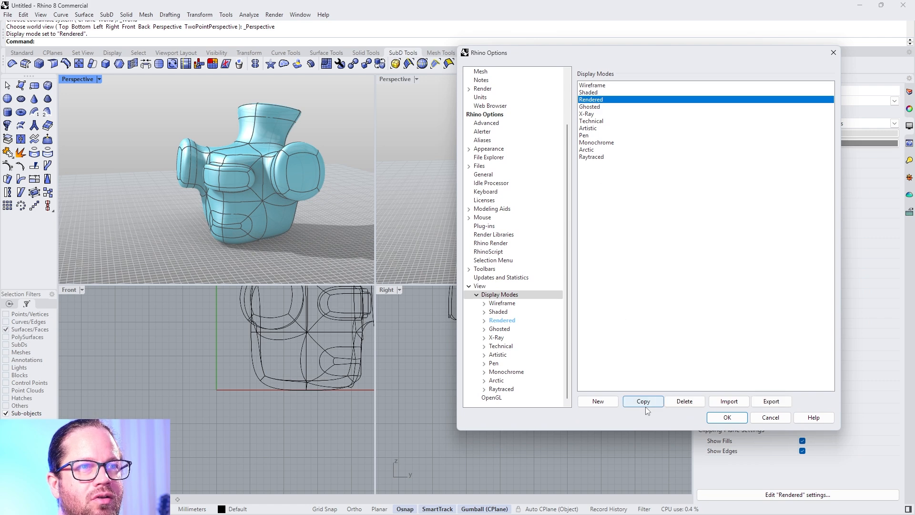
{"action": "left_click", "coordinate": [642, 401]}
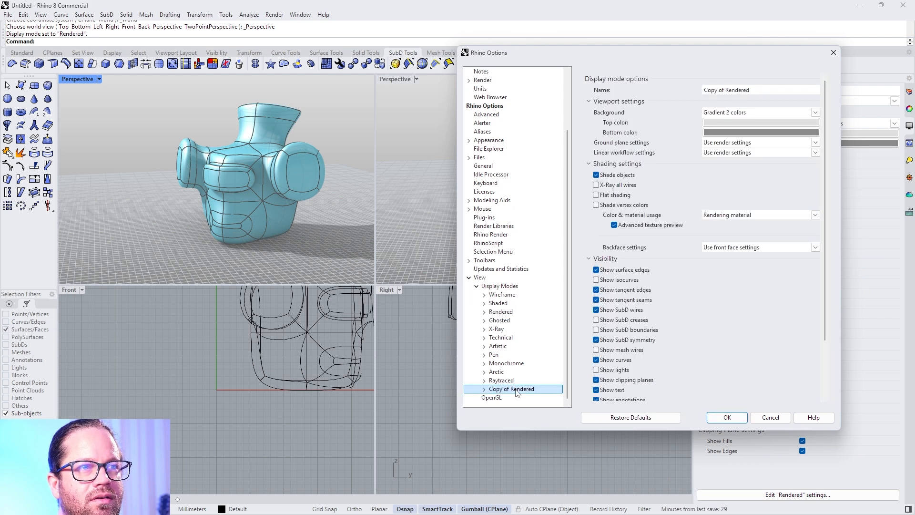
{"action": "double_click", "coordinate": [726, 89]}
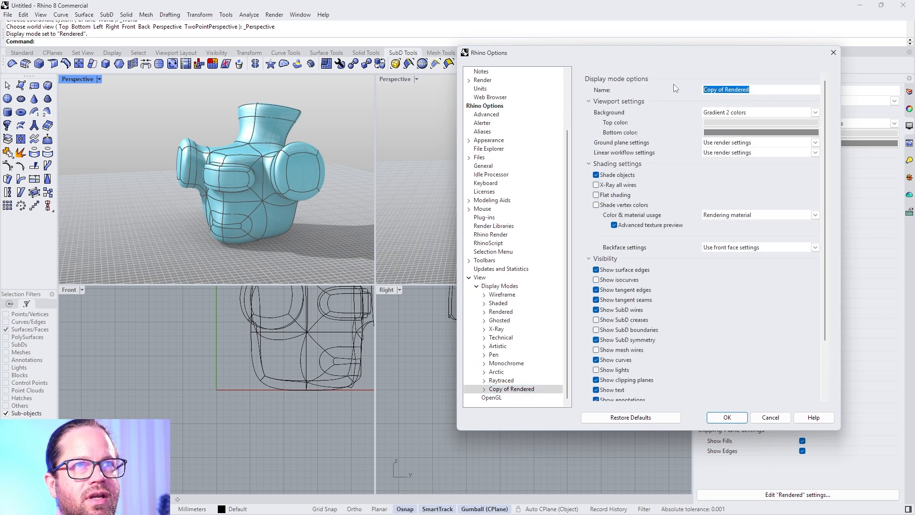
{"action": "type", "text": "Beauti"}
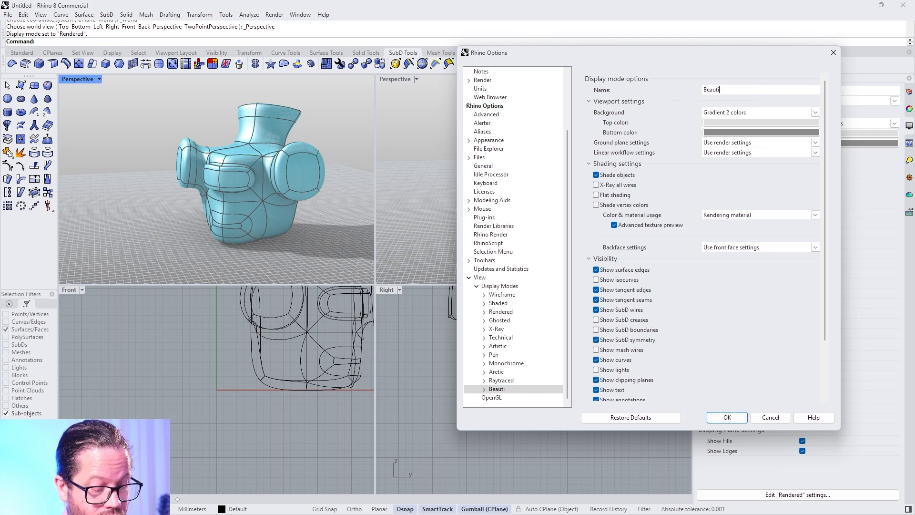
{"action": "left_click", "coordinate": [726, 418]}
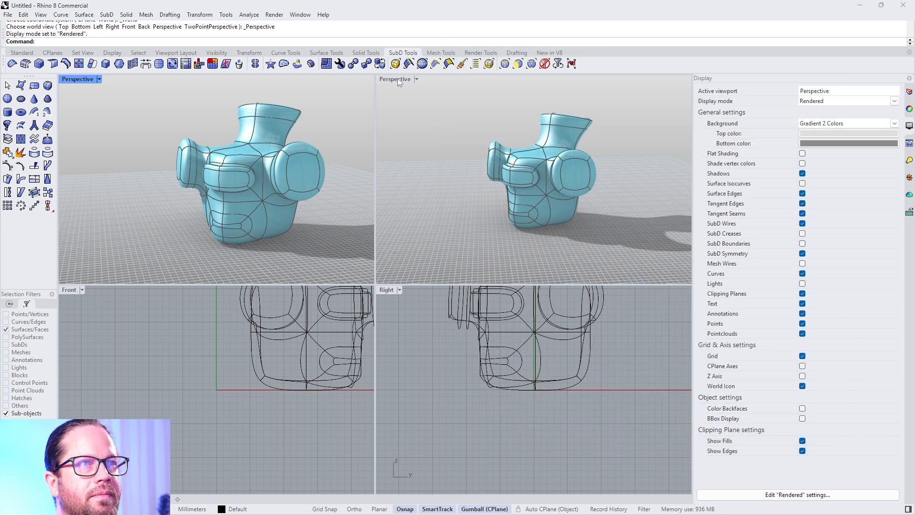
Step: Apply Beauty display to the right perspective view and keep the left view Rendered
{"action": "left_click", "coordinate": [416, 79]}
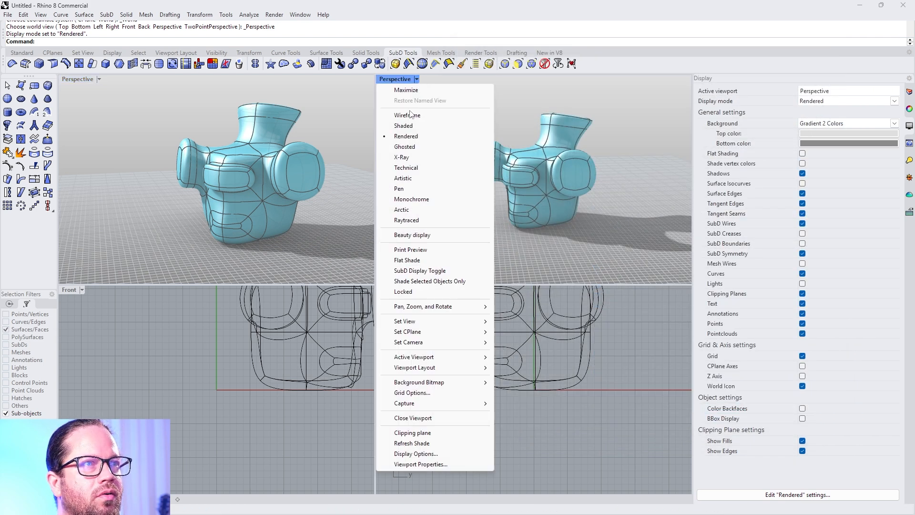
{"action": "mouse_move", "coordinate": [411, 234]}
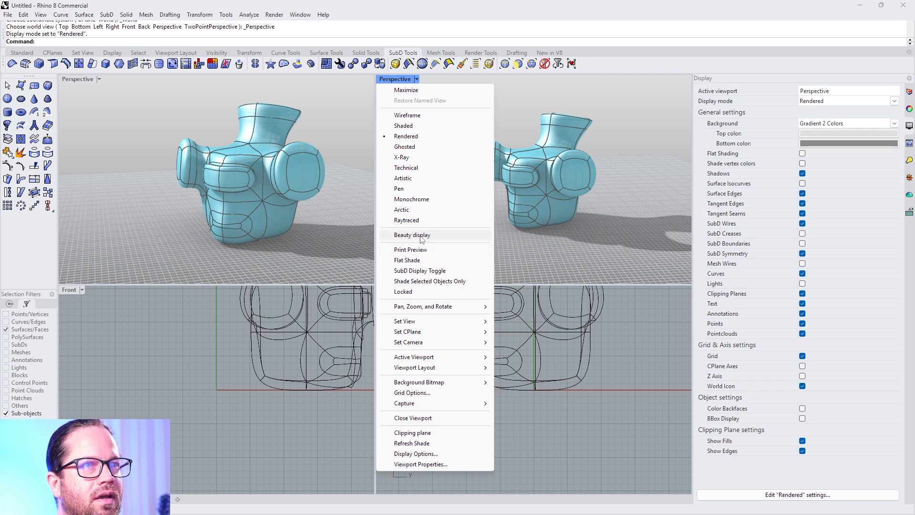
{"action": "left_click", "coordinate": [411, 234]}
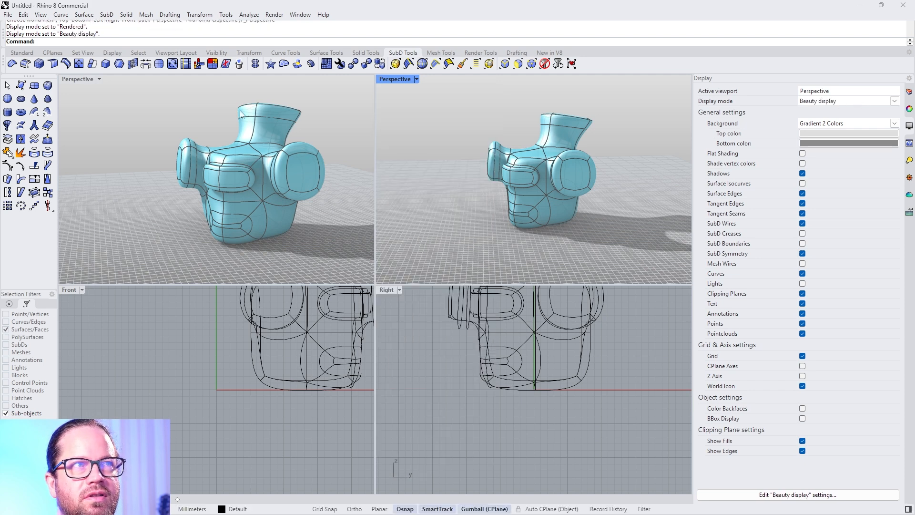
{"action": "left_click", "coordinate": [80, 79]}
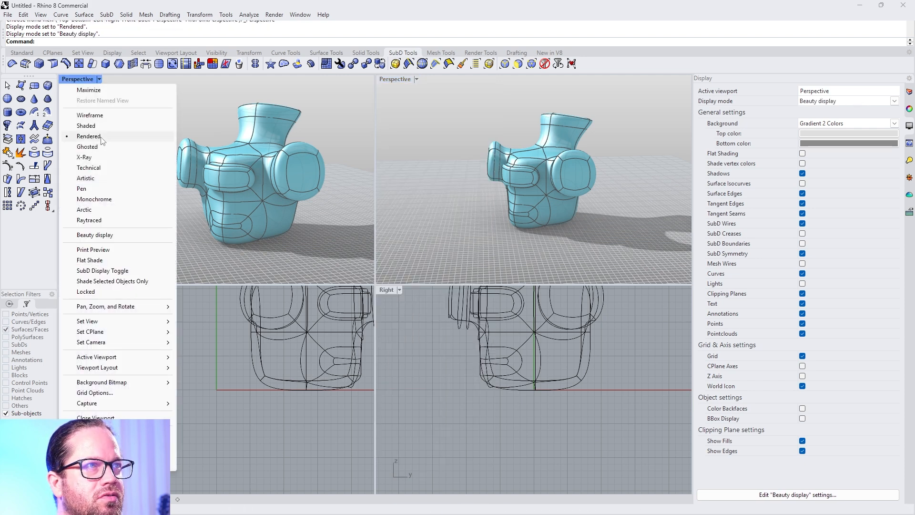
{"action": "left_click", "coordinate": [88, 136]}
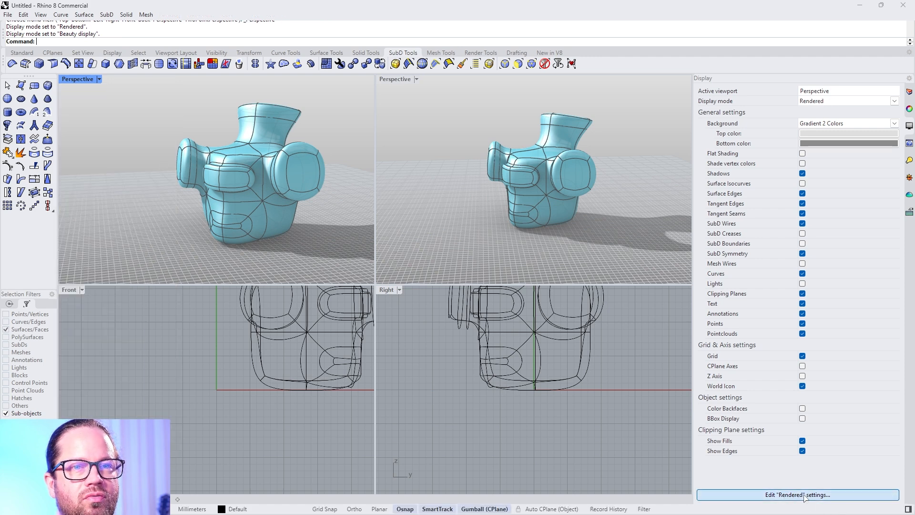
Step: Review the Rendered mode's settings in Options, then activate the Beauty display view
{"action": "left_click", "coordinate": [797, 495]}
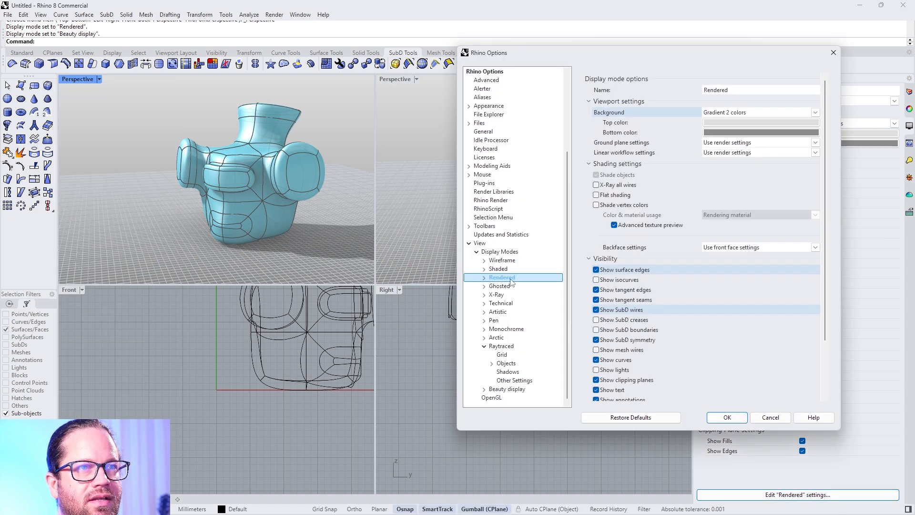
{"action": "left_click", "coordinate": [631, 417]}
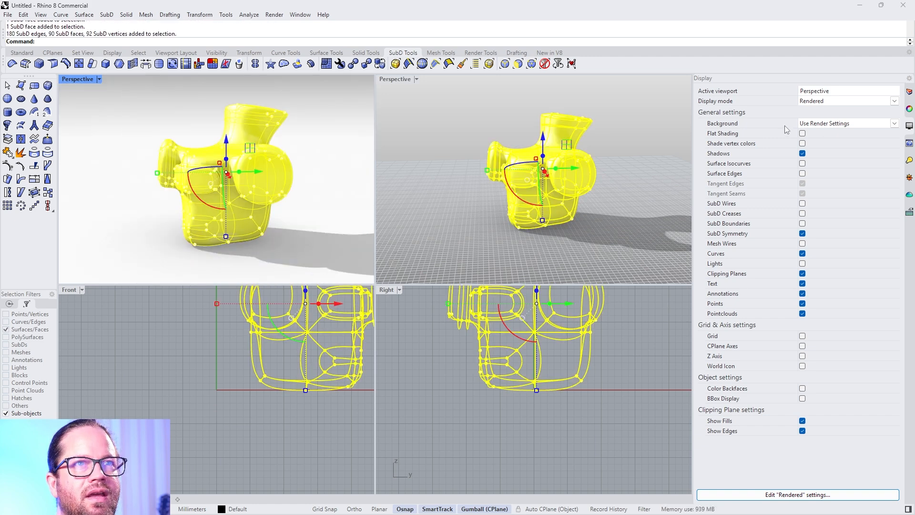
{"action": "left_click", "coordinate": [847, 100]}
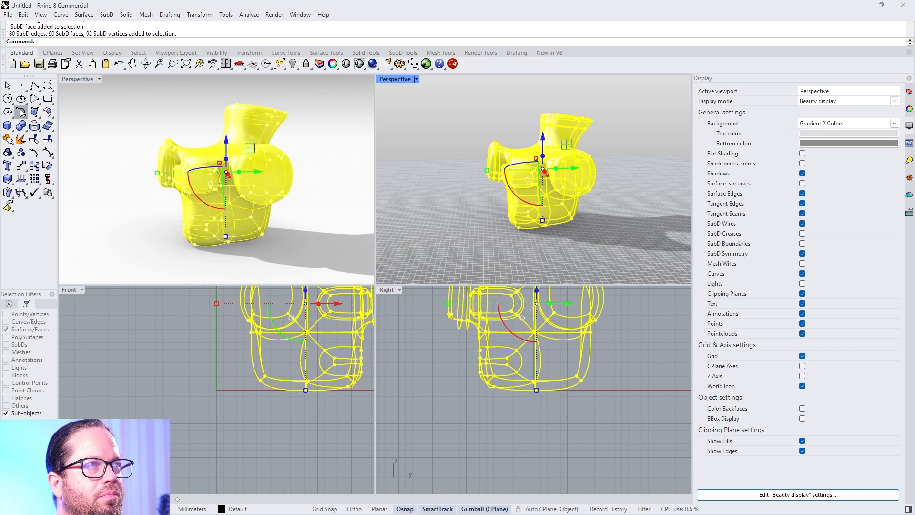